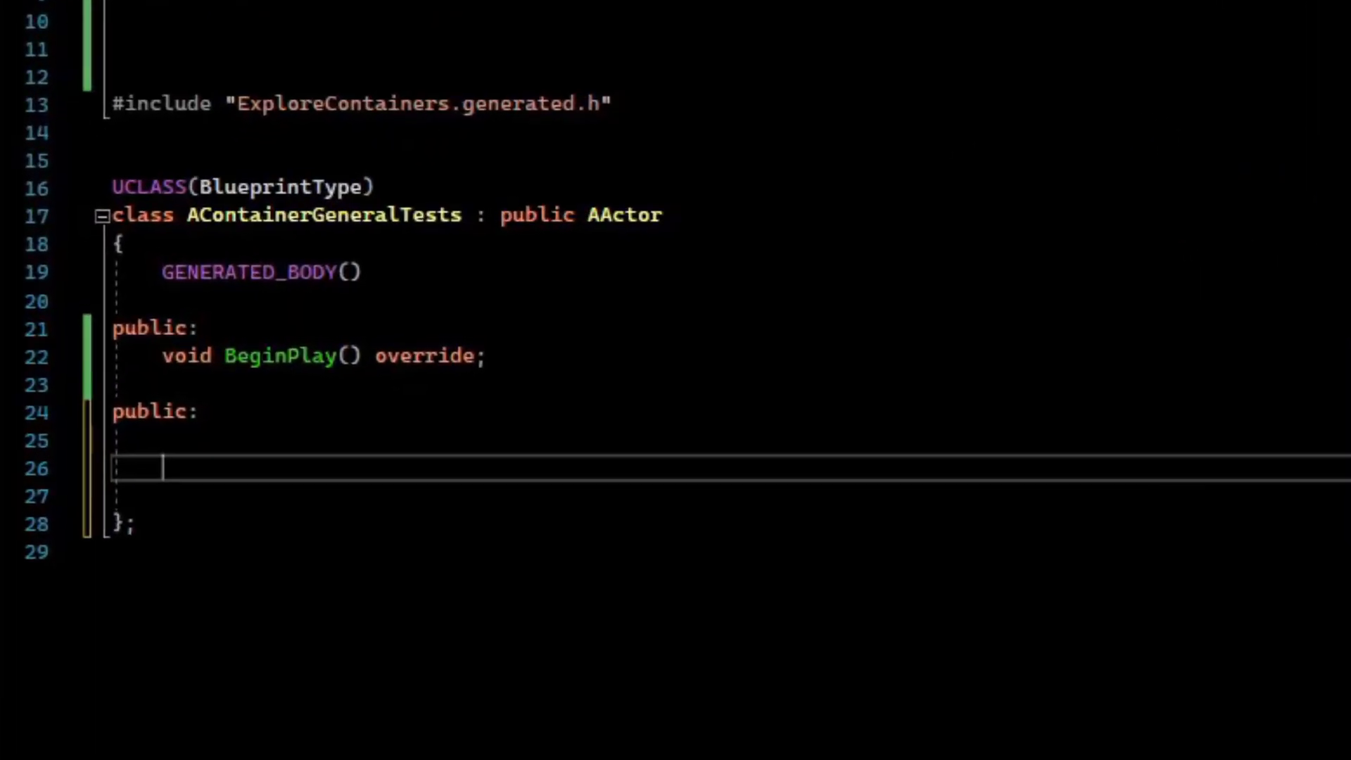
- Declare a UPROPERTY(EditAnywhere) TArray<FName> CodeNameArray under public: in the AContainerGeneralTests header
text(TArray<>)
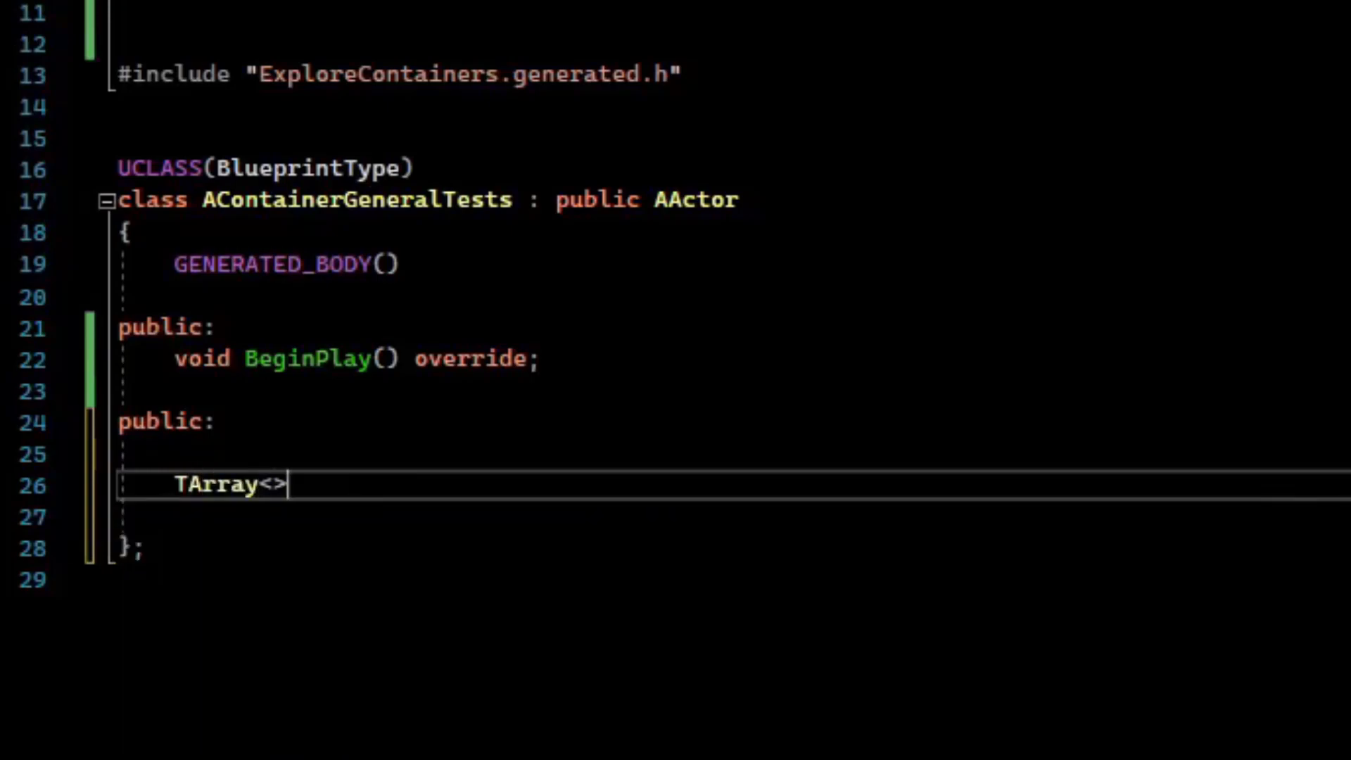
text(FName> CodeNameArray;)
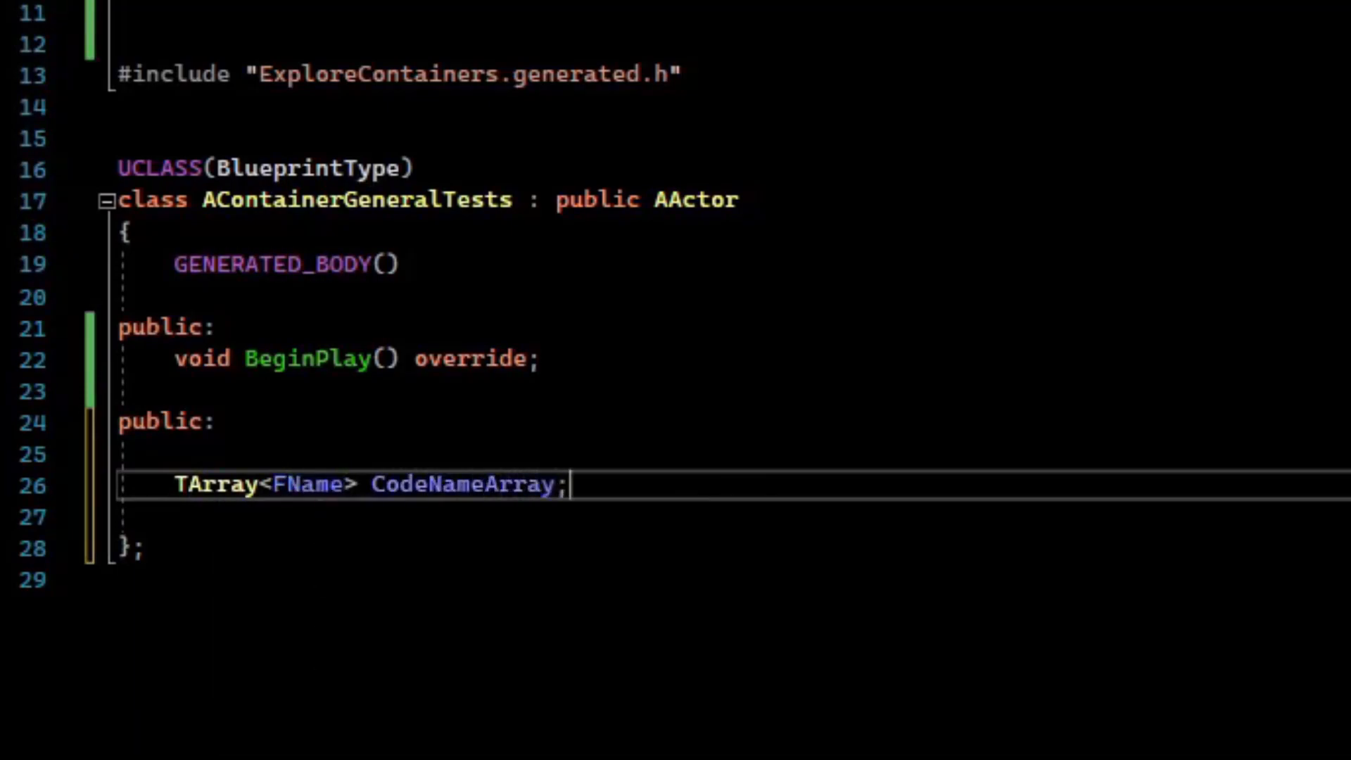
text(UPROPERTY(EditAnyw)
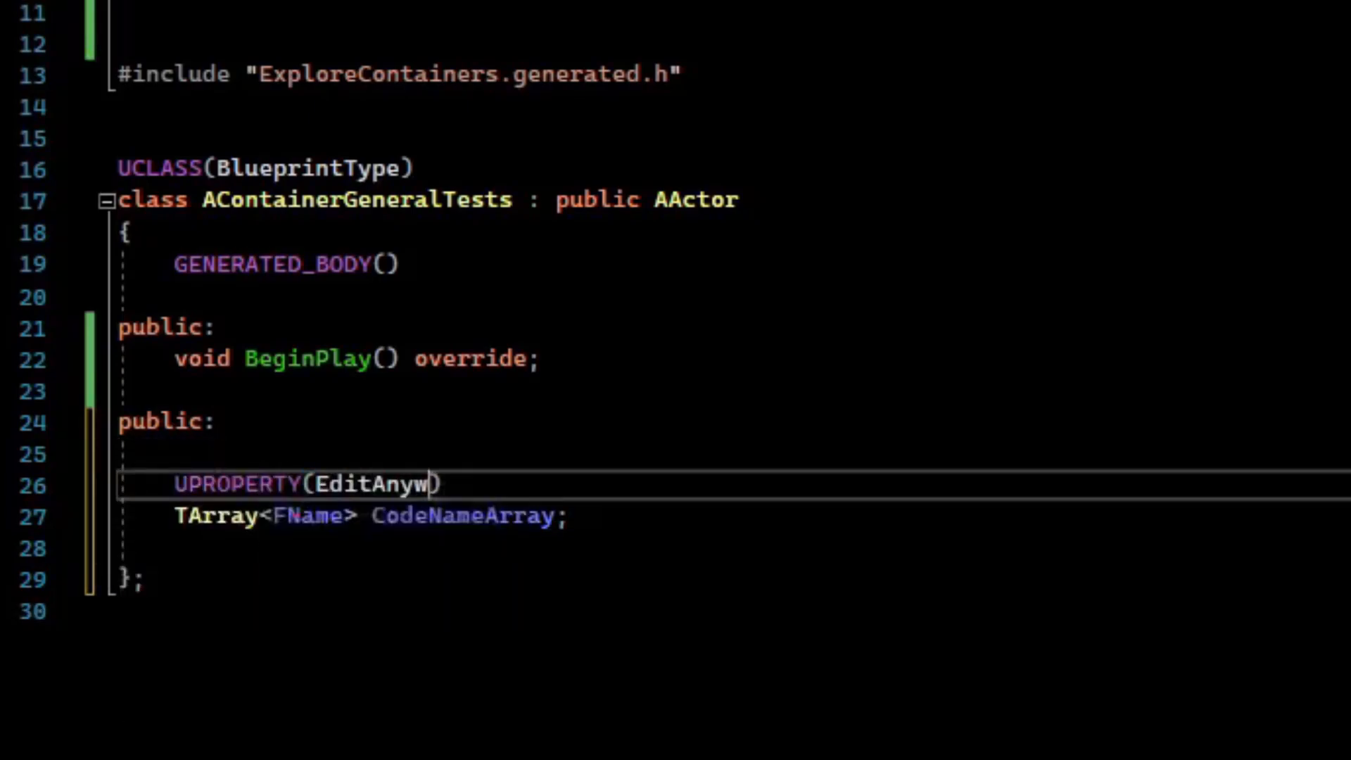
text(here)
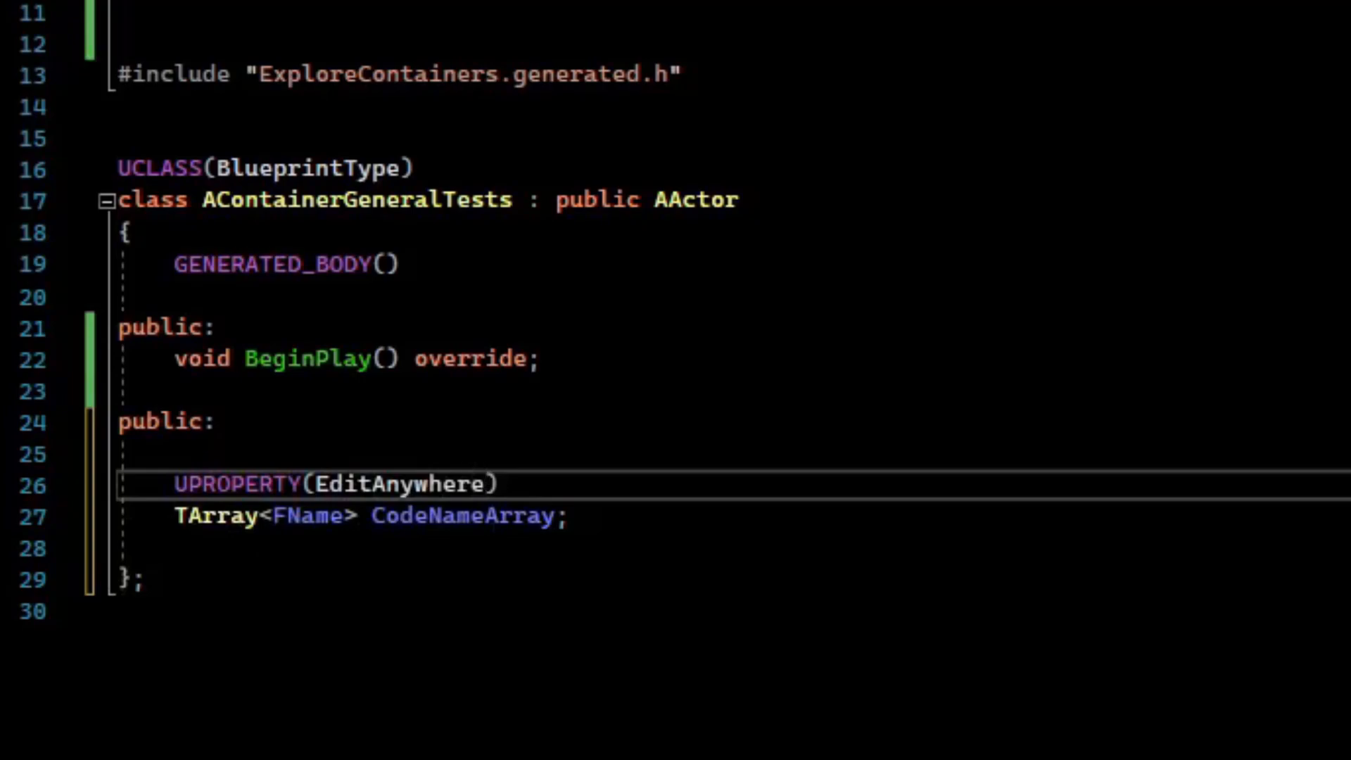
text(,)
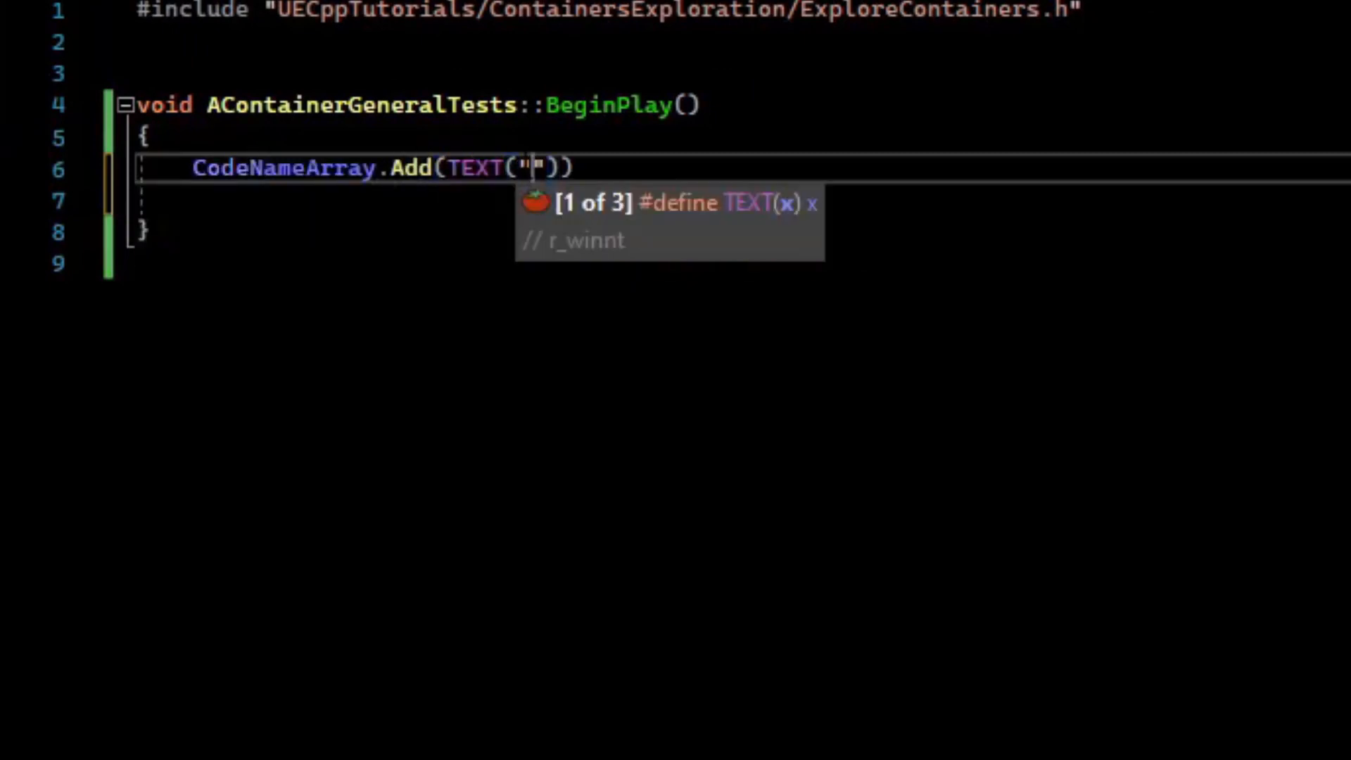
- Add AddedFromCode and AddedFromCode2, compute Count and LastIndex, then RemoveAt(LastIndex)
text(AddedFromCode)
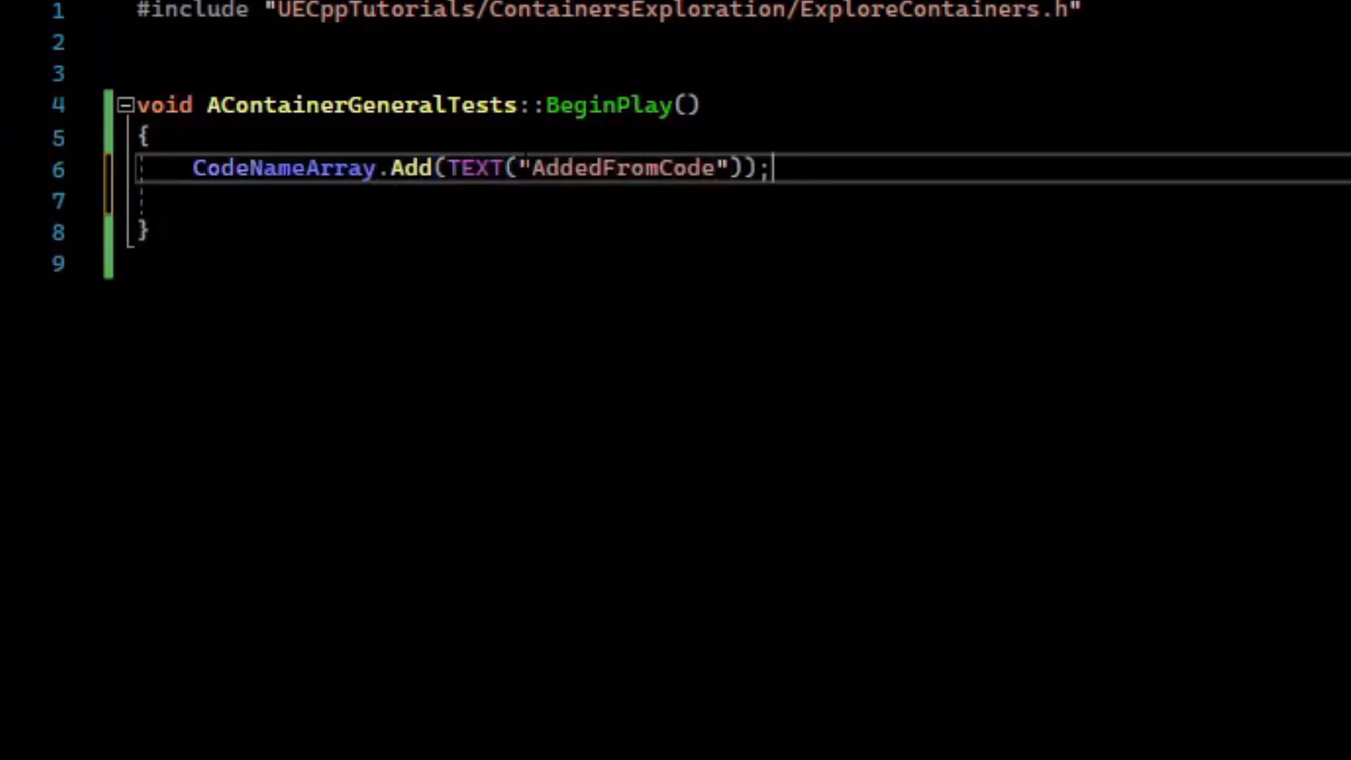
text(CodeNameArray.Add(TEXT("AddedFromCode2"));)
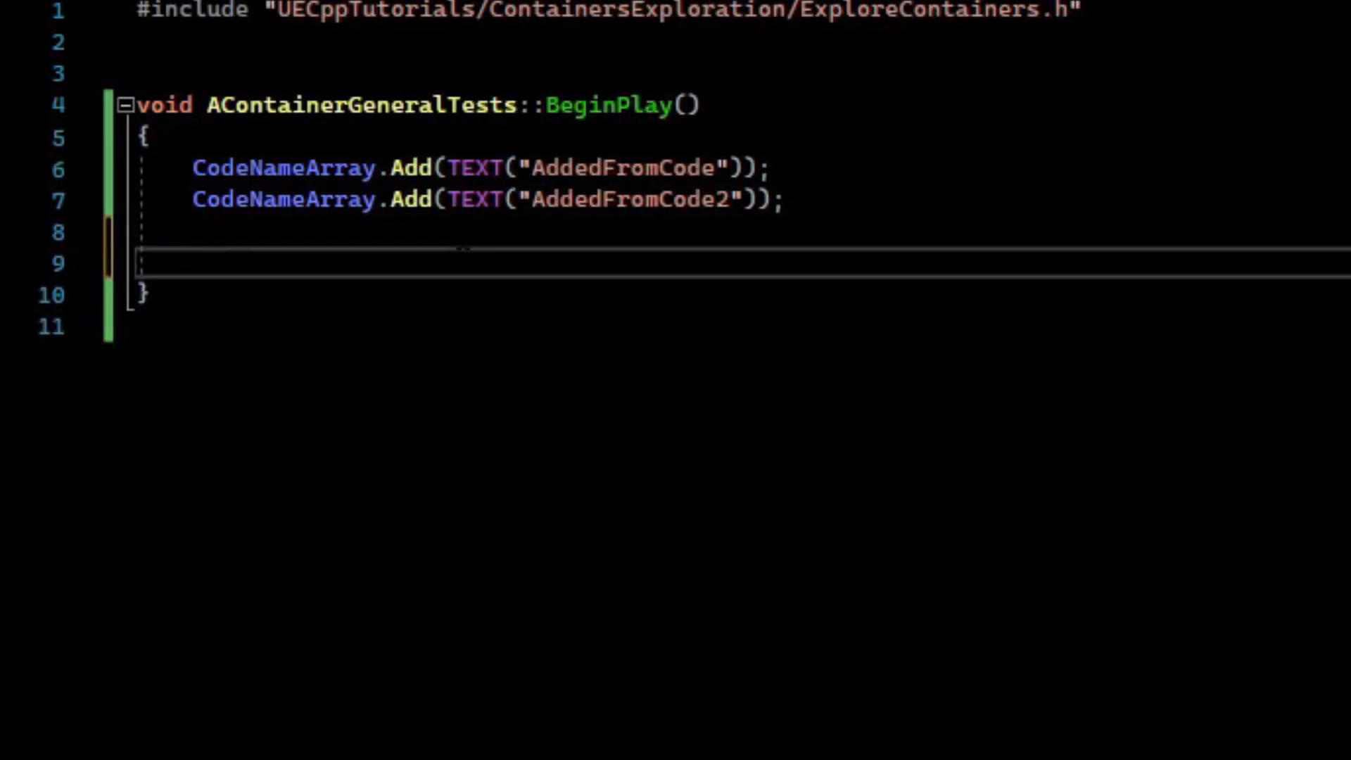
text(CodeNameArray.Num();)
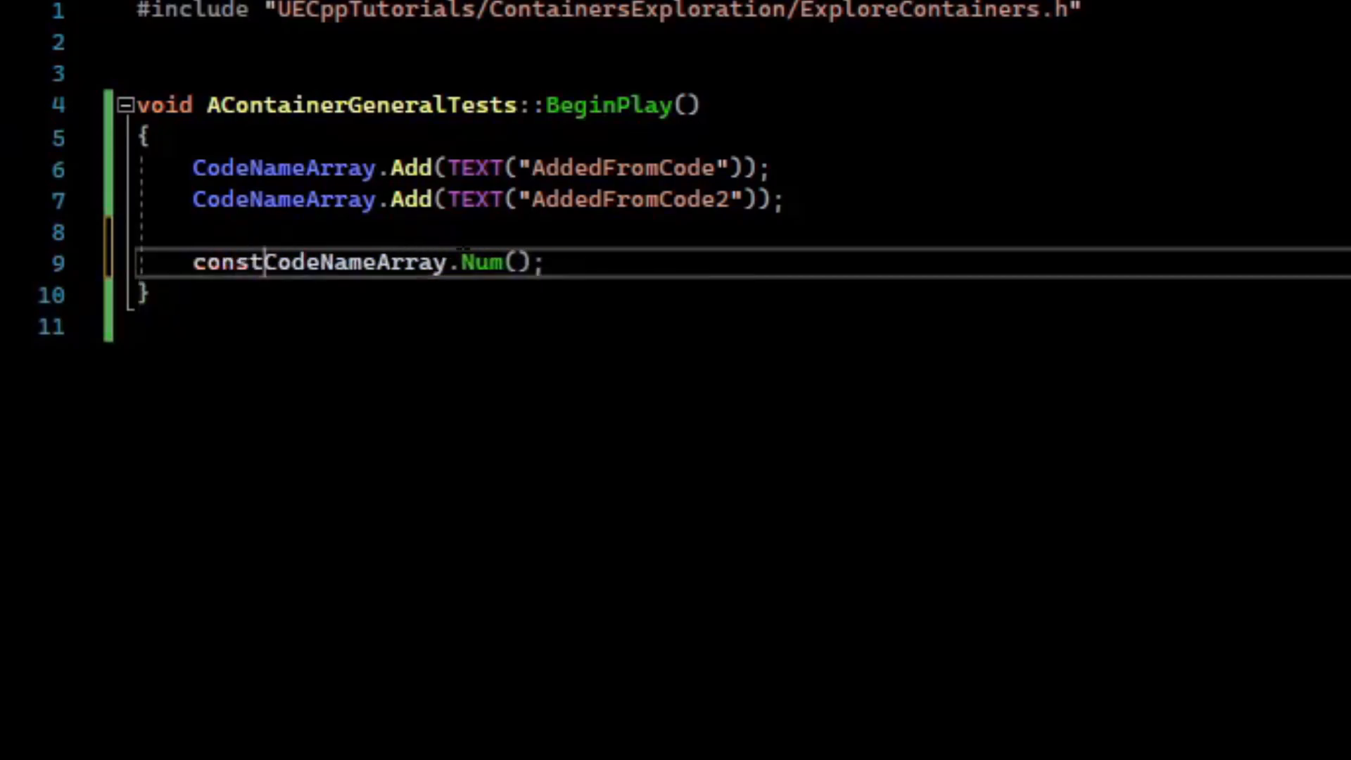
text(int32 Count =)
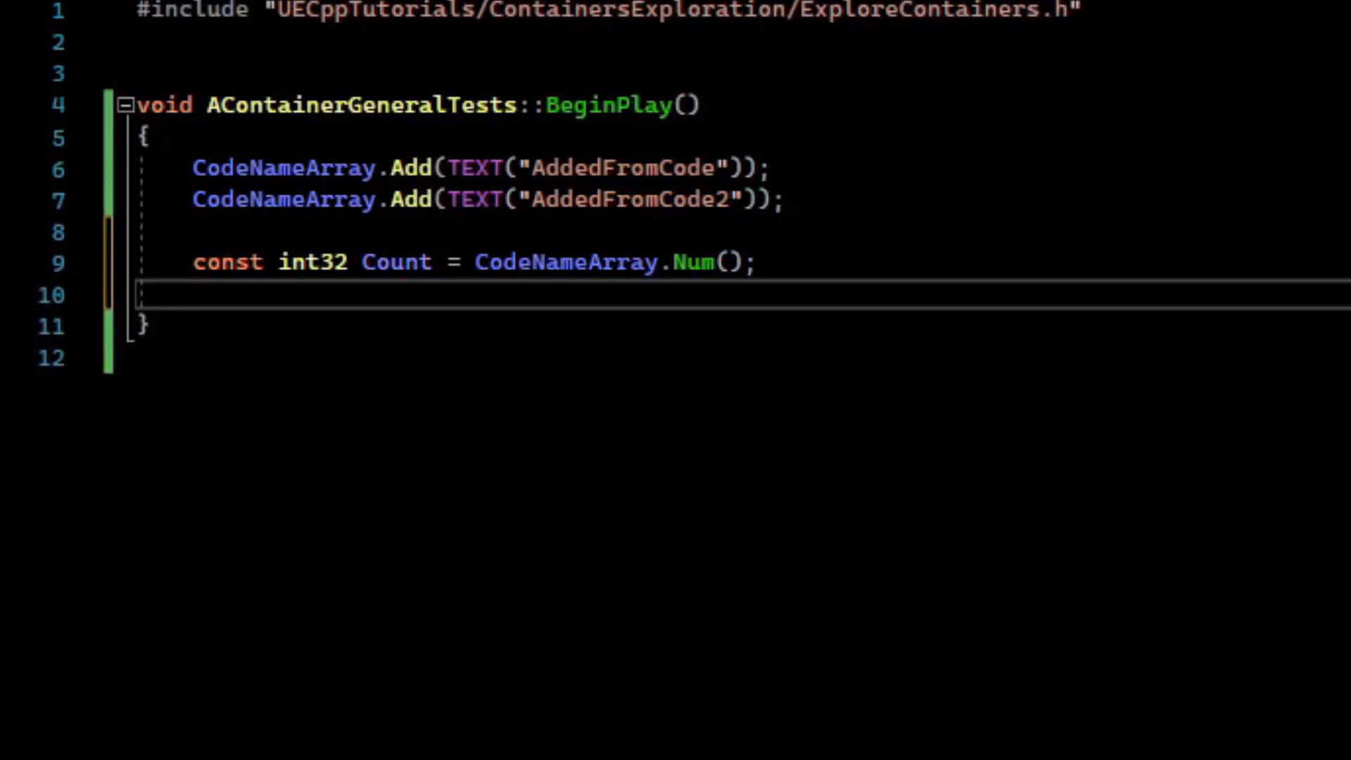
text(const int32 LastIndex = Count - 1;)
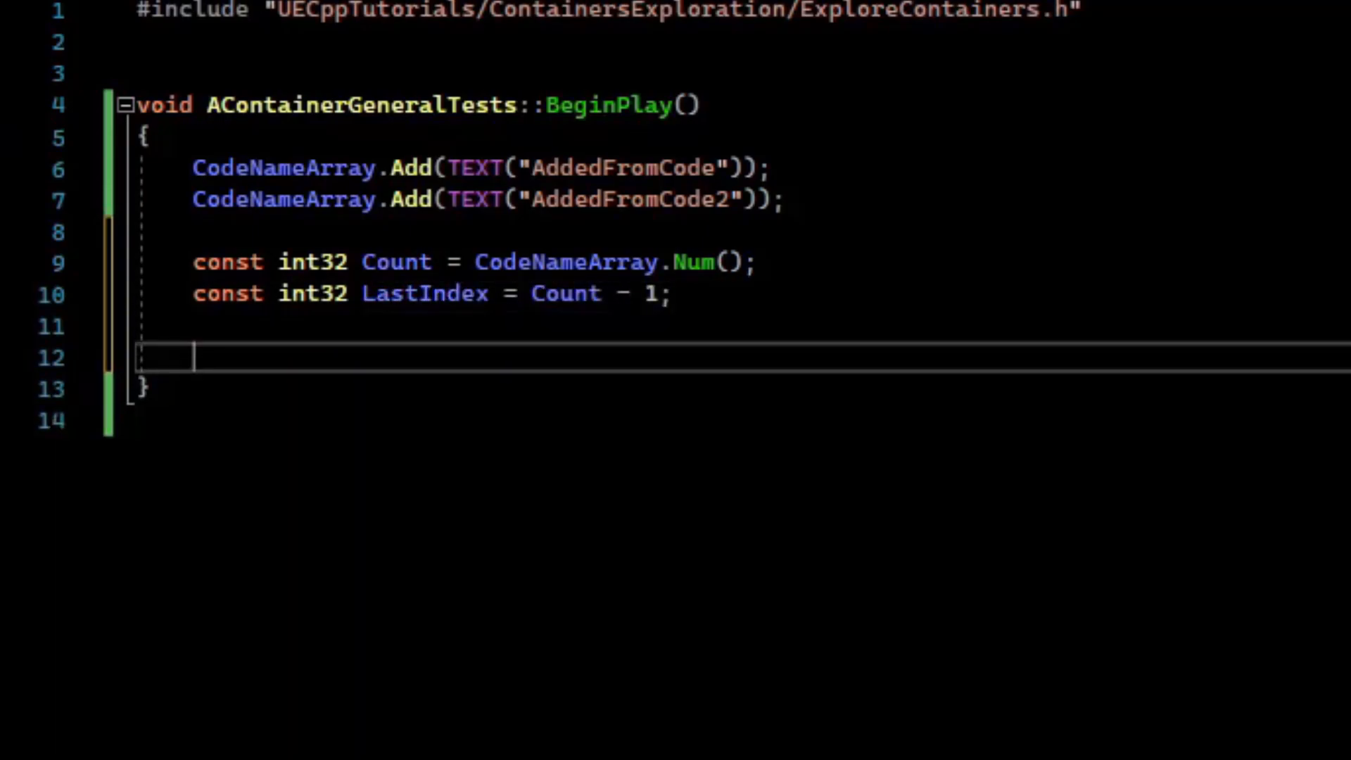
text(CodeNameArray.RemoveAt(La)
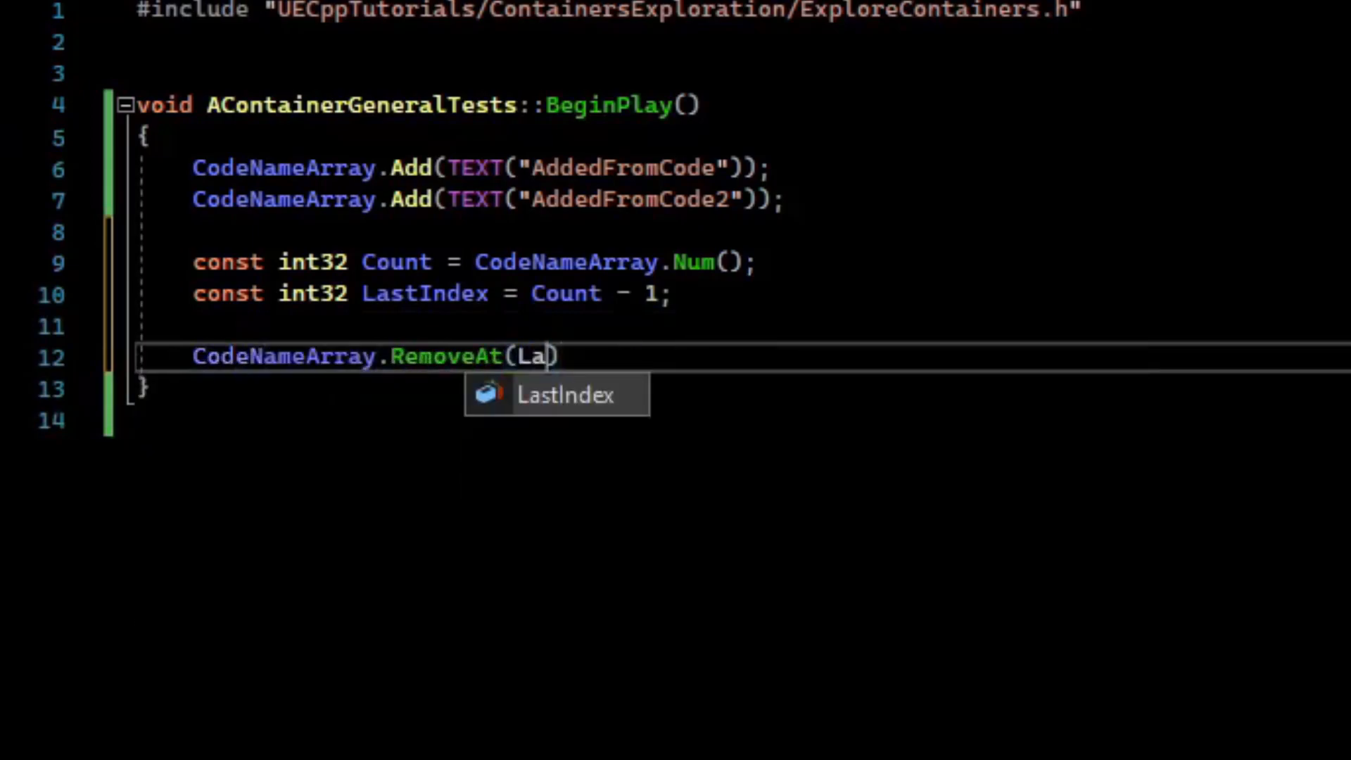
key(Tab)
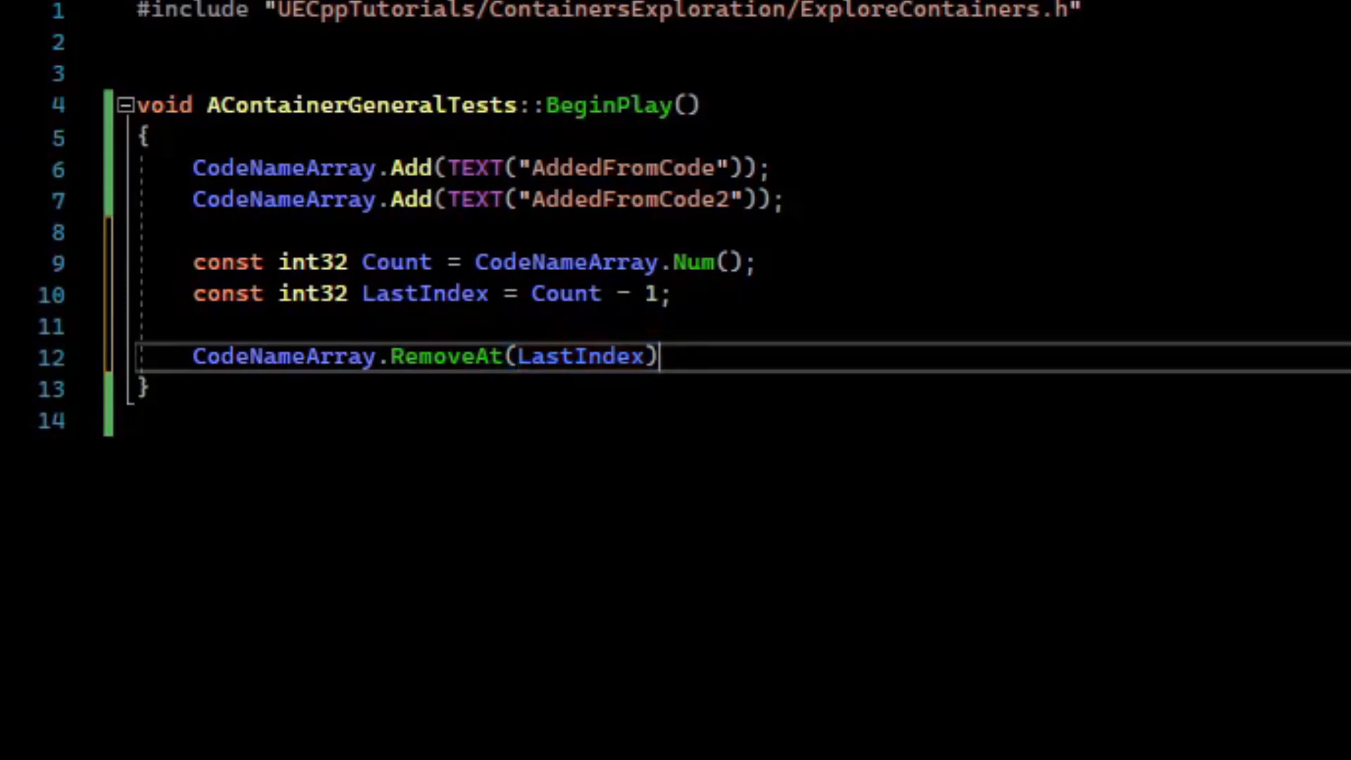
text(;)
text(for (const FName& )
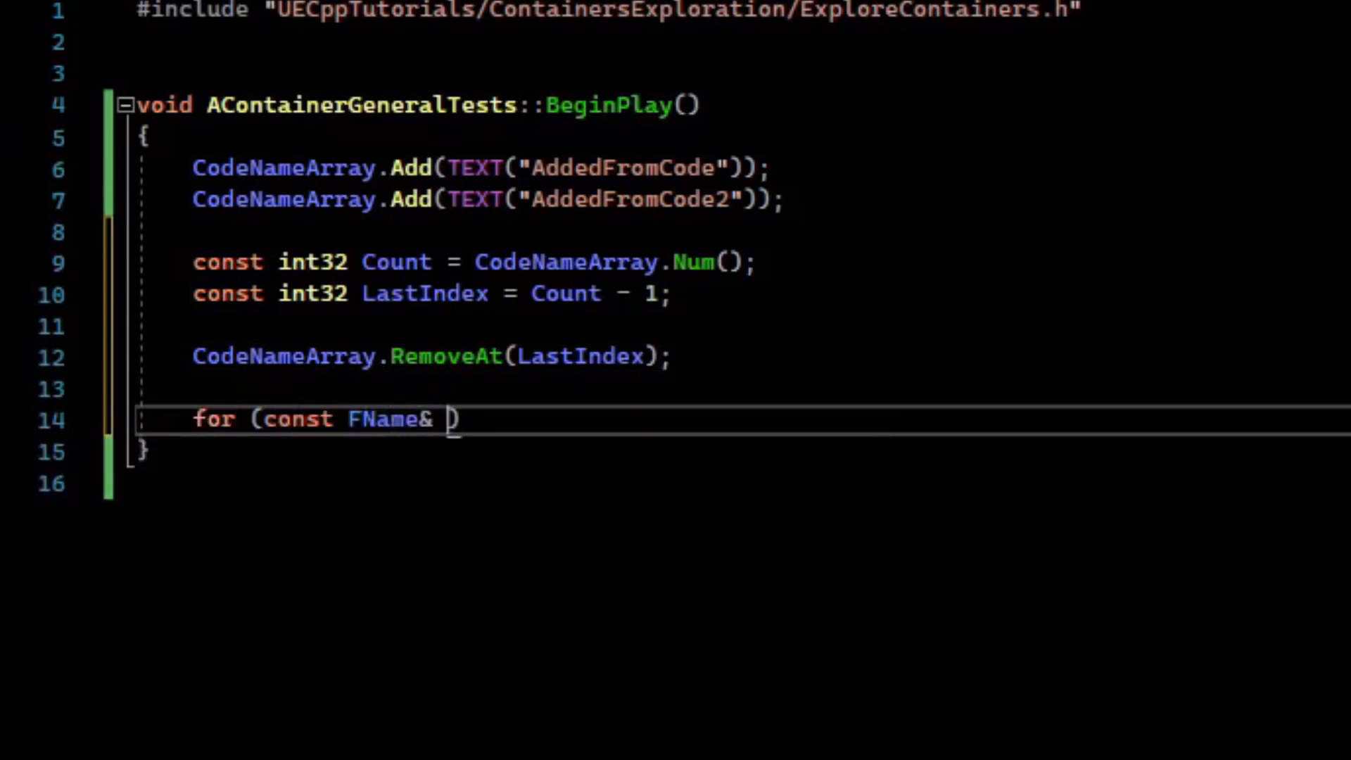
- Write a for loop logging each Name, plus an IsValidIndex(0) block logging the first element
text(Name : CodeNameArray))
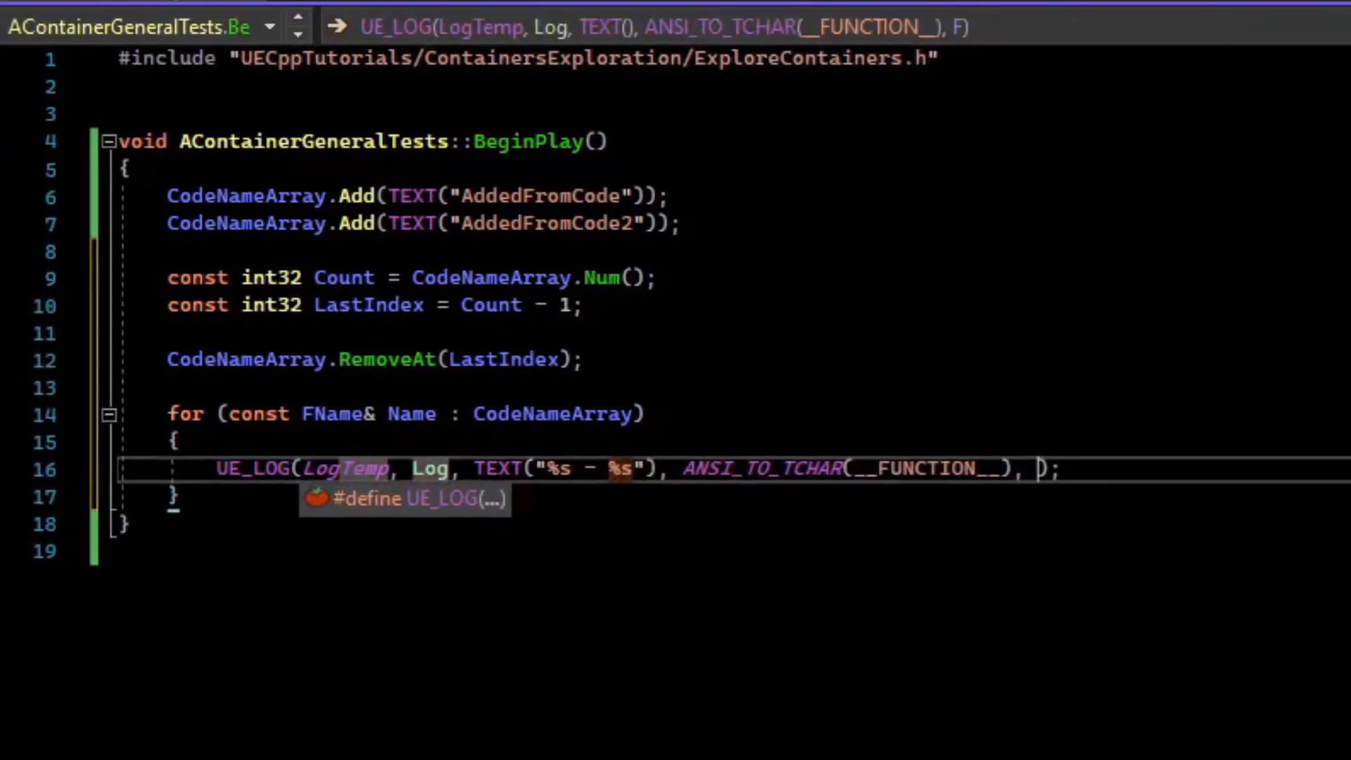
text(*Name.ToString())
text(if (CodeNameArray.IsValidIndex()
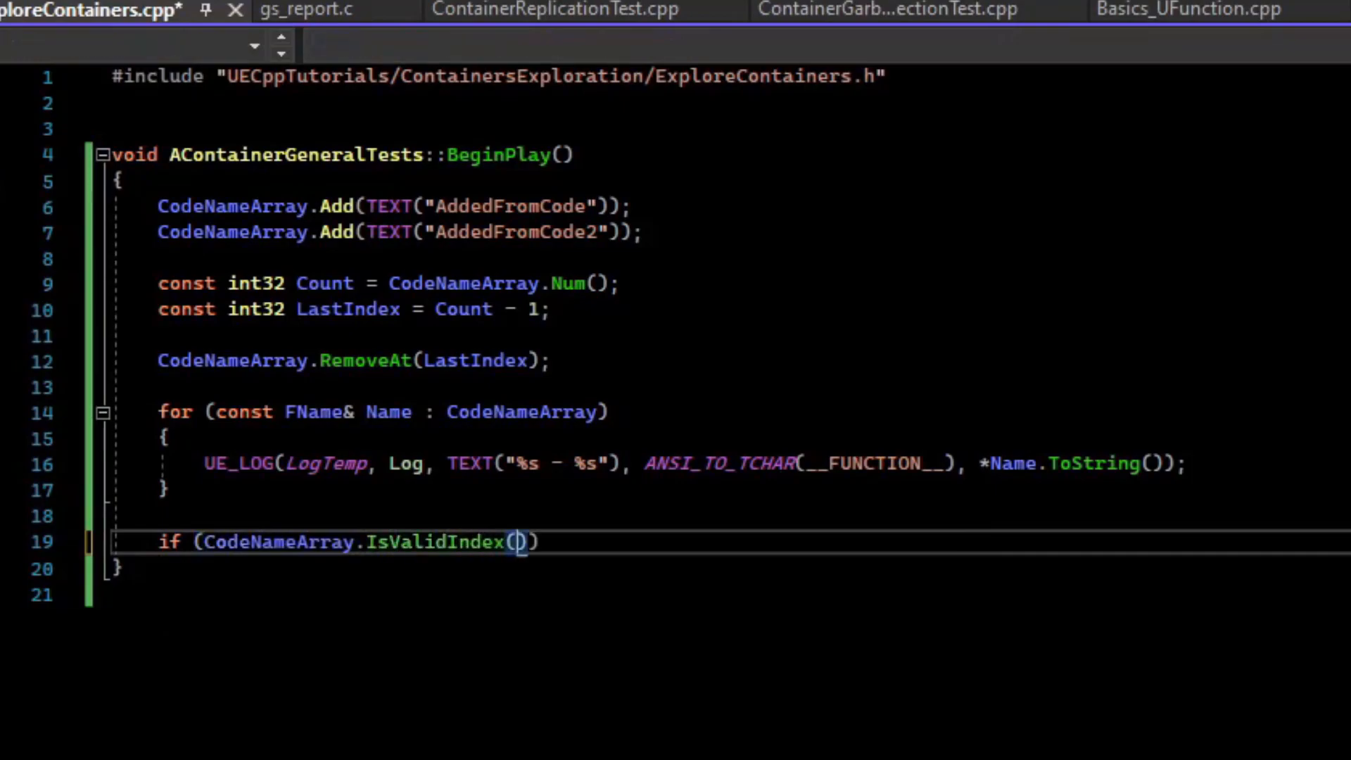
text(0)
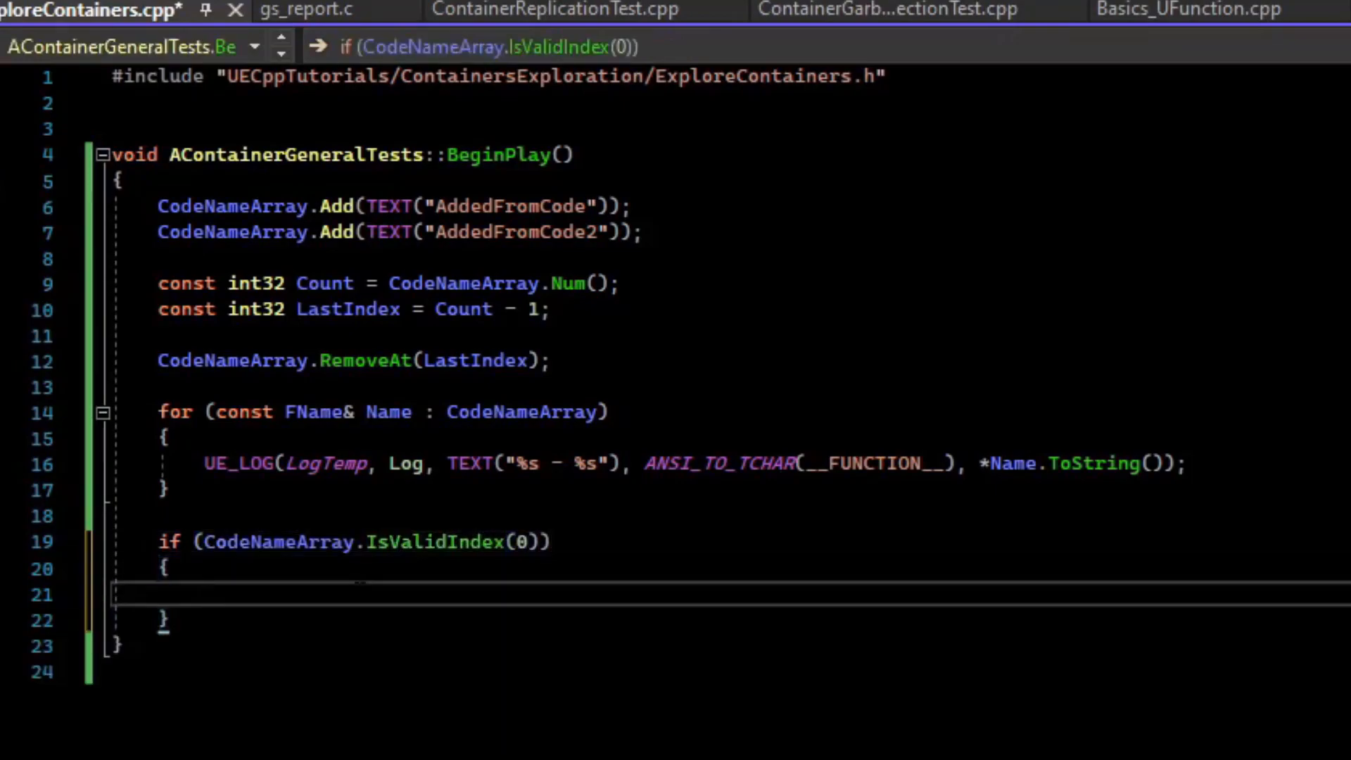
text(const FNam)
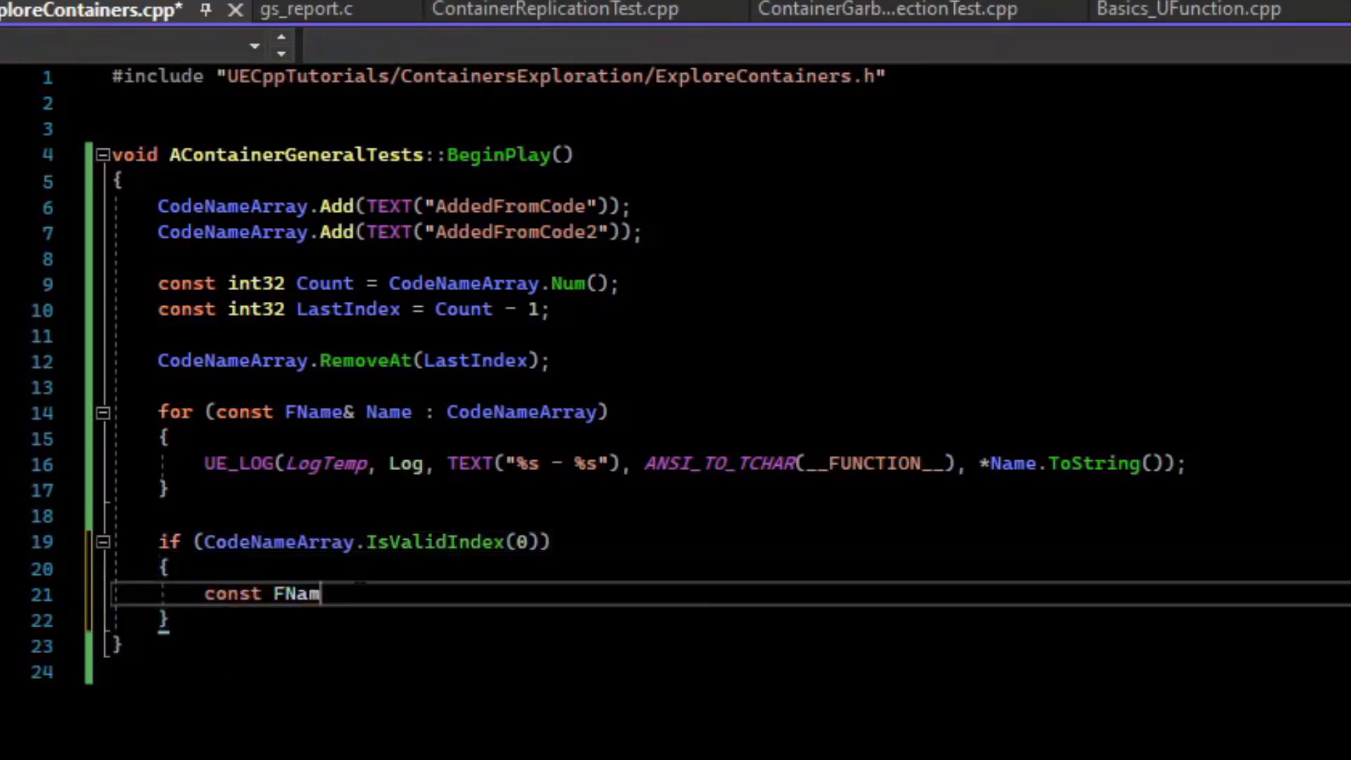
text(e& FirstArrayEement = CodeNameArray[0];)
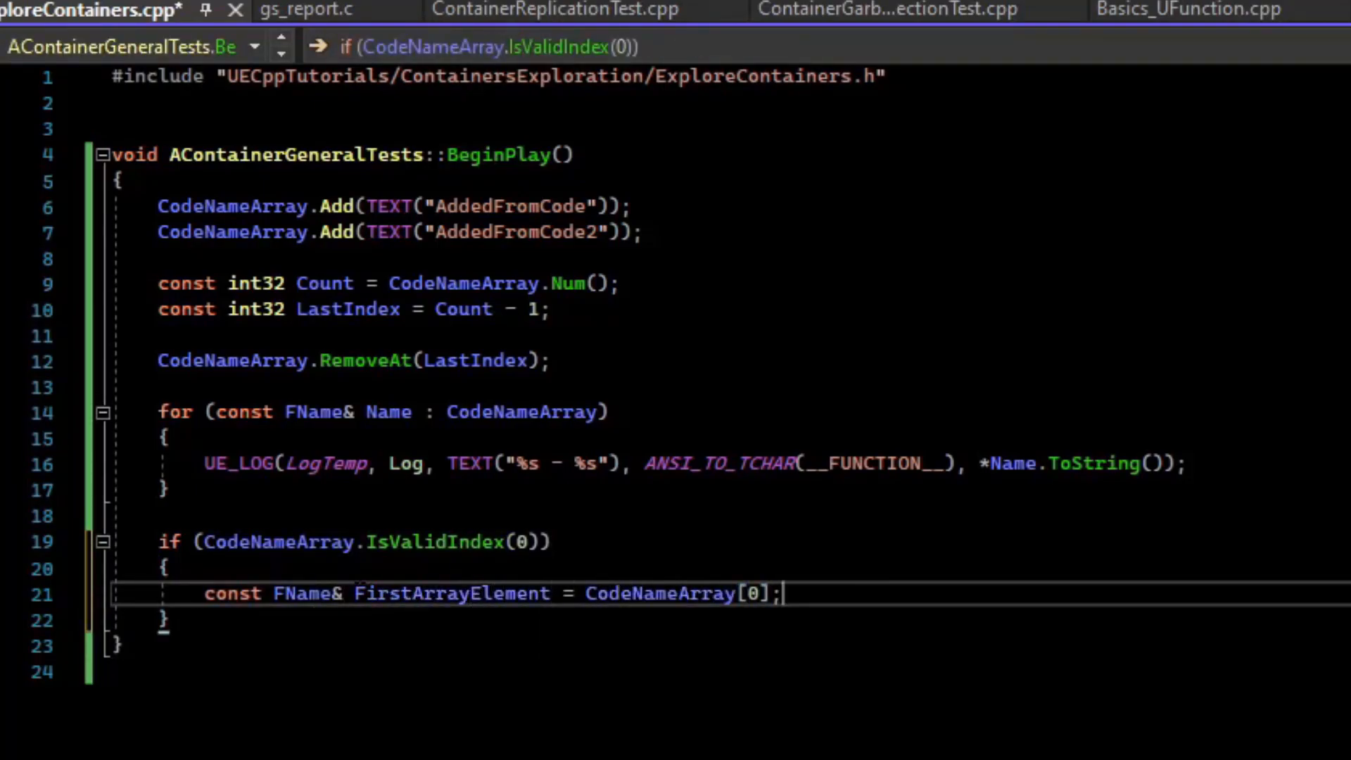
text(UE_LOG(LogTemp, Log, TEXT("[%s]: %s"), ANSI_TO_TCHAR(__FUNCTION__));)
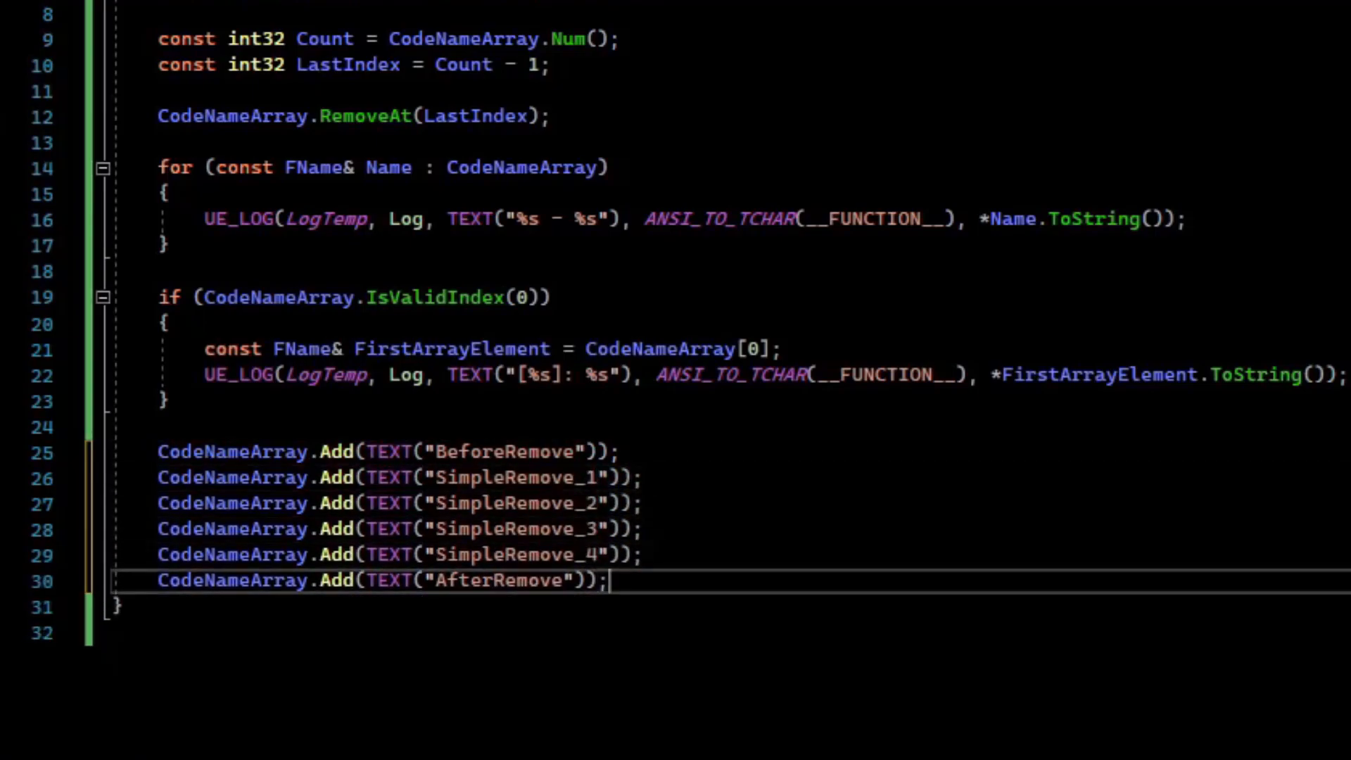
- Remove SimpleRemove_1 from CodeNameArray and store ArraySize = CodeNameArray.Num()
text(CodeNameArray.RemoveAll()
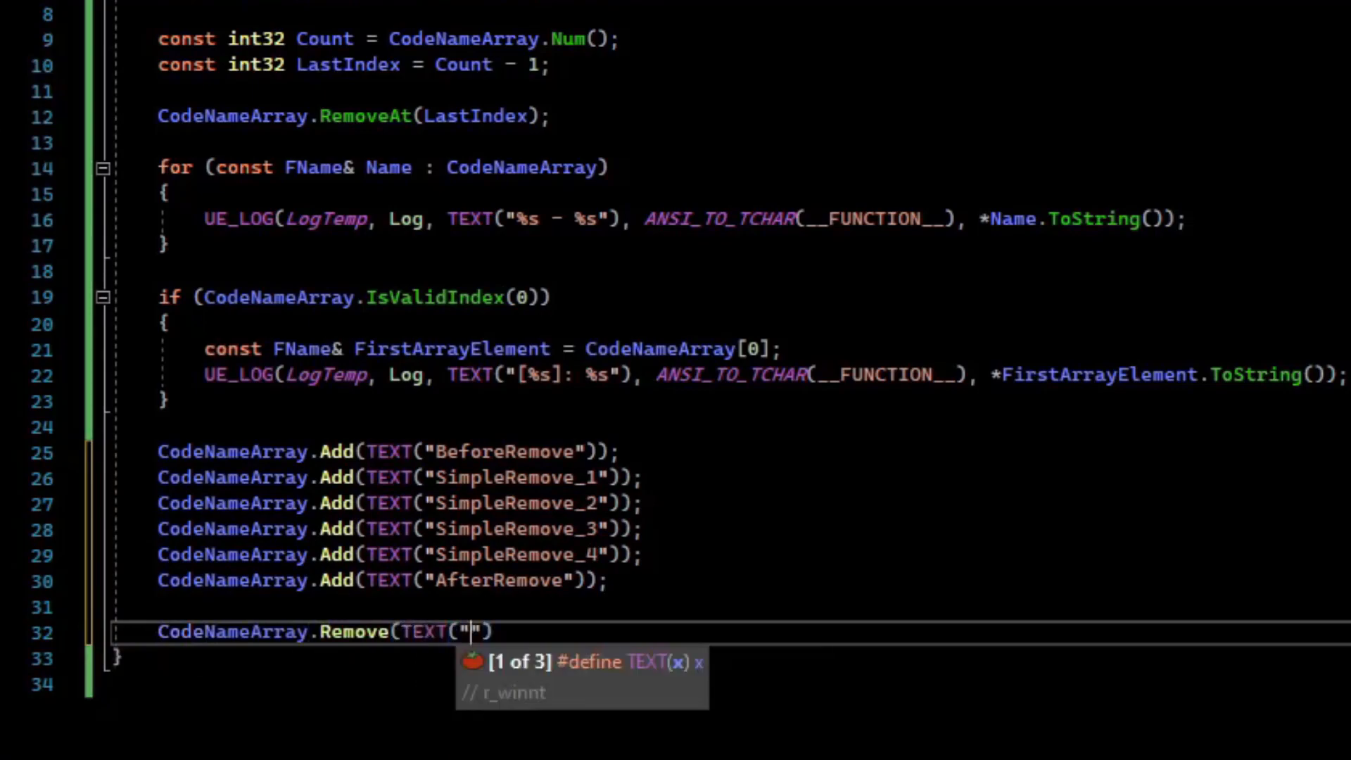
text(SimpleRemove_1)
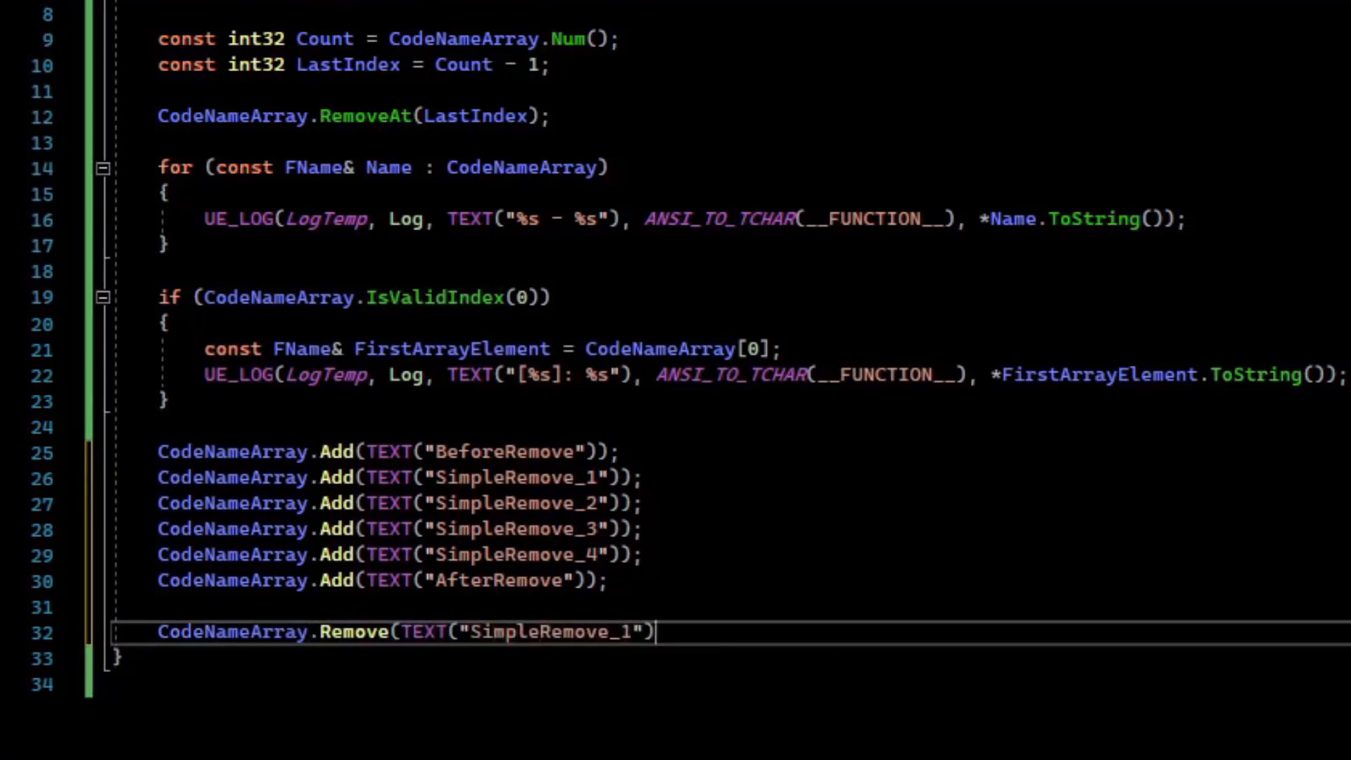
text();)
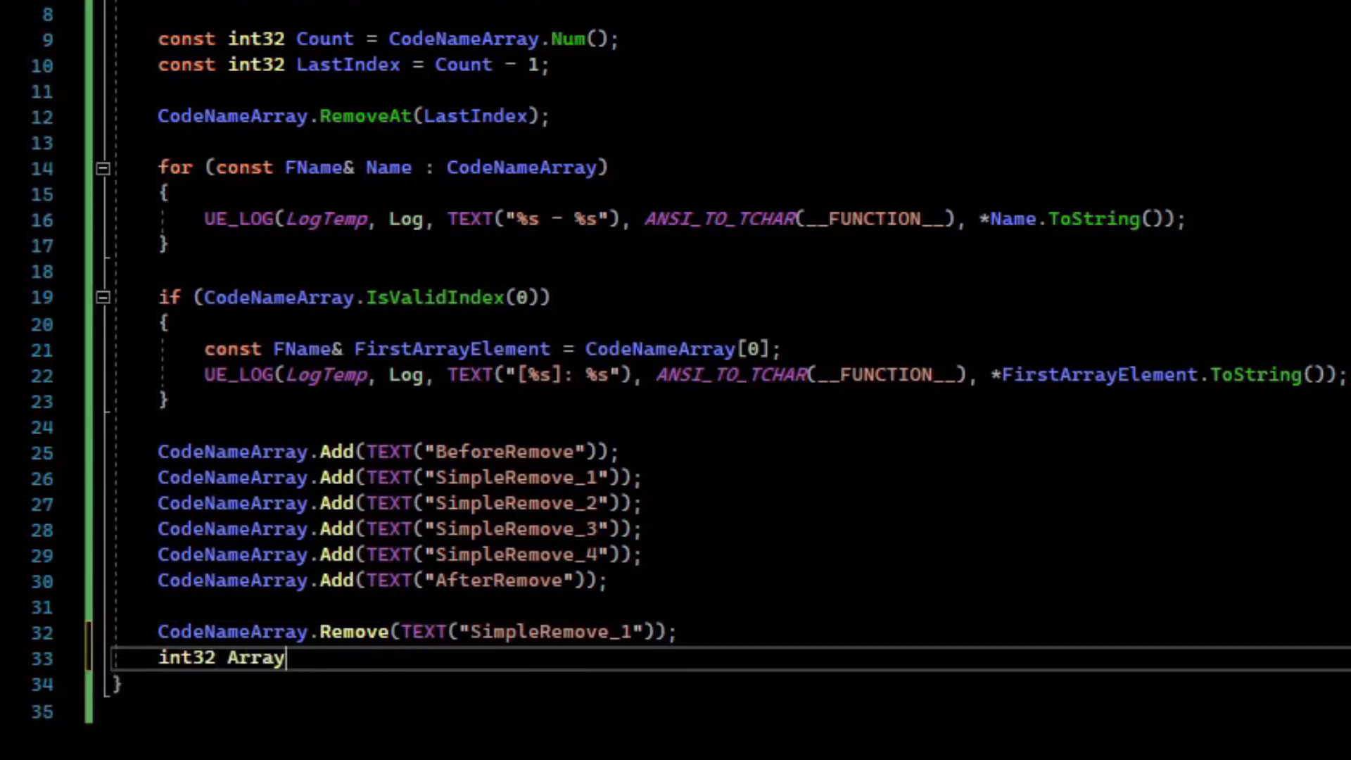
text(Size = CodeNameArray.Num();)
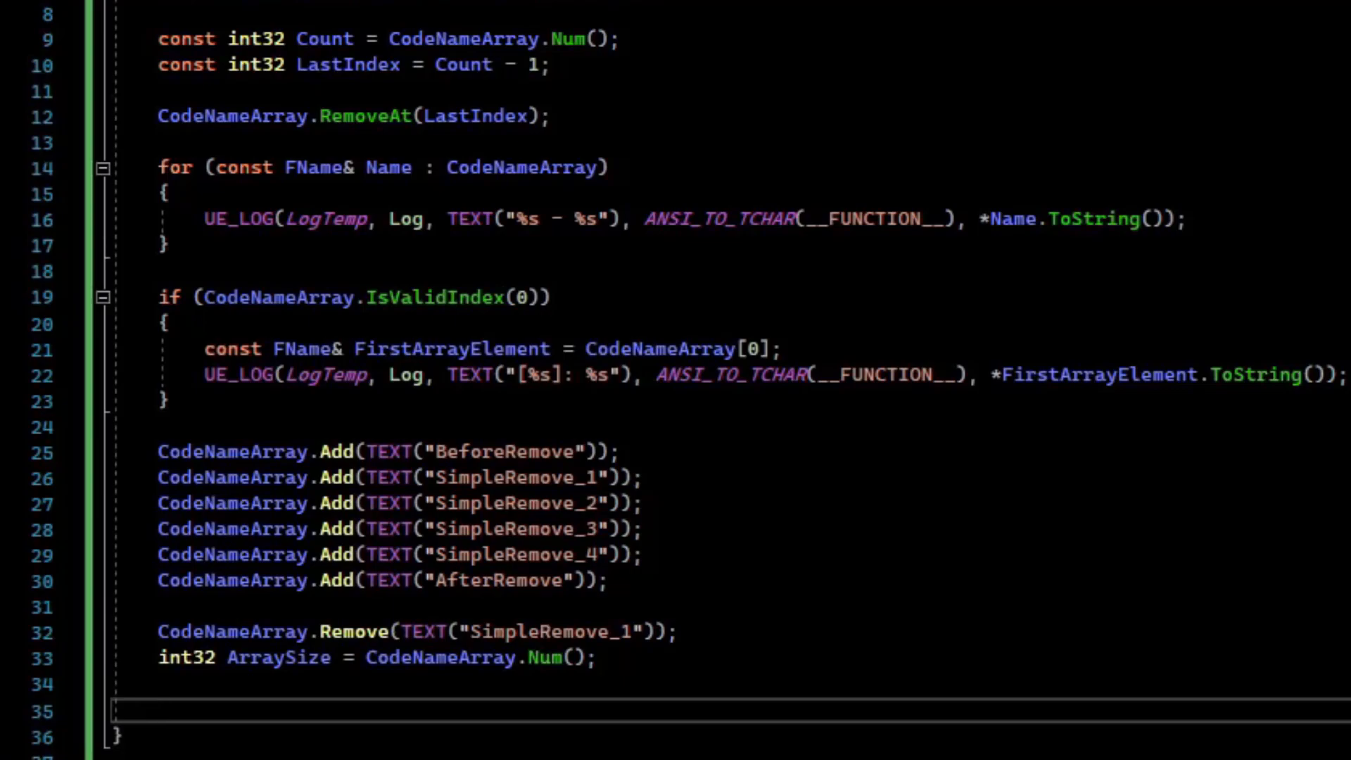
- Add a RemoveAll lambda matching SimpleRemove_2, then re-read ArraySize
text(CodeNameArray.RemoveAll([&]()))
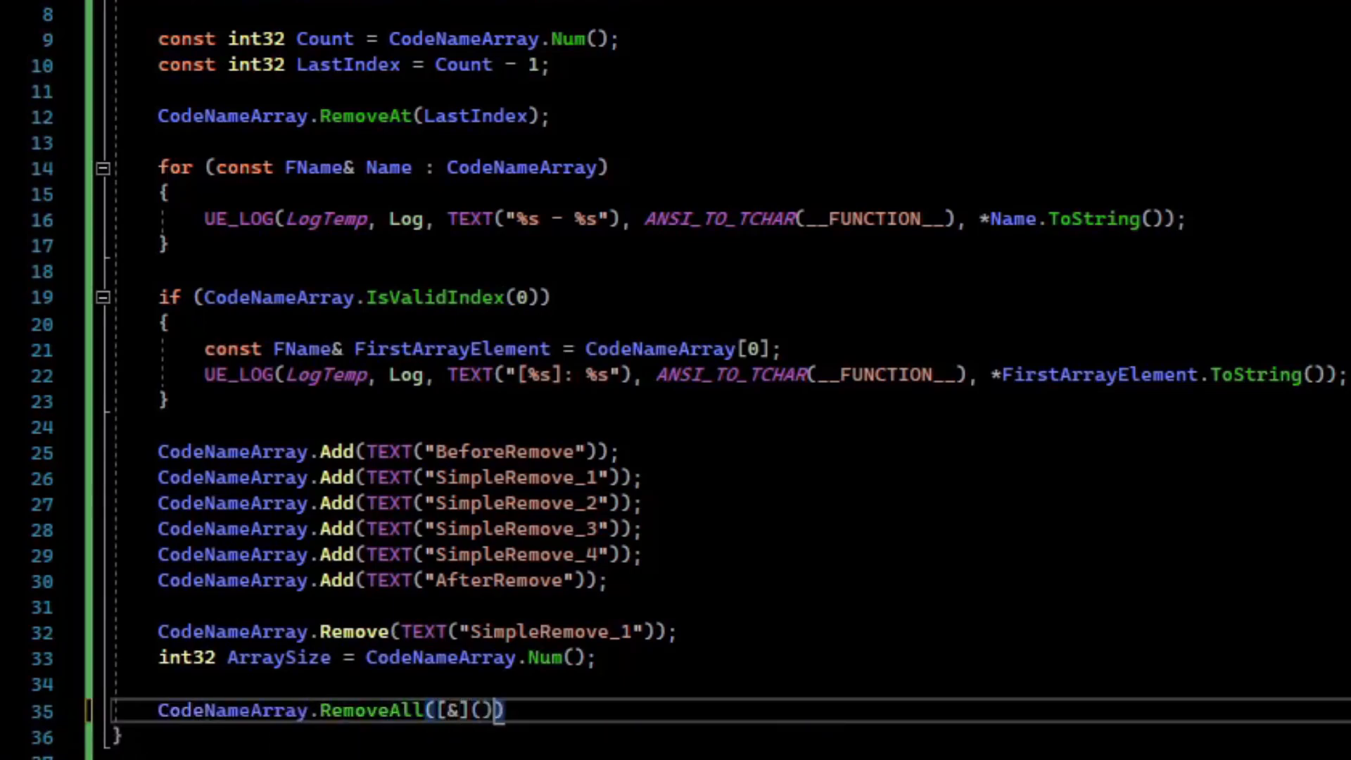
text(const FName& ArrayEntry)
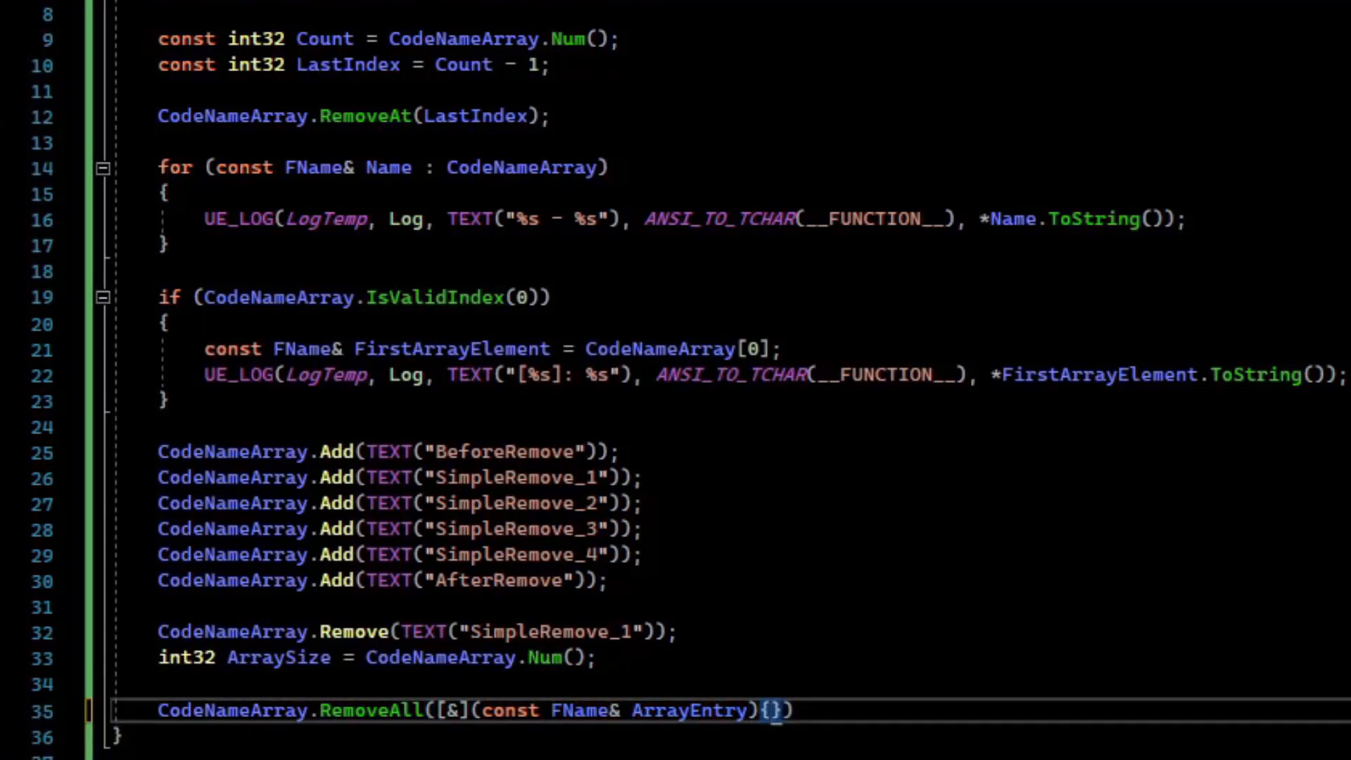
text(return ArrayEntry == TEXT(""))
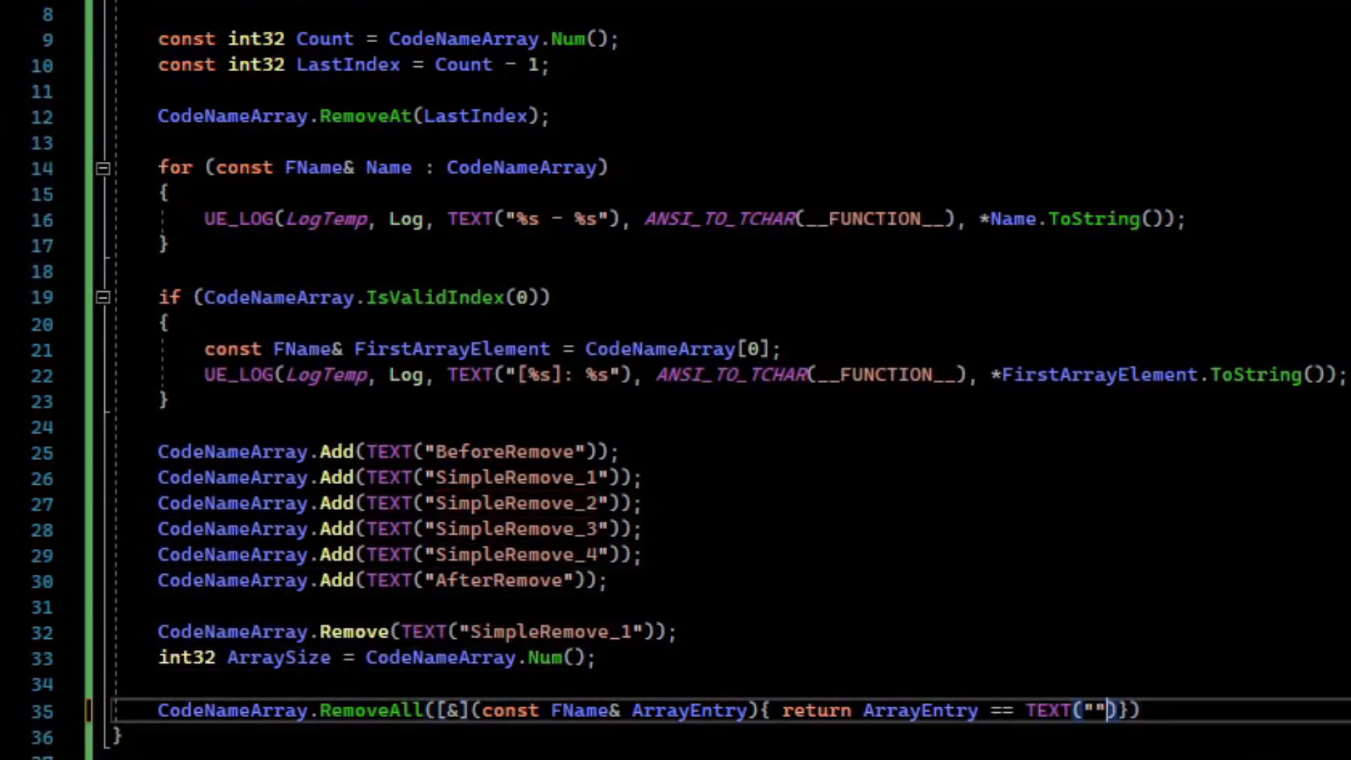
text(SimpleRemove_2)
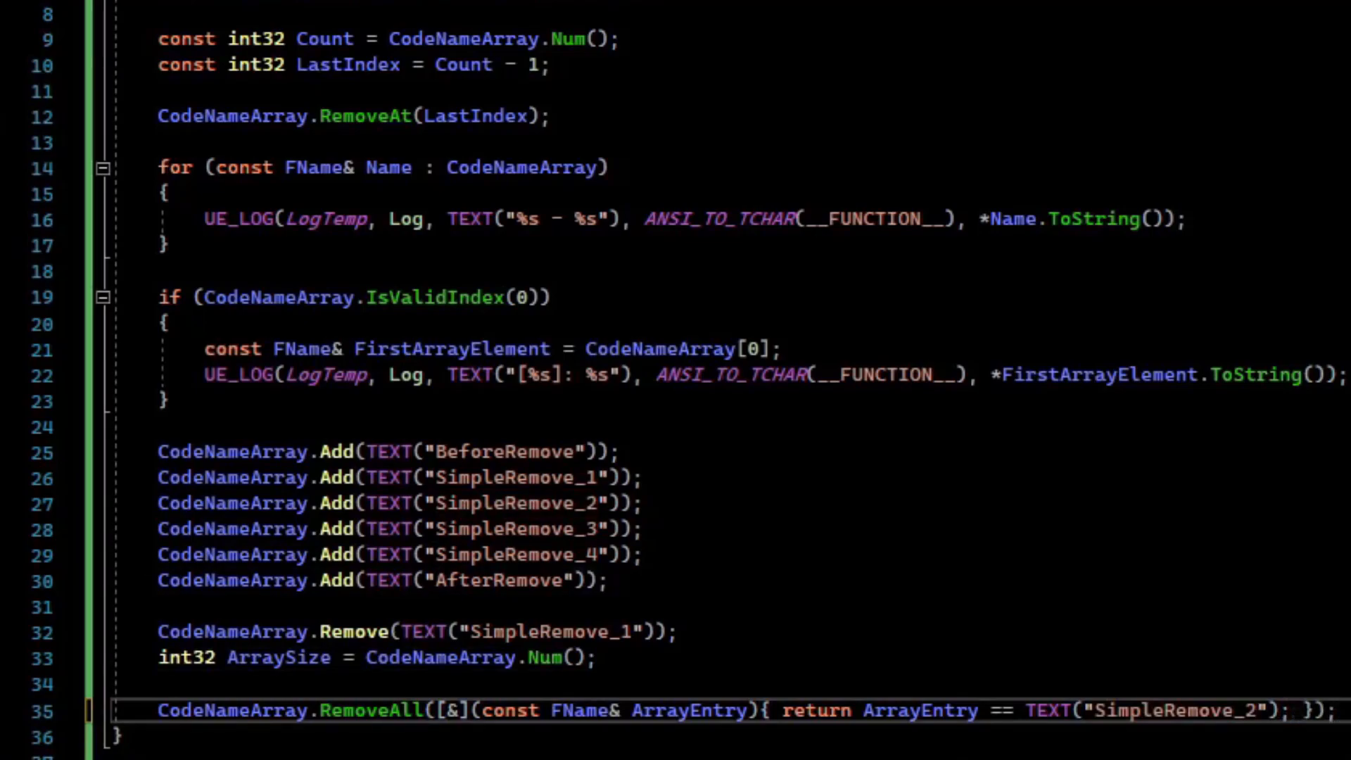
text(ArraySize = CodeNameArray.Num())
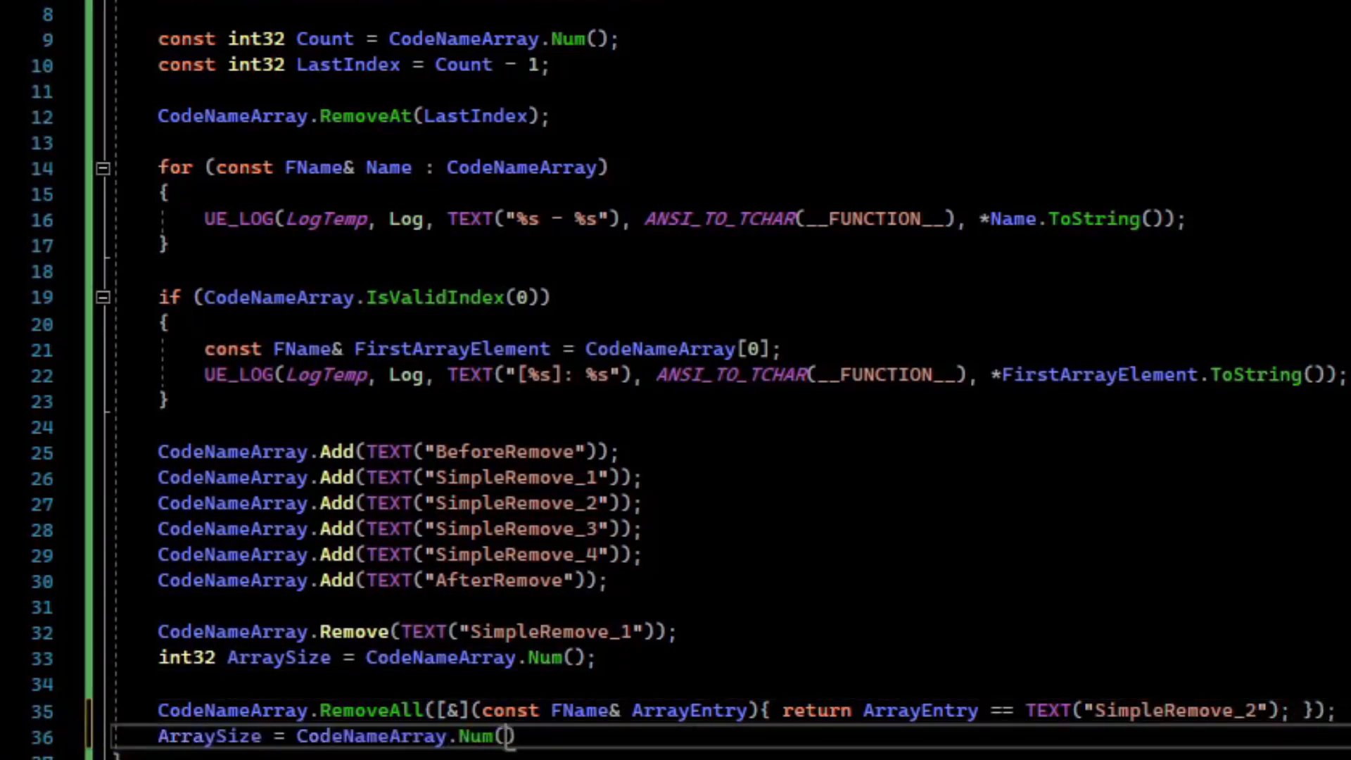
- Add a RemoveAllSwap call for SimpleRemove_3 entries, followed by ArraySize = CodeNameArray.Num()
scroll(down, 3)
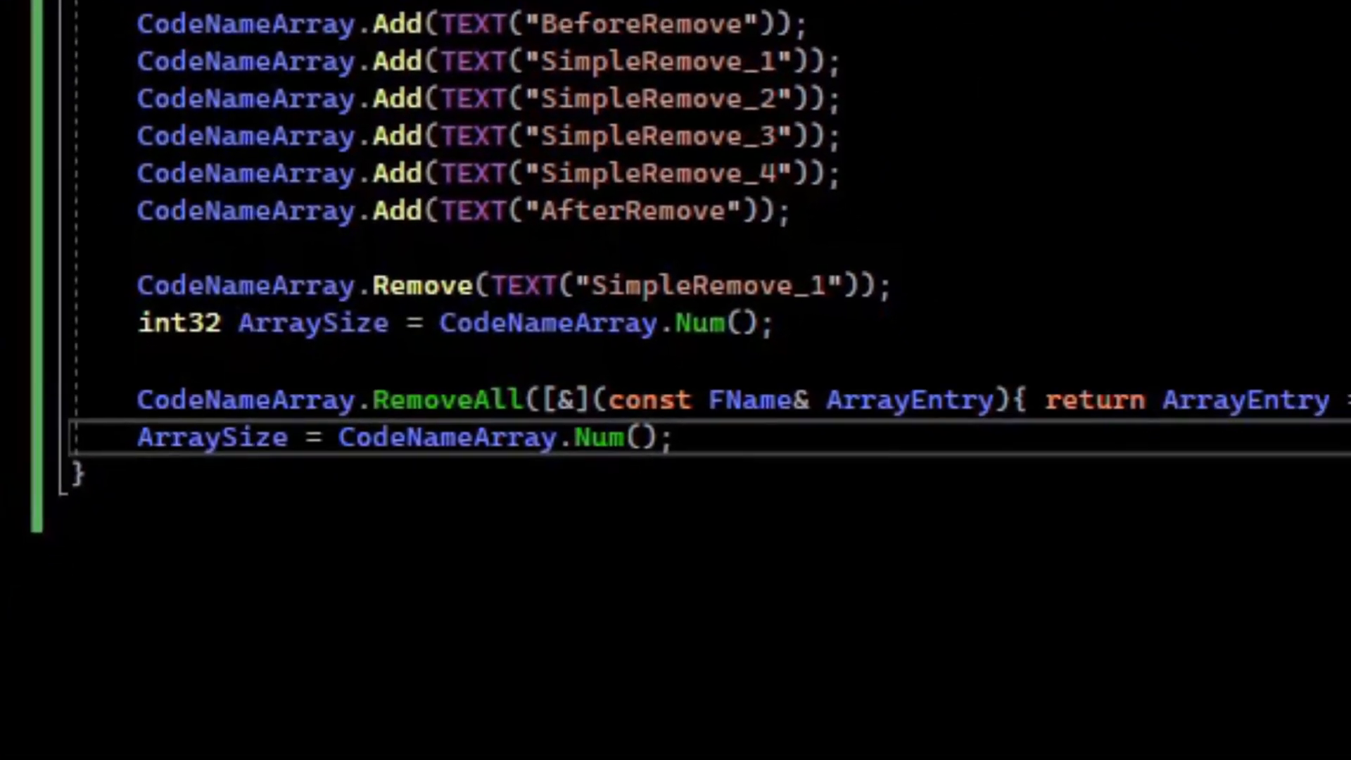
scroll(down, 3)
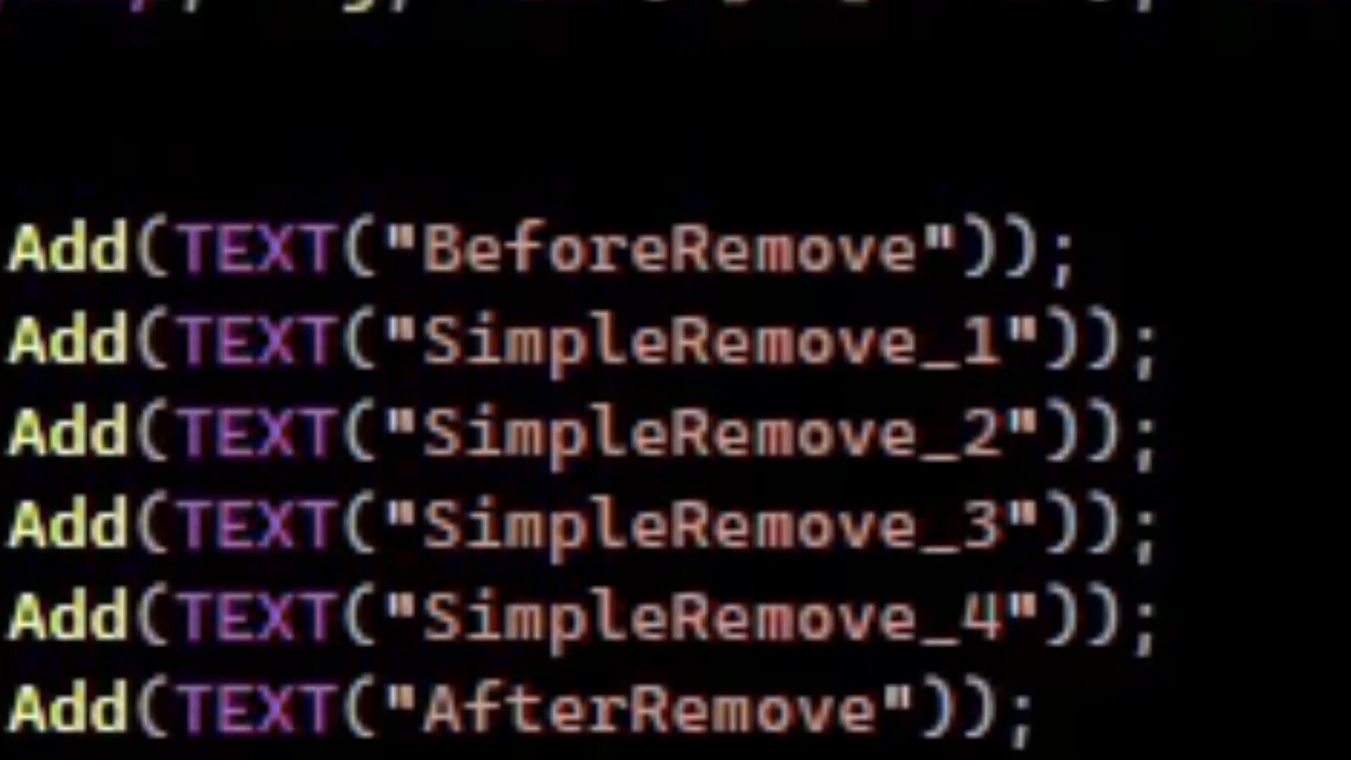
scroll(down, 3)
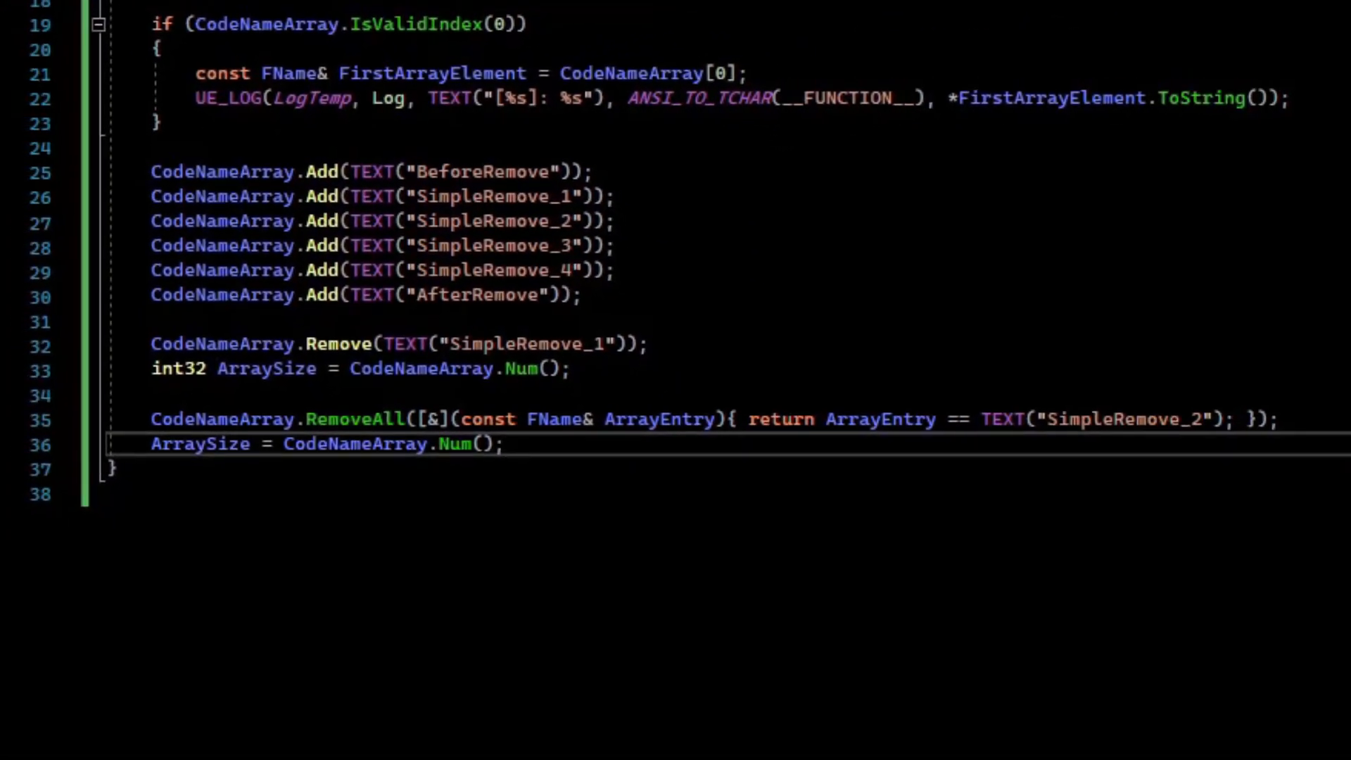
text(CodeNameArray.RemoveAllSwap([&](const FName& ArrayEntry) { return ArrayEntry == TEXT("SimpleRemove_3"); });)
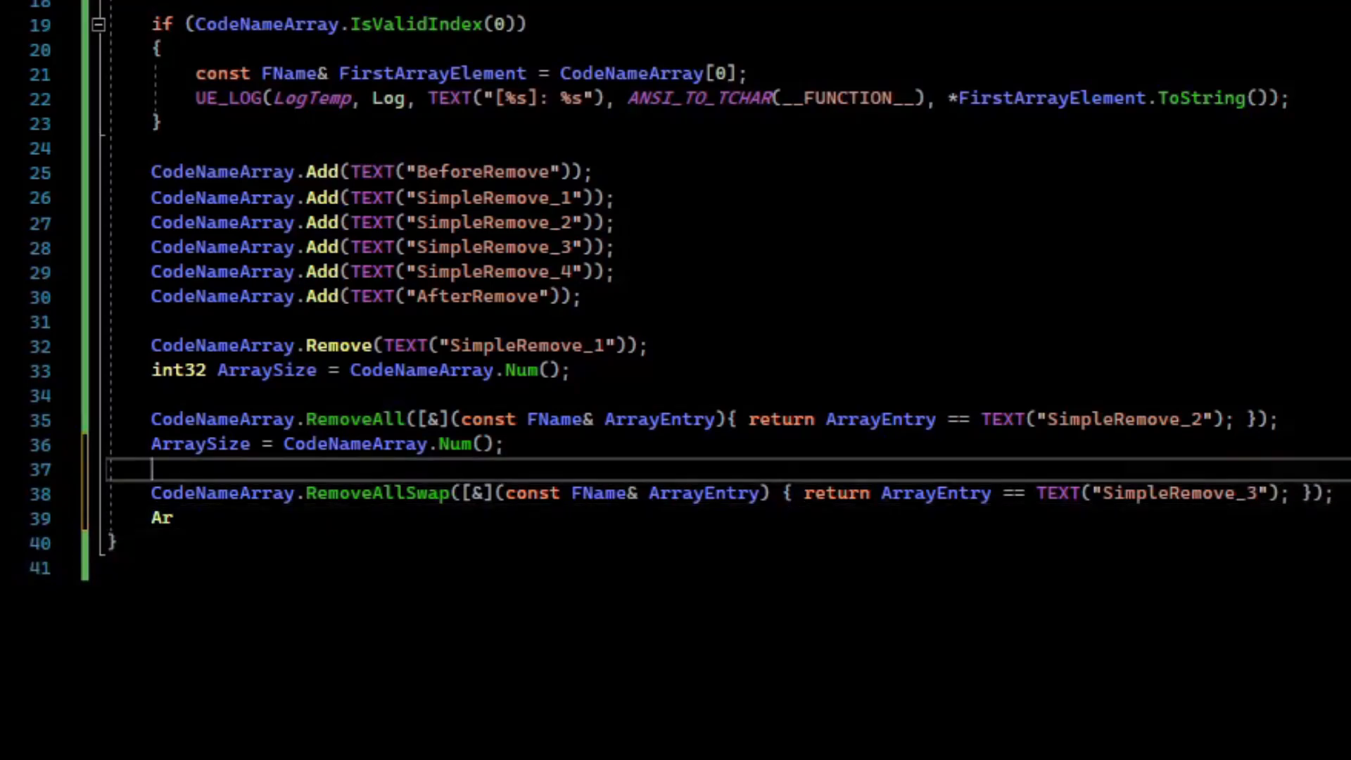
text(raySize = CodeNameArray.Num();)
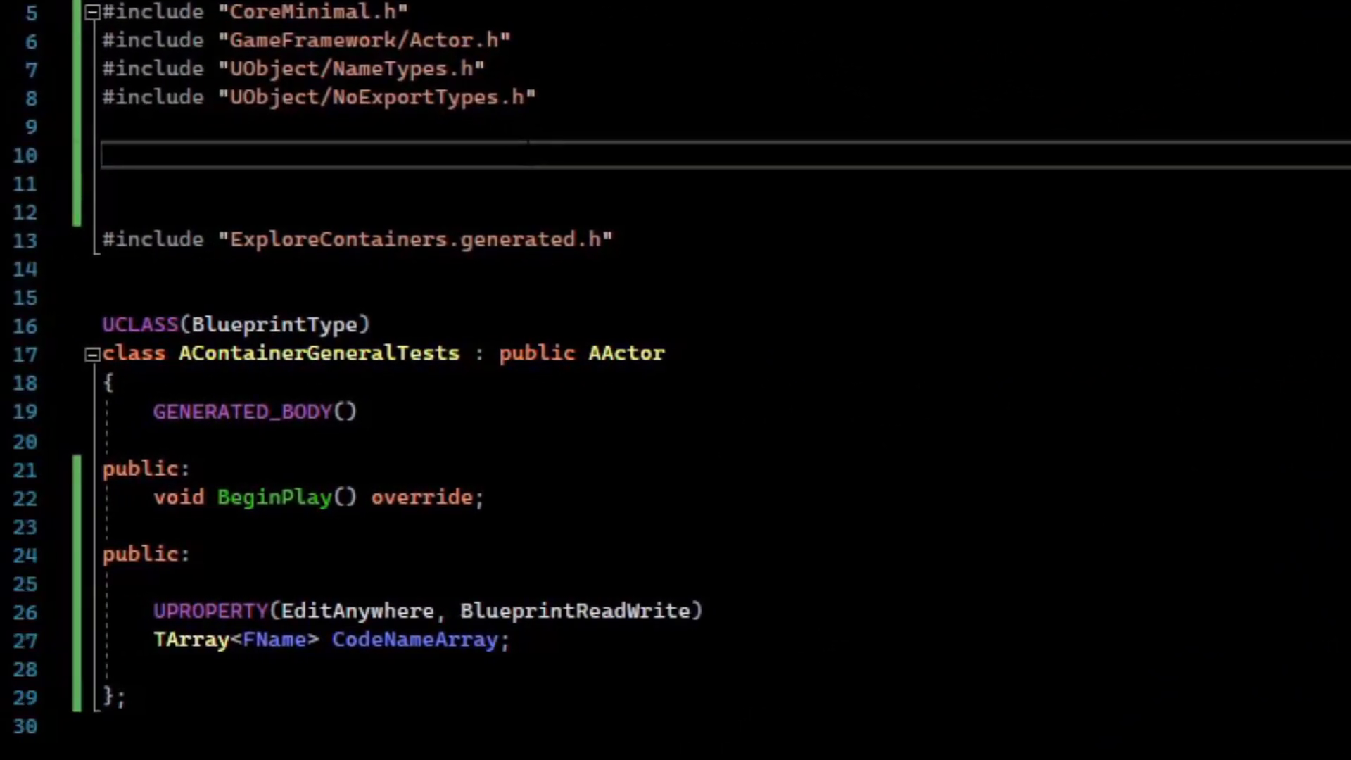
- Add #include "Containers/Array.h" to the actor header
text(#include "Containers/Array")
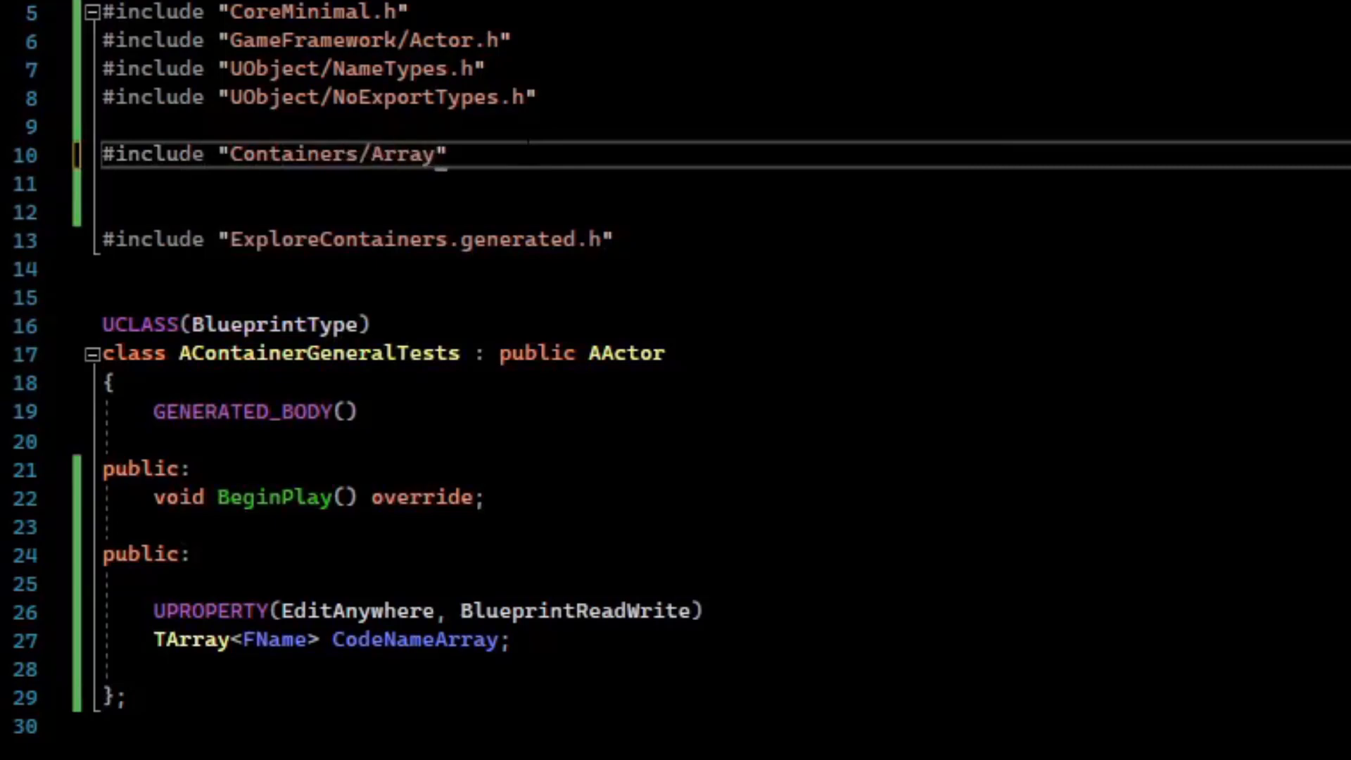
text(.h)
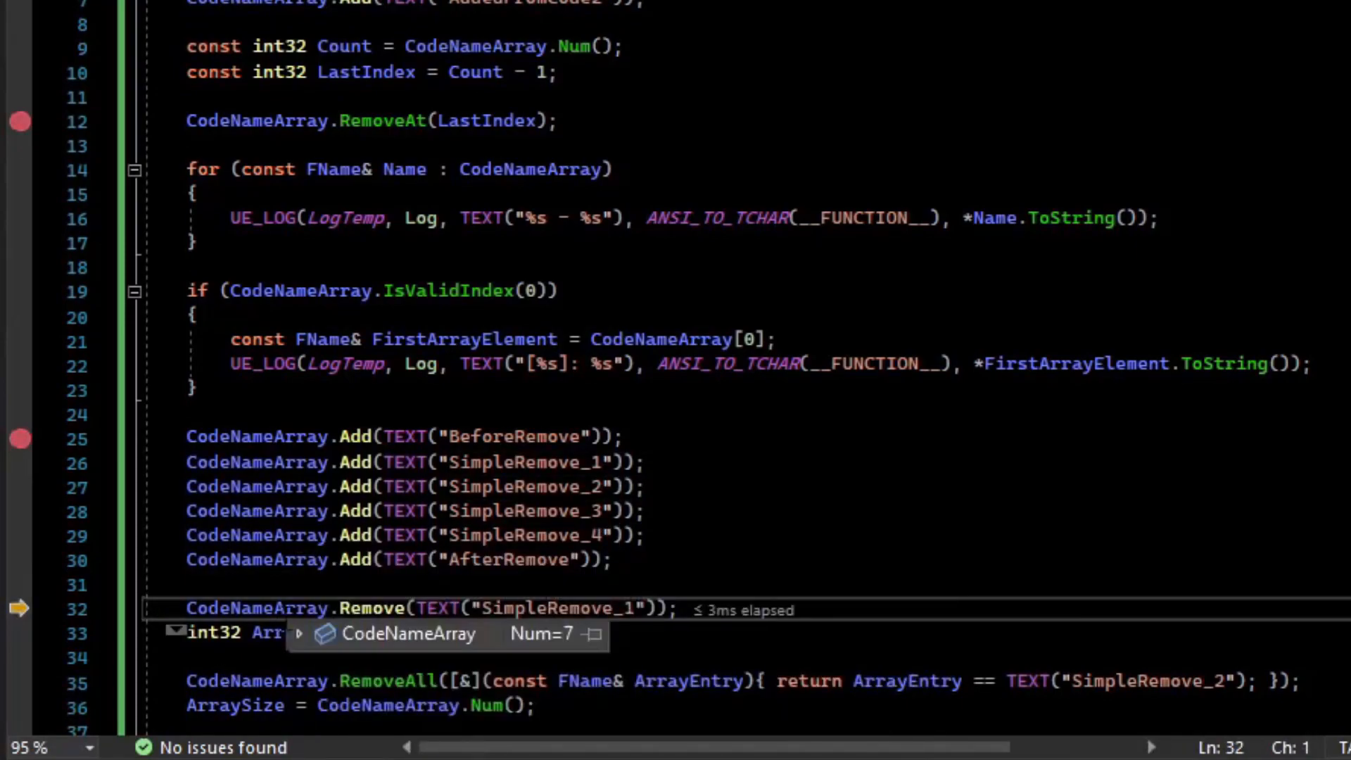
- Inspect CodeNameArray's seven entries, then run execution on to the RemoveAll line
click(300, 633)
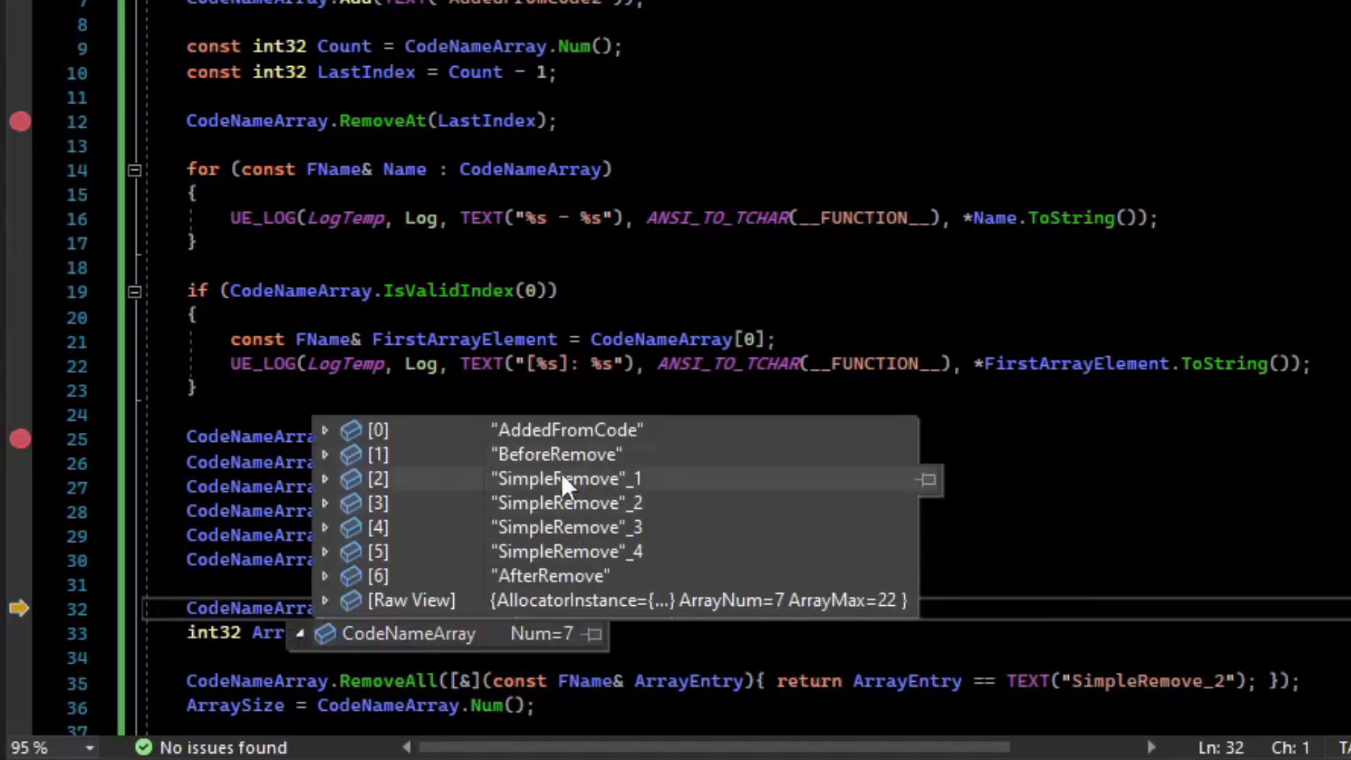
mouse_move(612, 491)
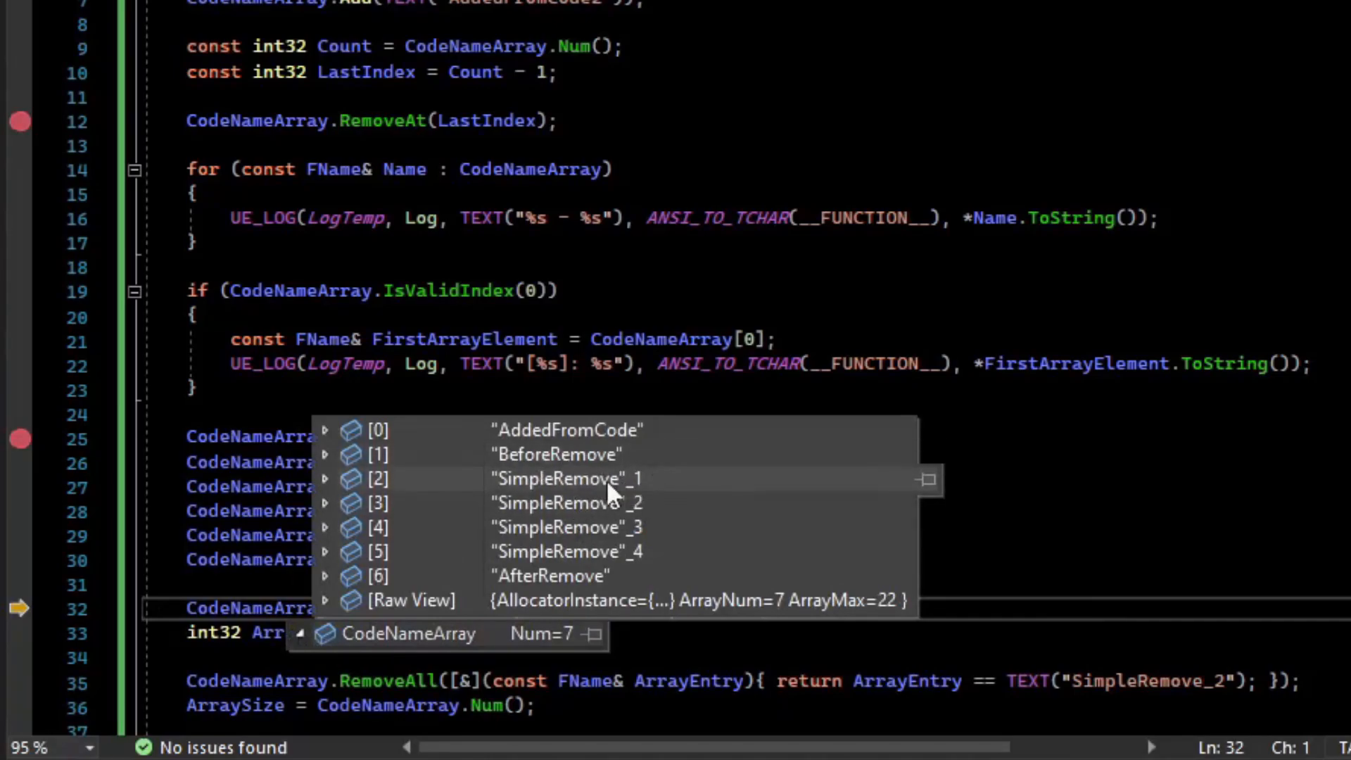
mouse_move(611, 502)
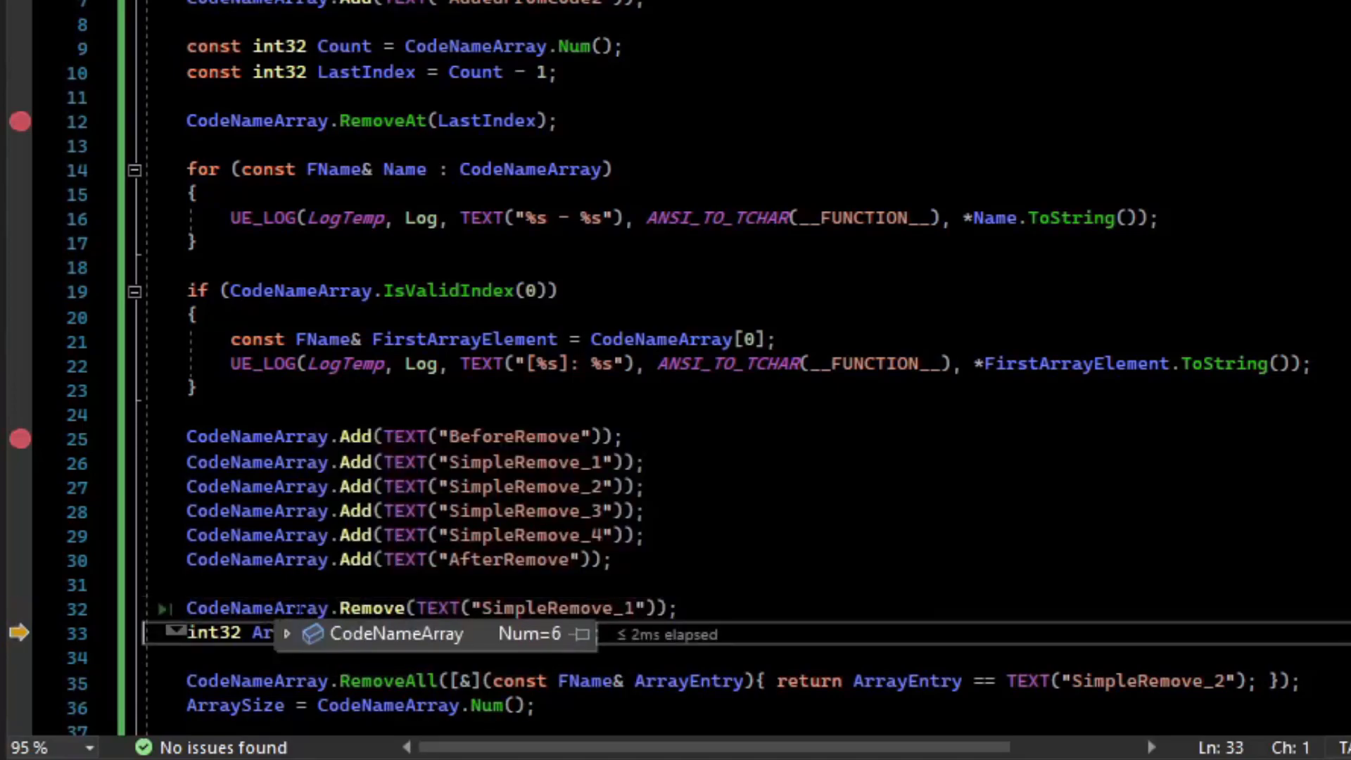
click(286, 634)
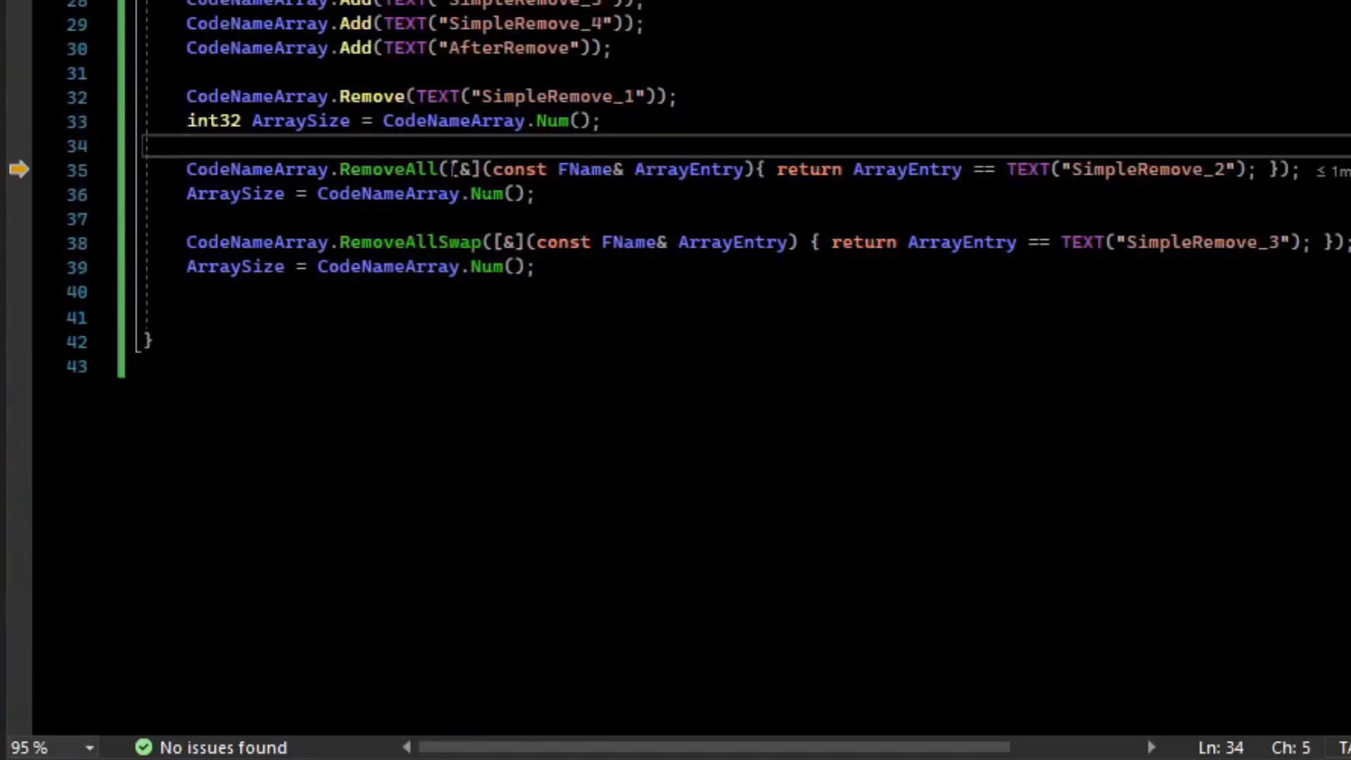
- Inspect CodeNameArray's six entries before RemoveAll runs
double_click(1143, 169)
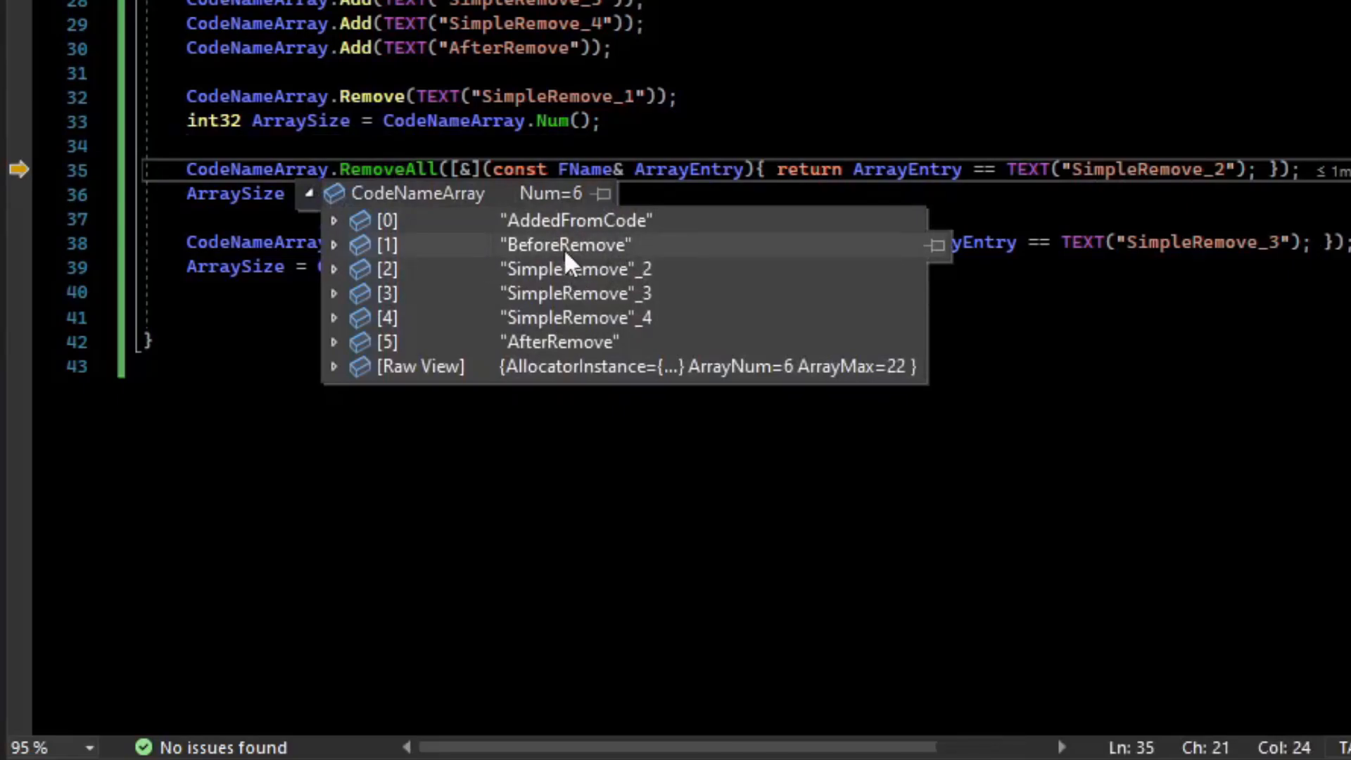
mouse_move(567, 289)
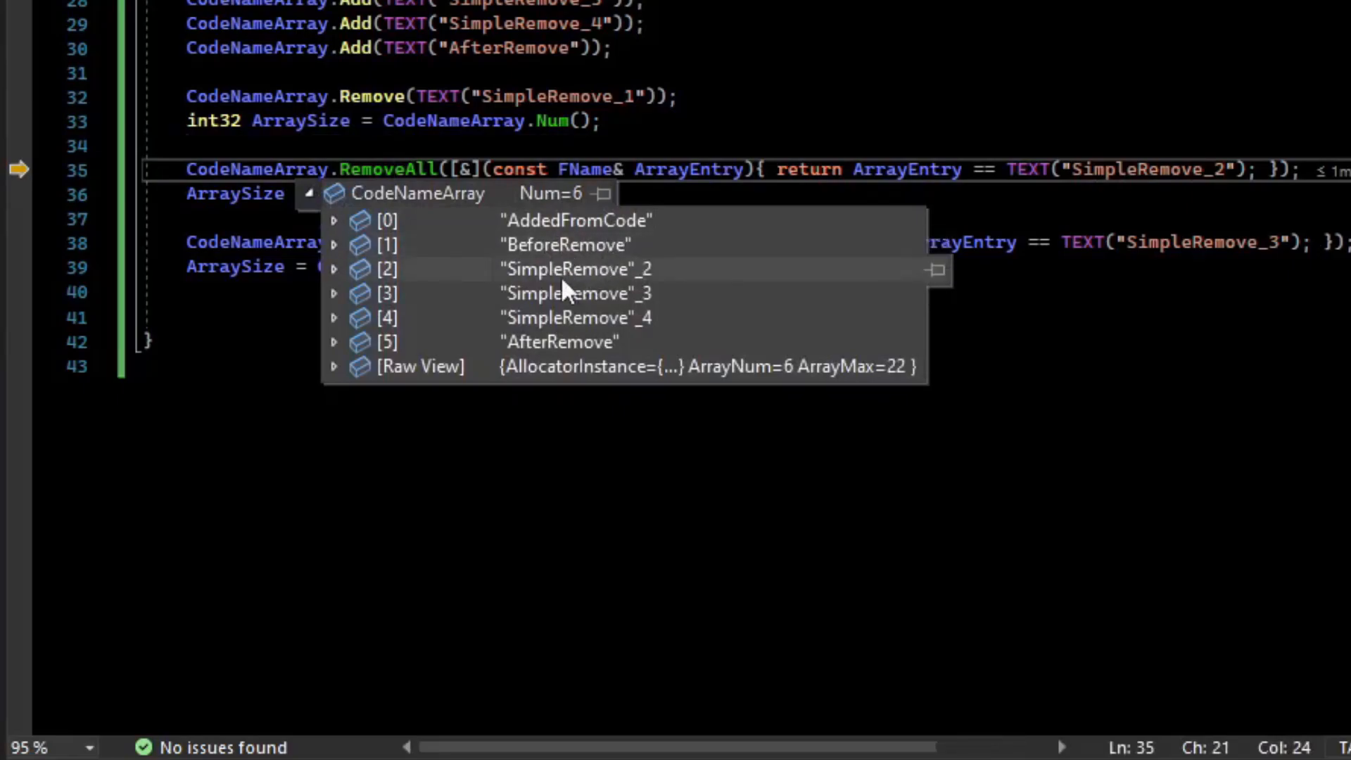
mouse_move(633, 293)
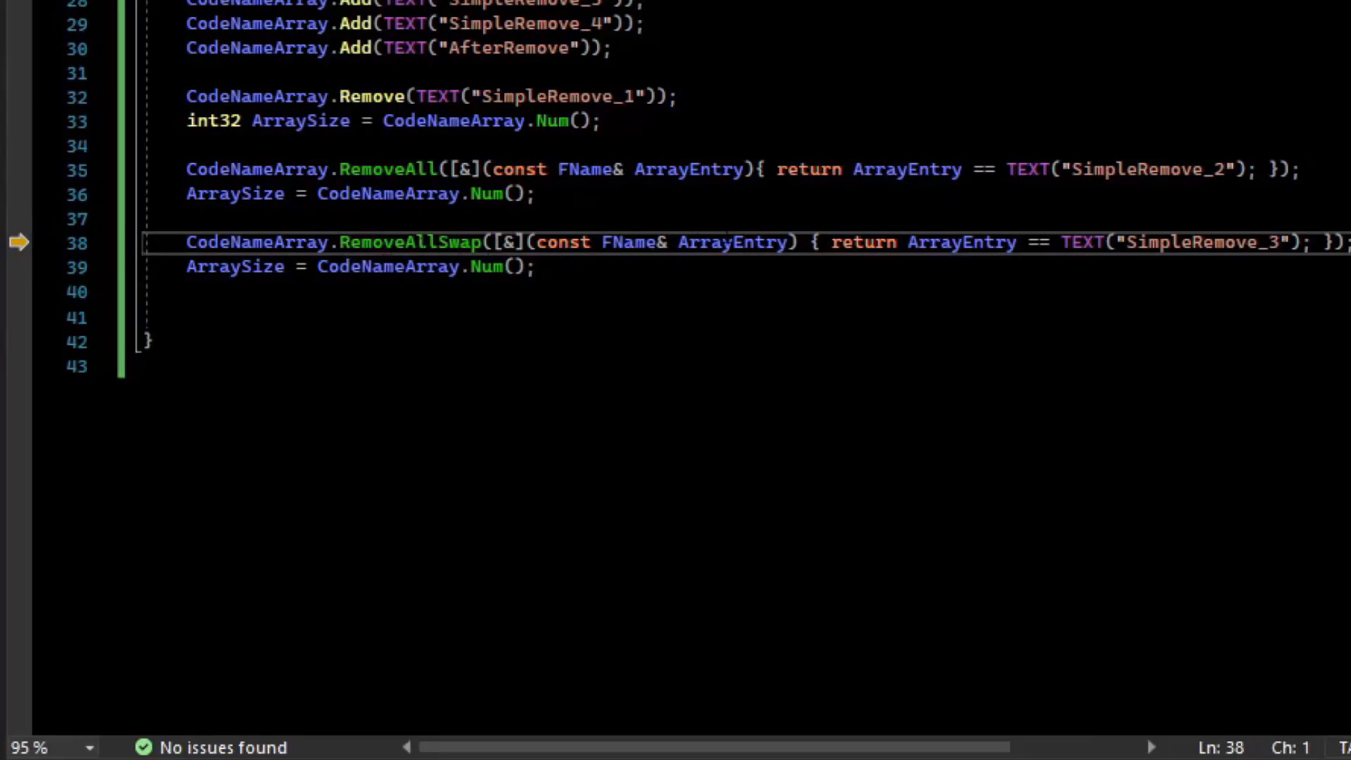
mouse_move(319, 268)
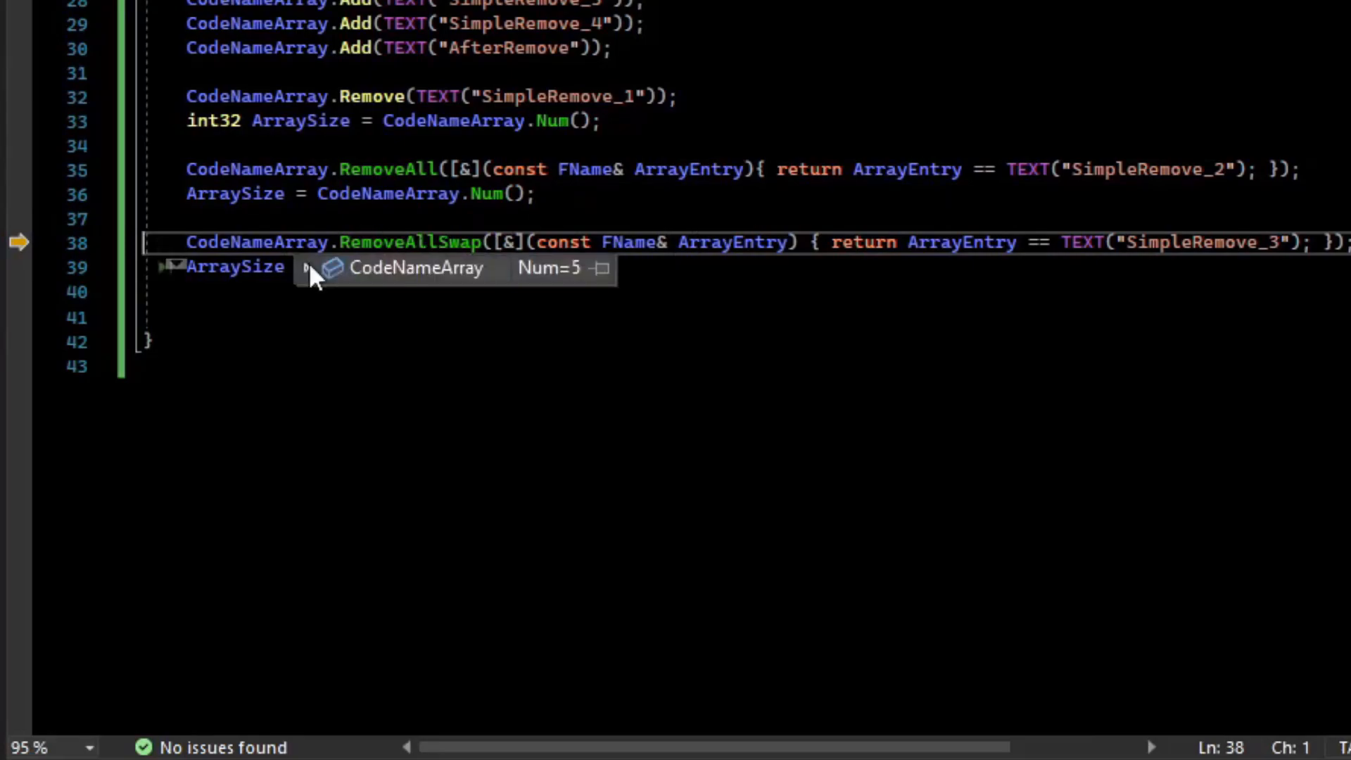
- Inspect CodeNameArray, step over the RemoveAllSwap line, and return to the Unreal Editor
click(309, 269)
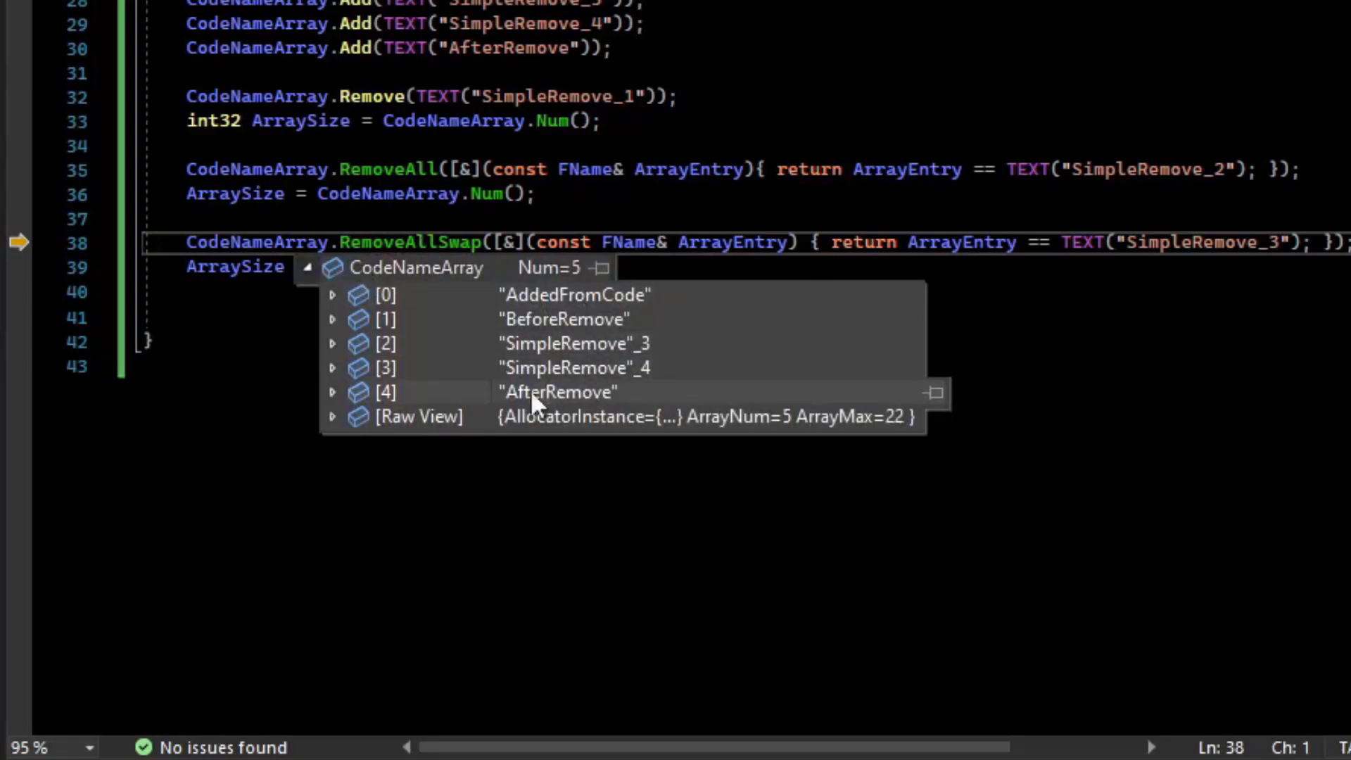
mouse_move(650, 349)
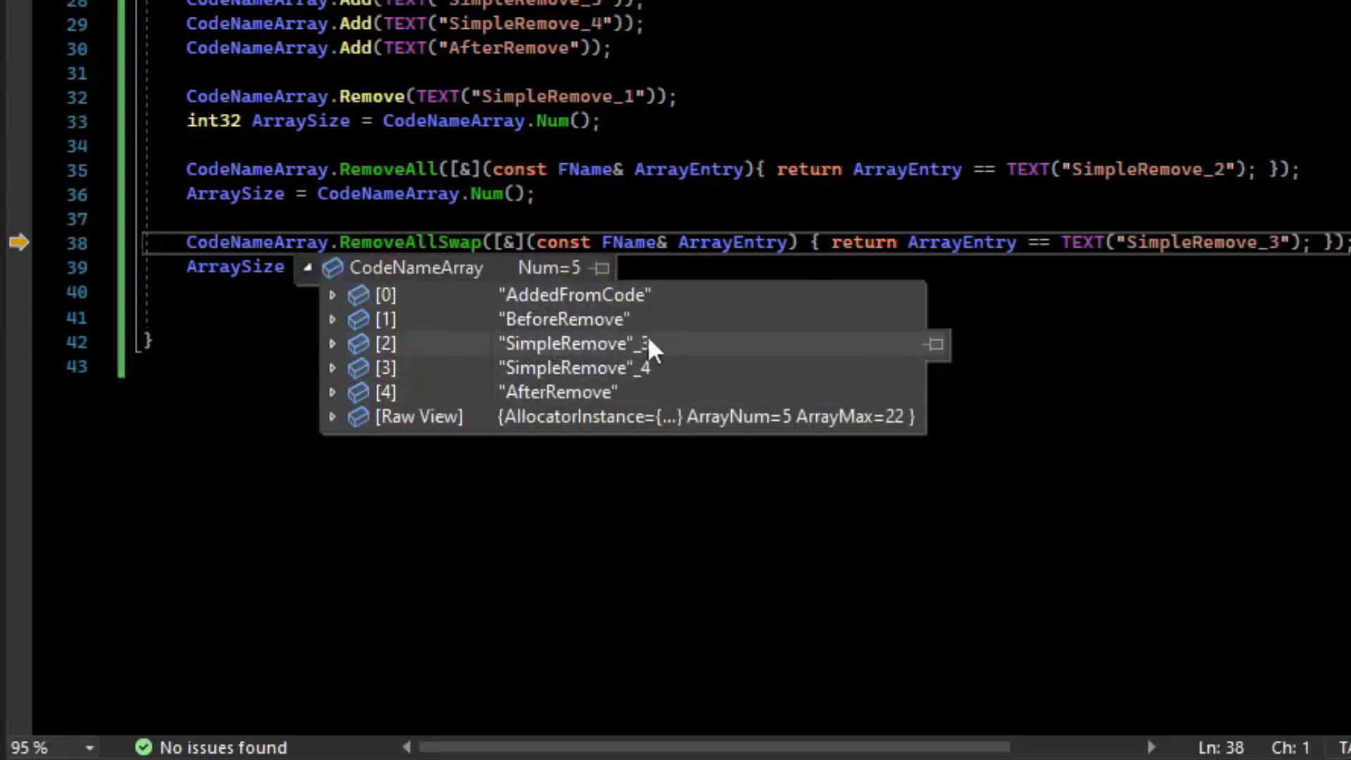
key(F10)
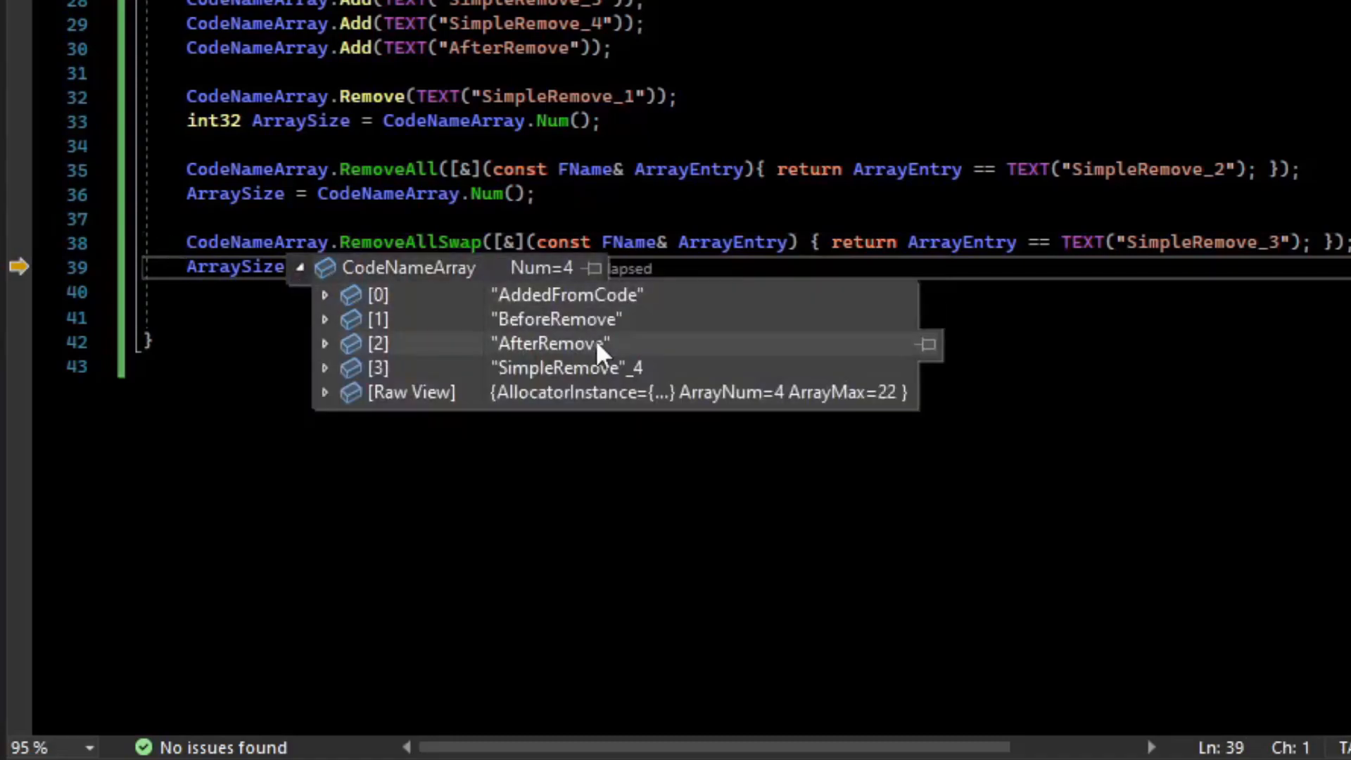
mouse_move(608, 319)
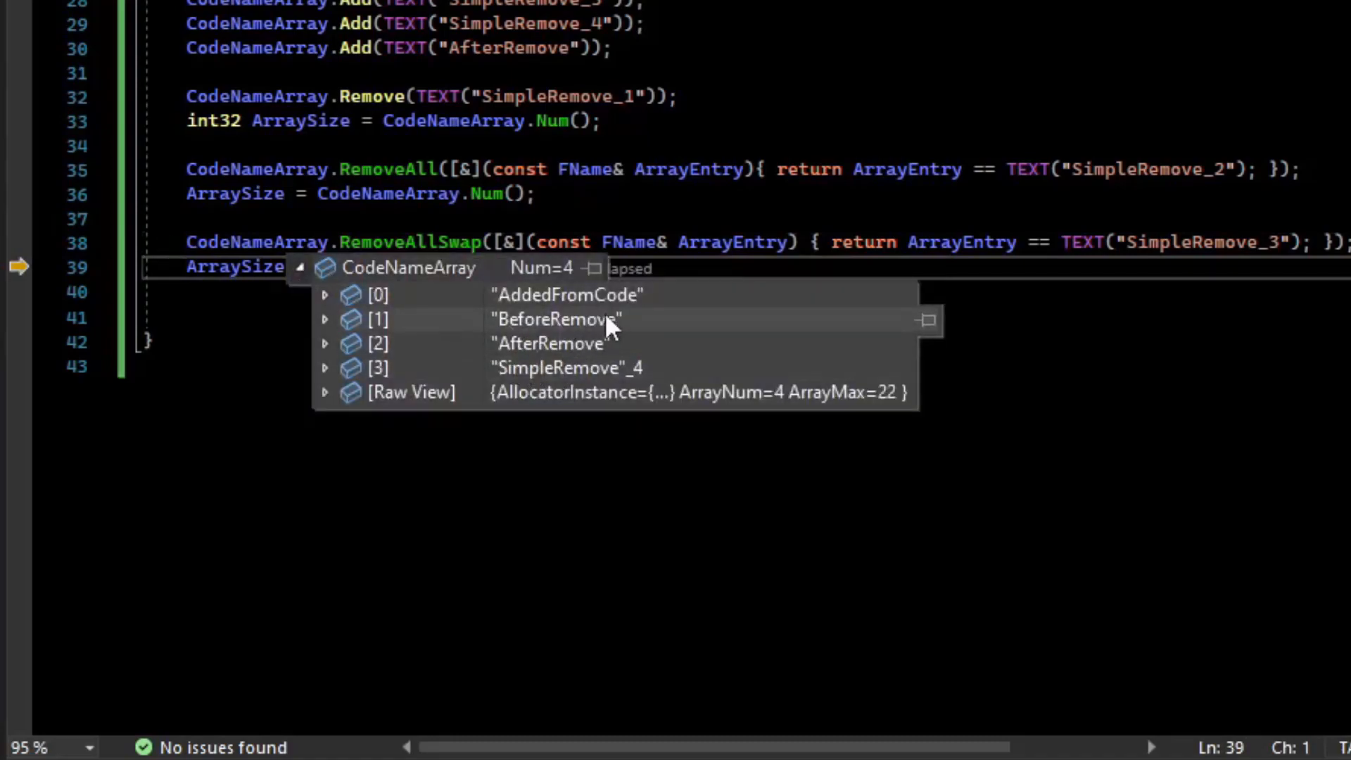
mouse_move(556, 357)
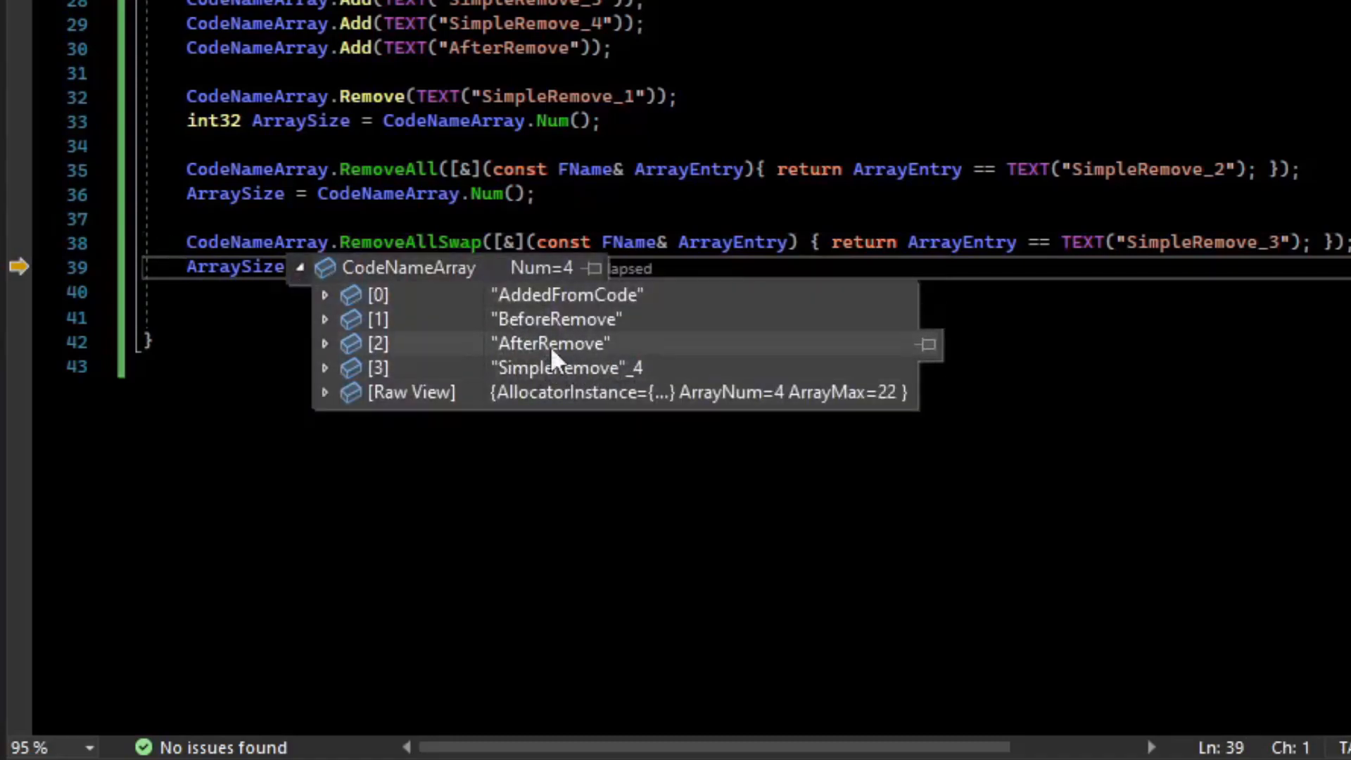
mouse_move(526, 358)
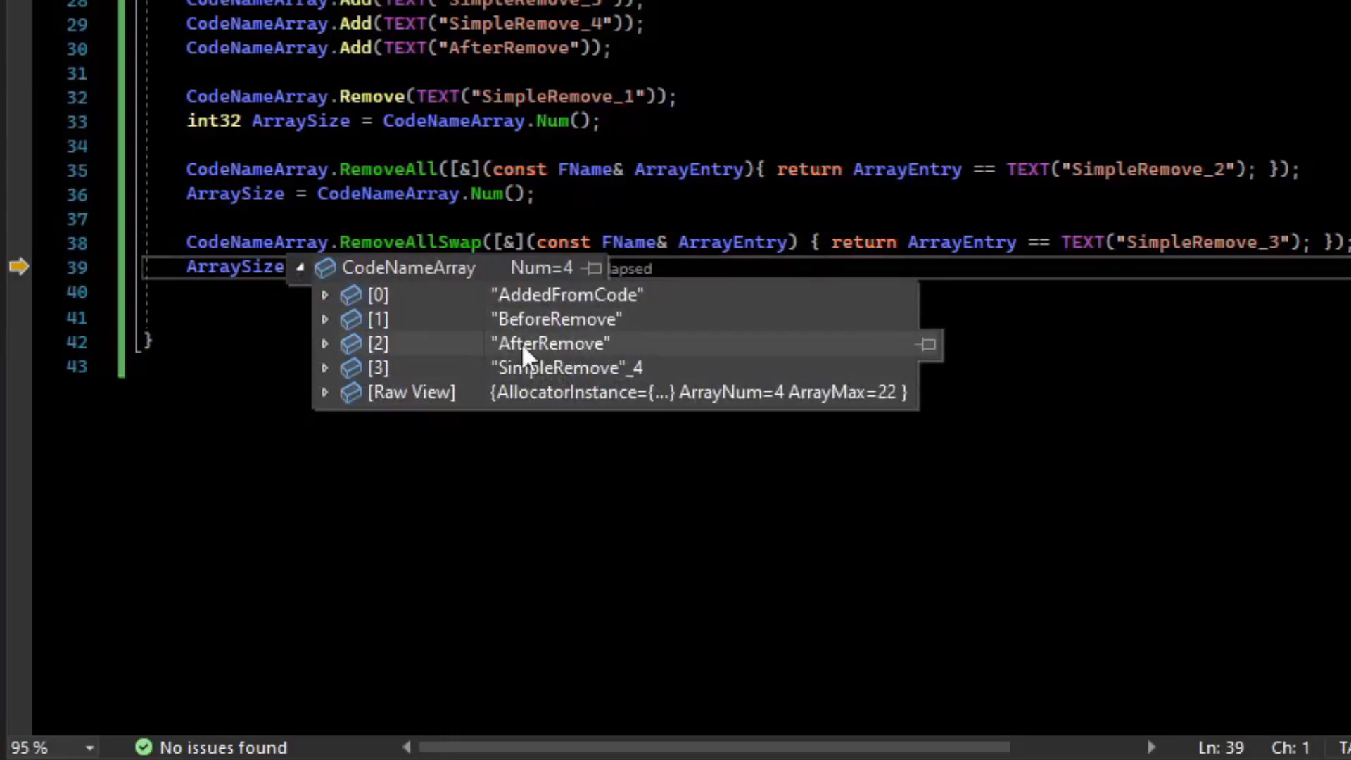
mouse_move(513, 361)
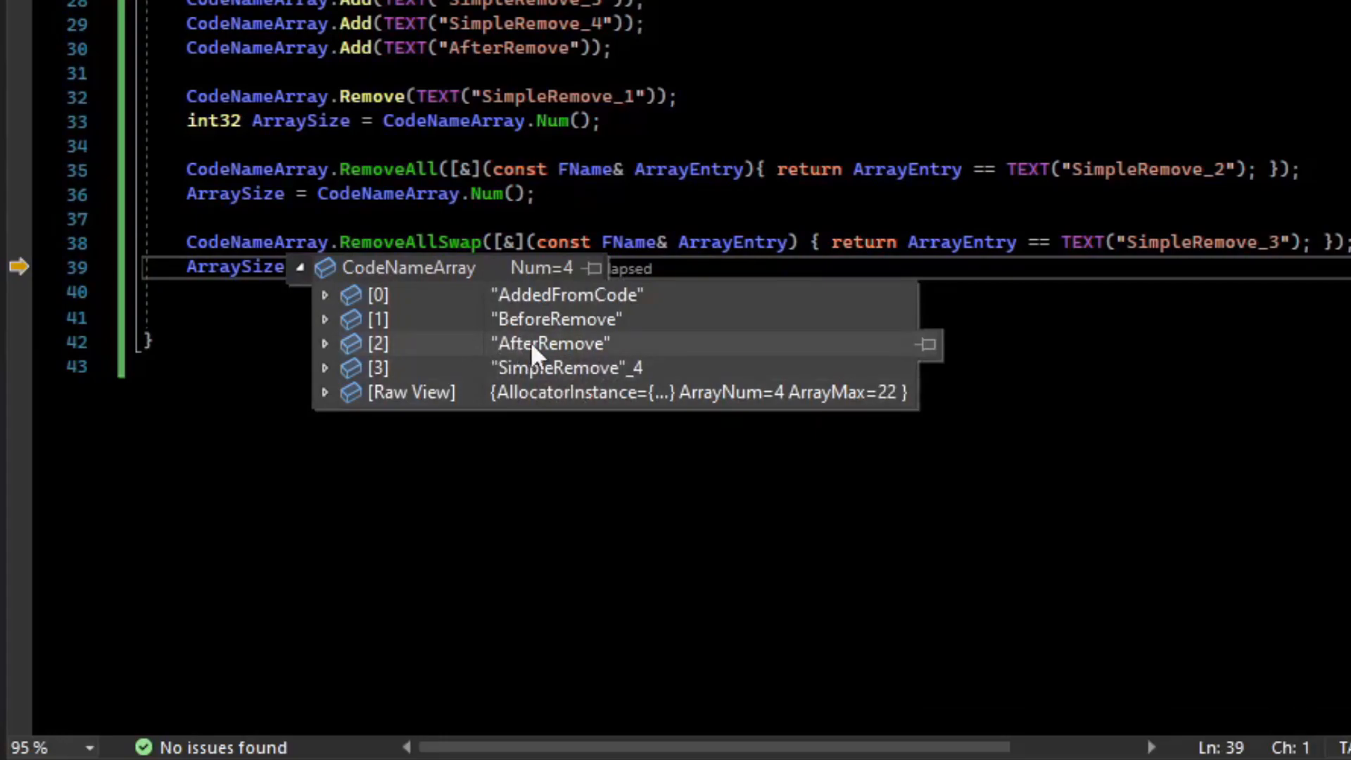
click(300, 268)
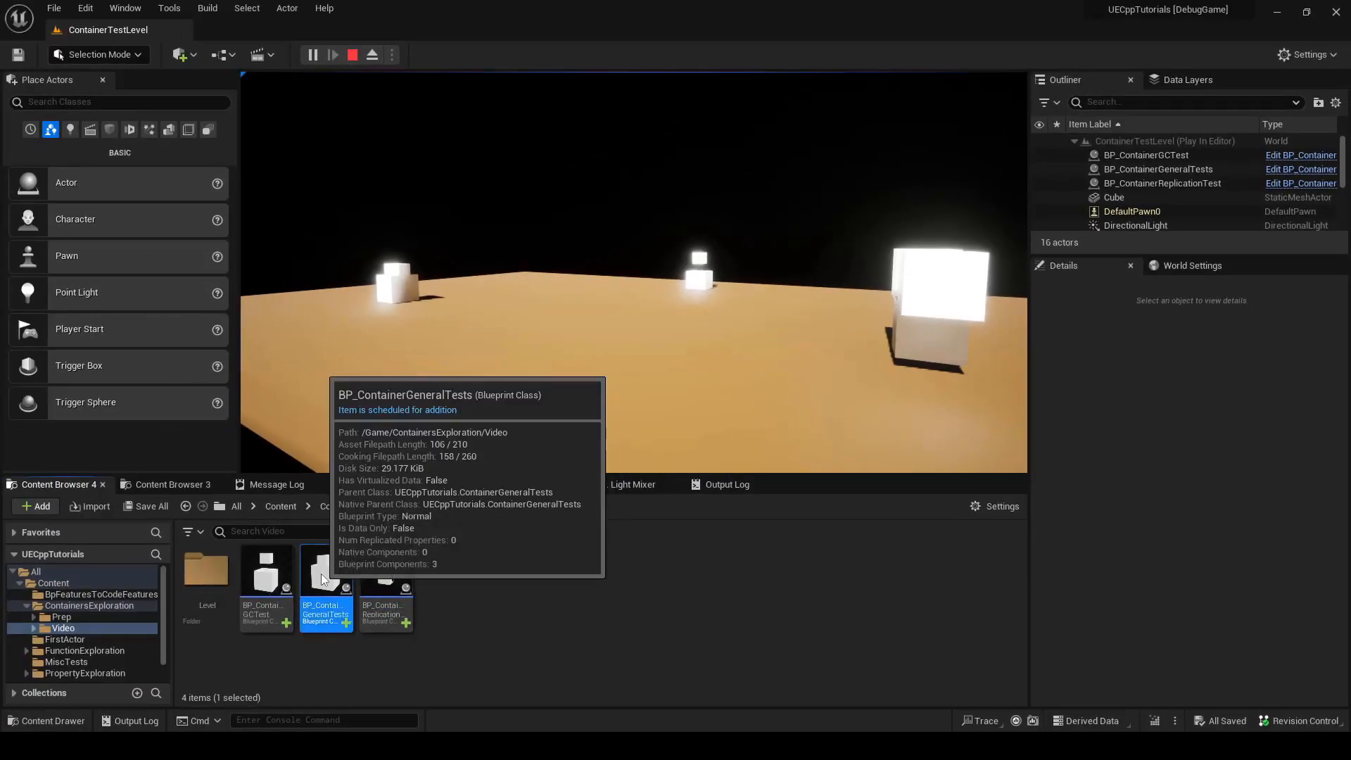
- Open BP_ContainerGeneralTests, find Code Name Array in Details, stop the simulation, and add an element
double_click(326, 571)
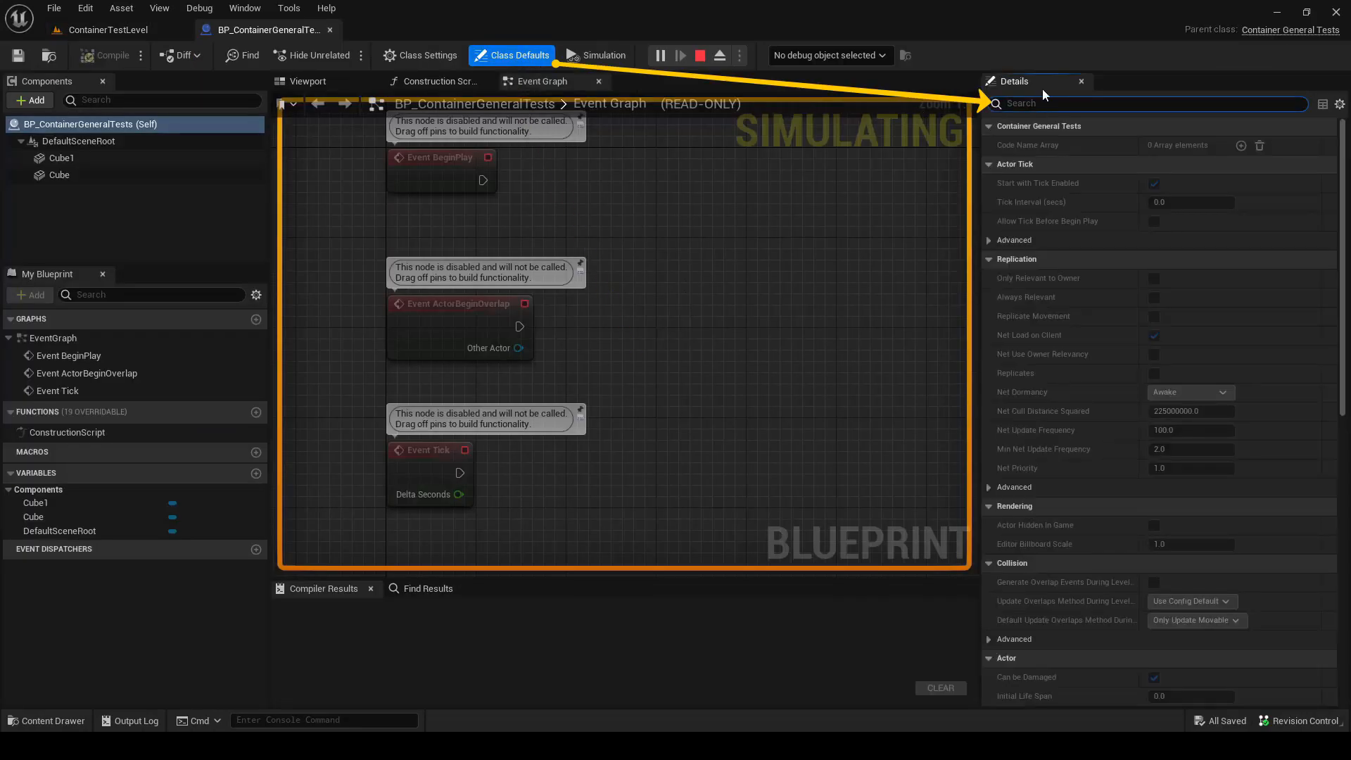
text(codenamearray)
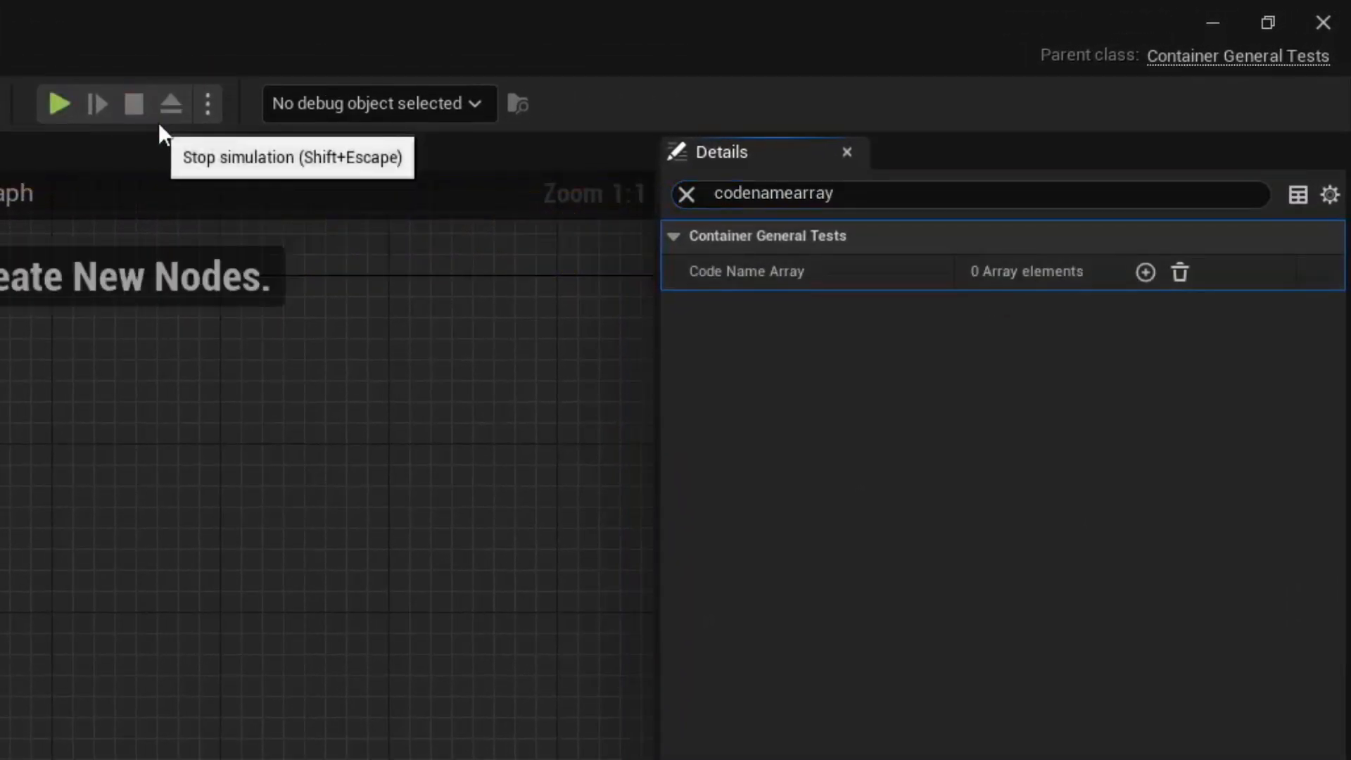
click(1146, 272)
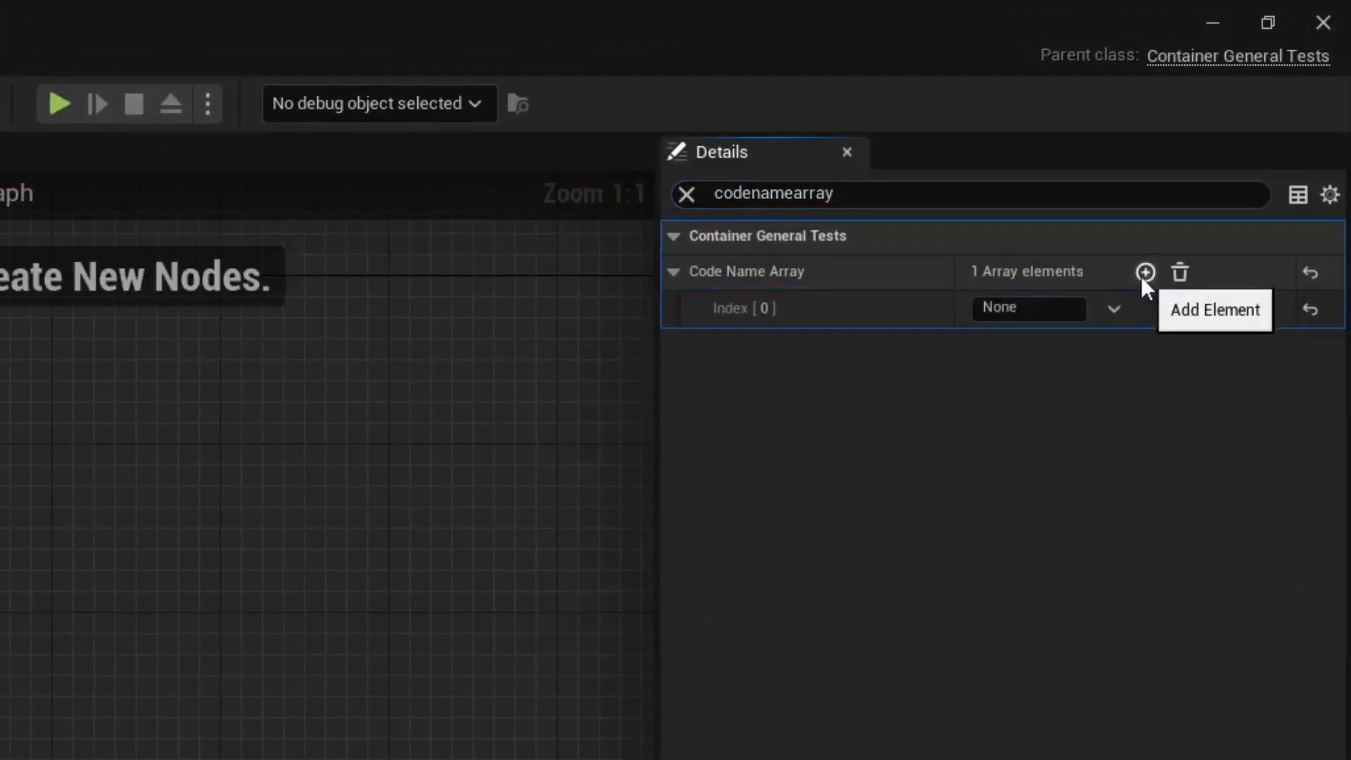
click(1144, 273)
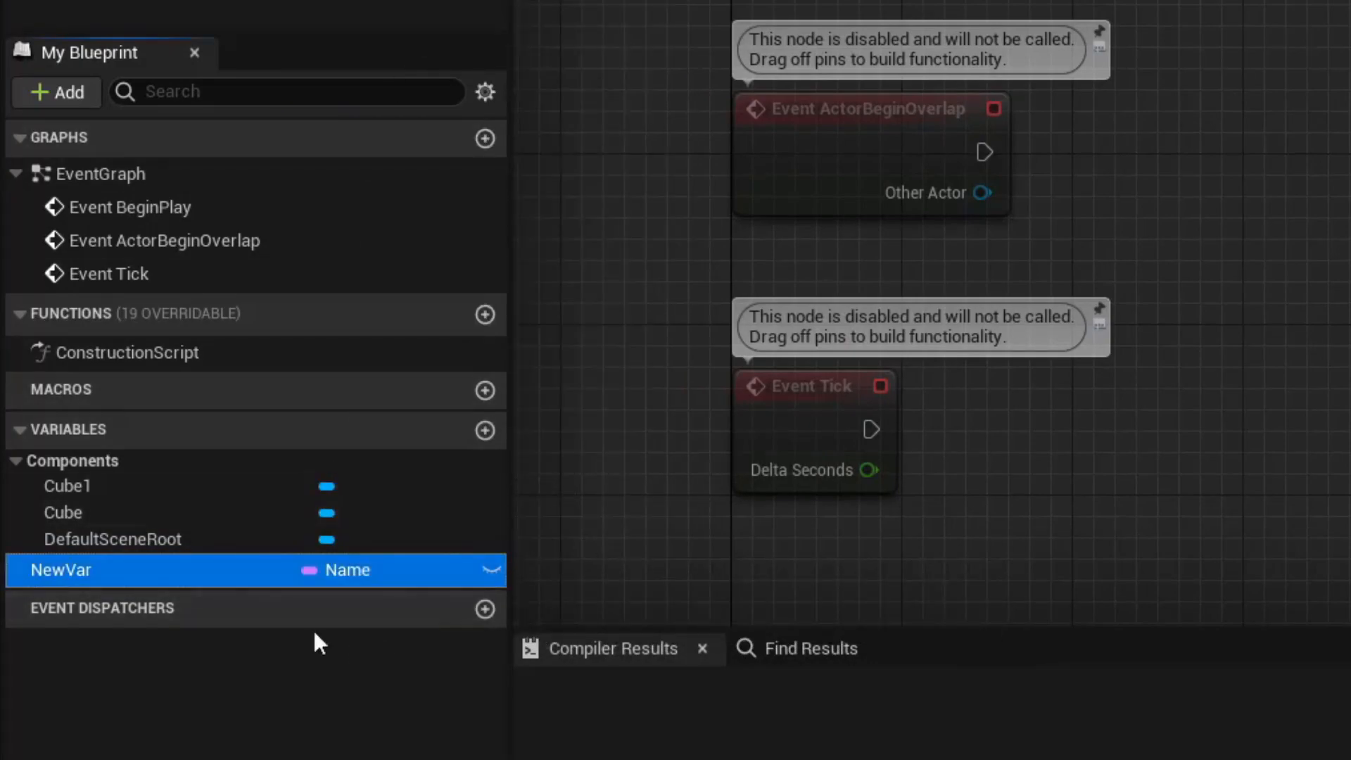
- Rename the NewVar variable to BPNameArray
text(BPNameArray)
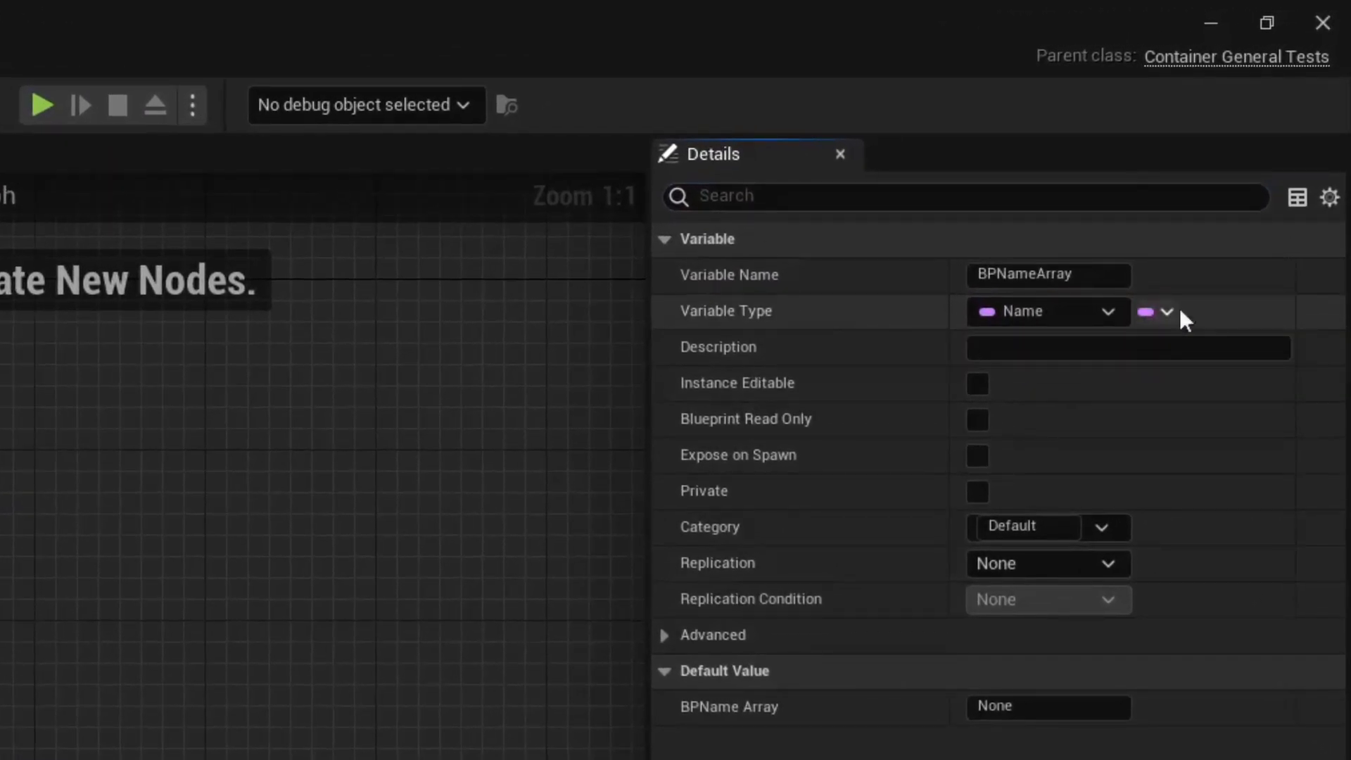
mouse_move(1142, 399)
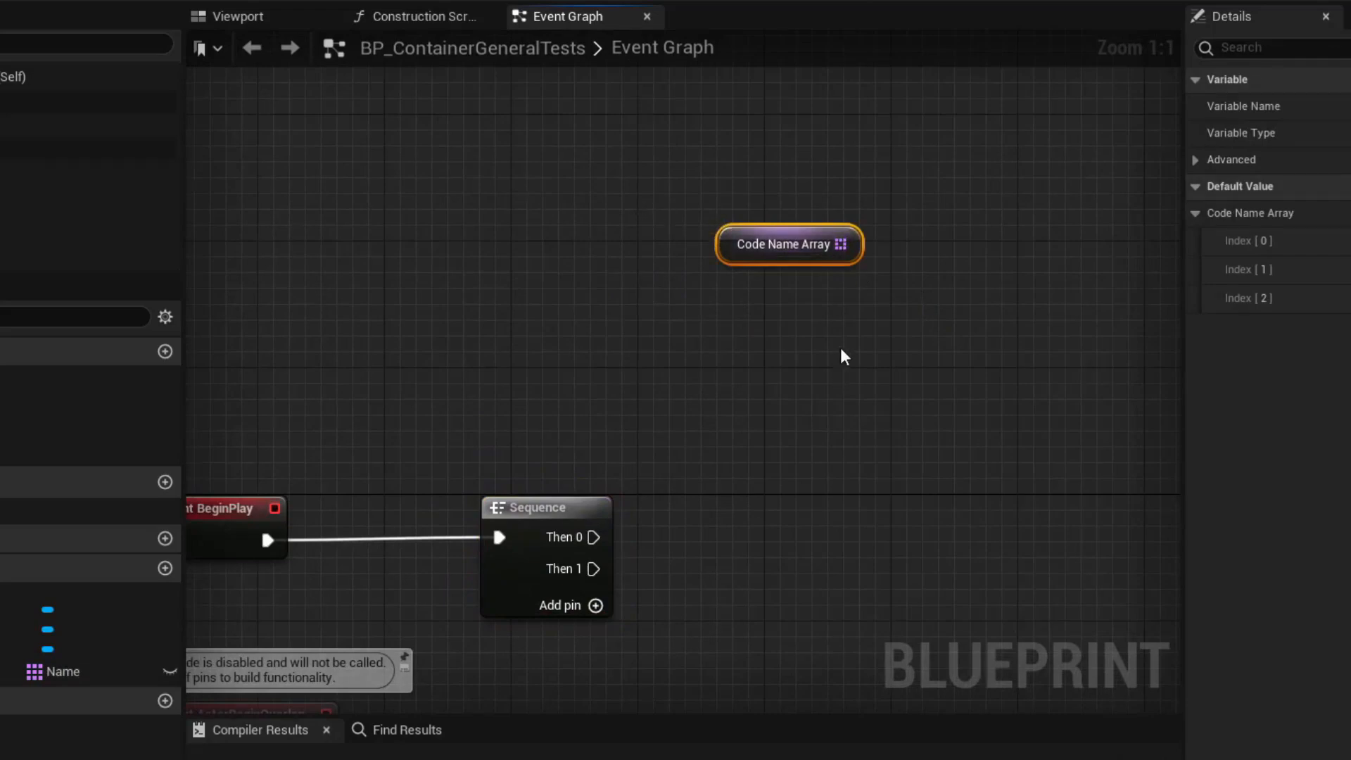
mouse_move(857, 253)
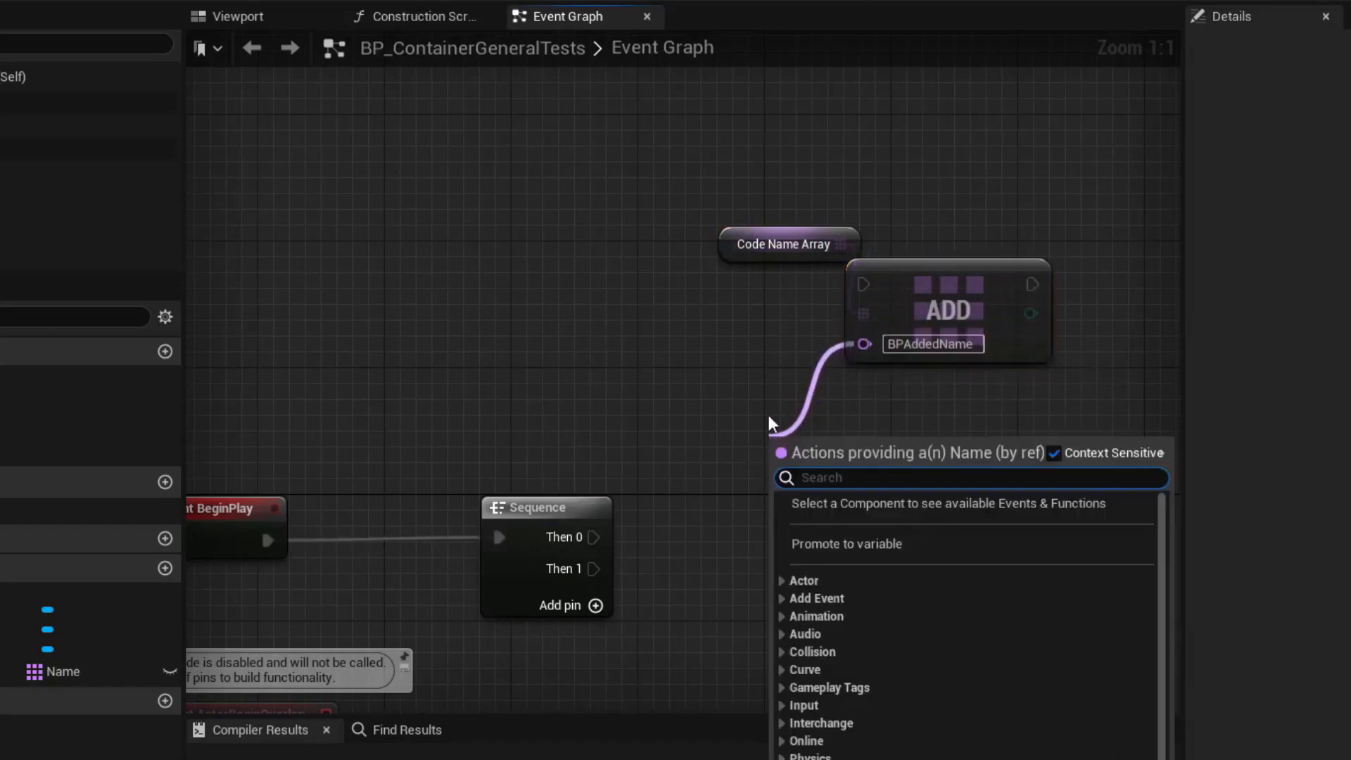
- Promote the Add node's name input on Code Name Array to a variable
click(846, 544)
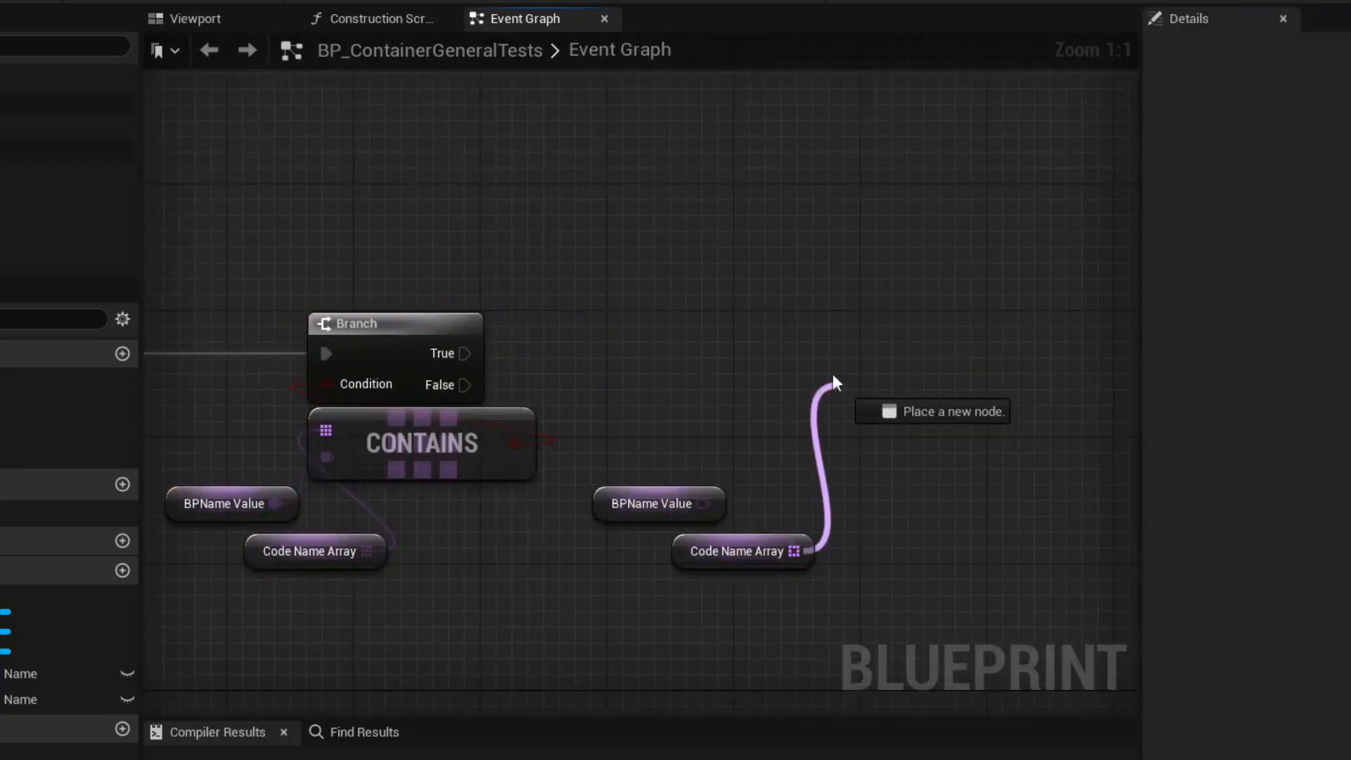
- Place a Length node from Code Name Array and search for 'for e'
click(932, 411)
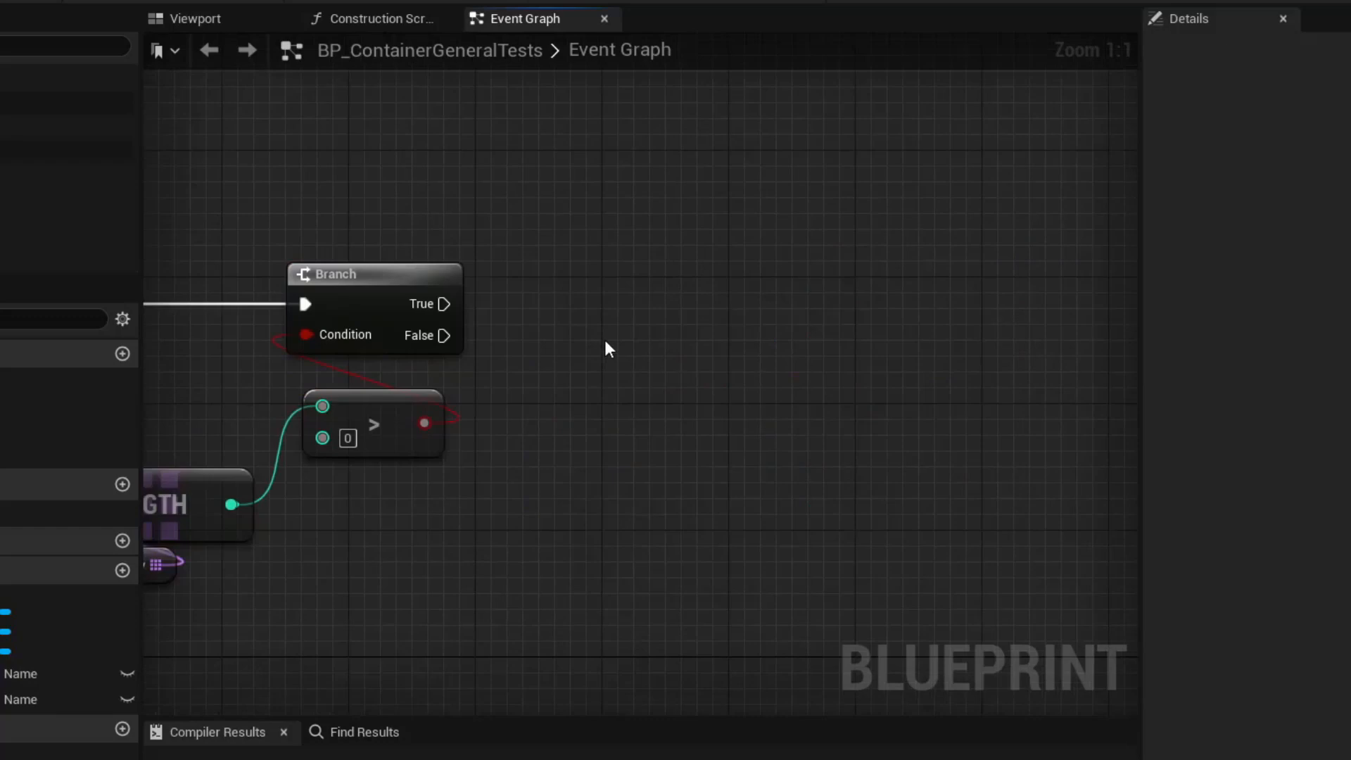
text(for e)
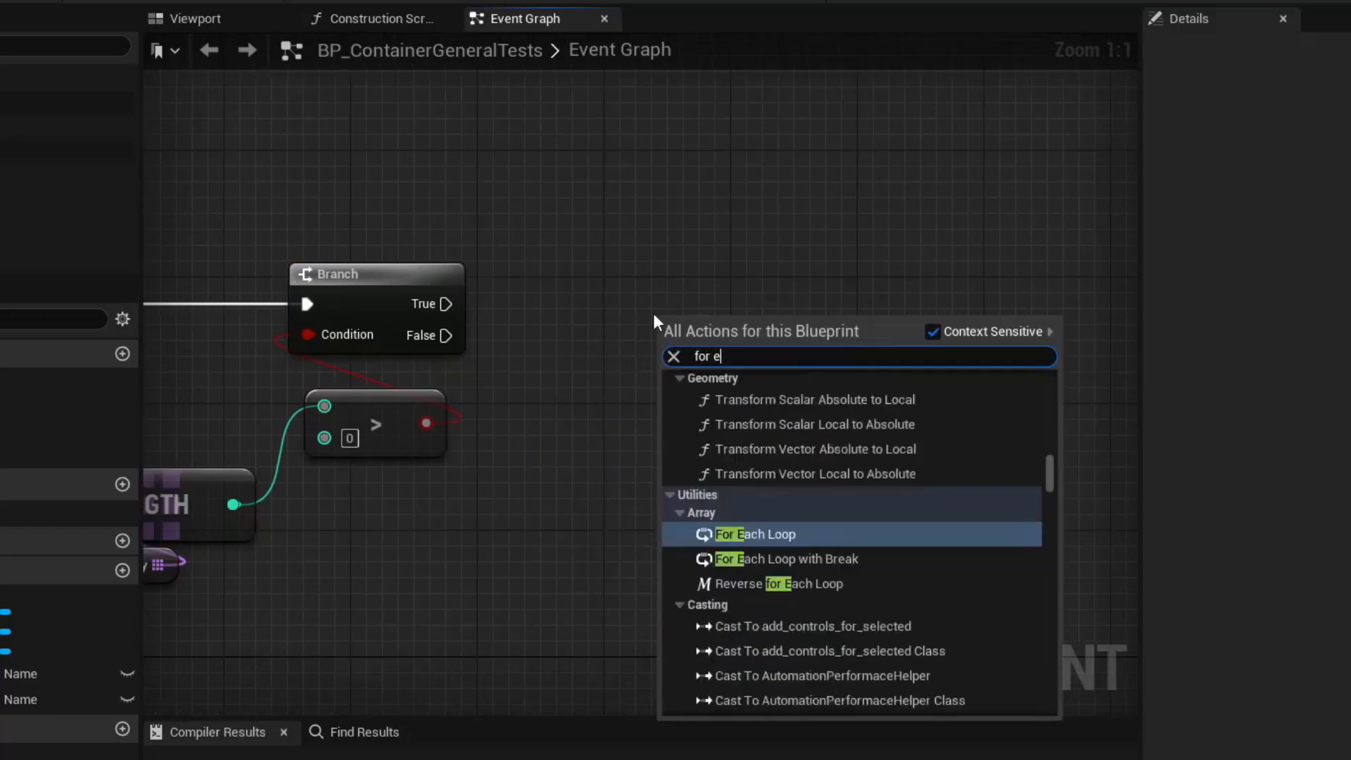
- Add a For Each Loop over Code Name Array, feeding Array Element into Print String
click(755, 534)
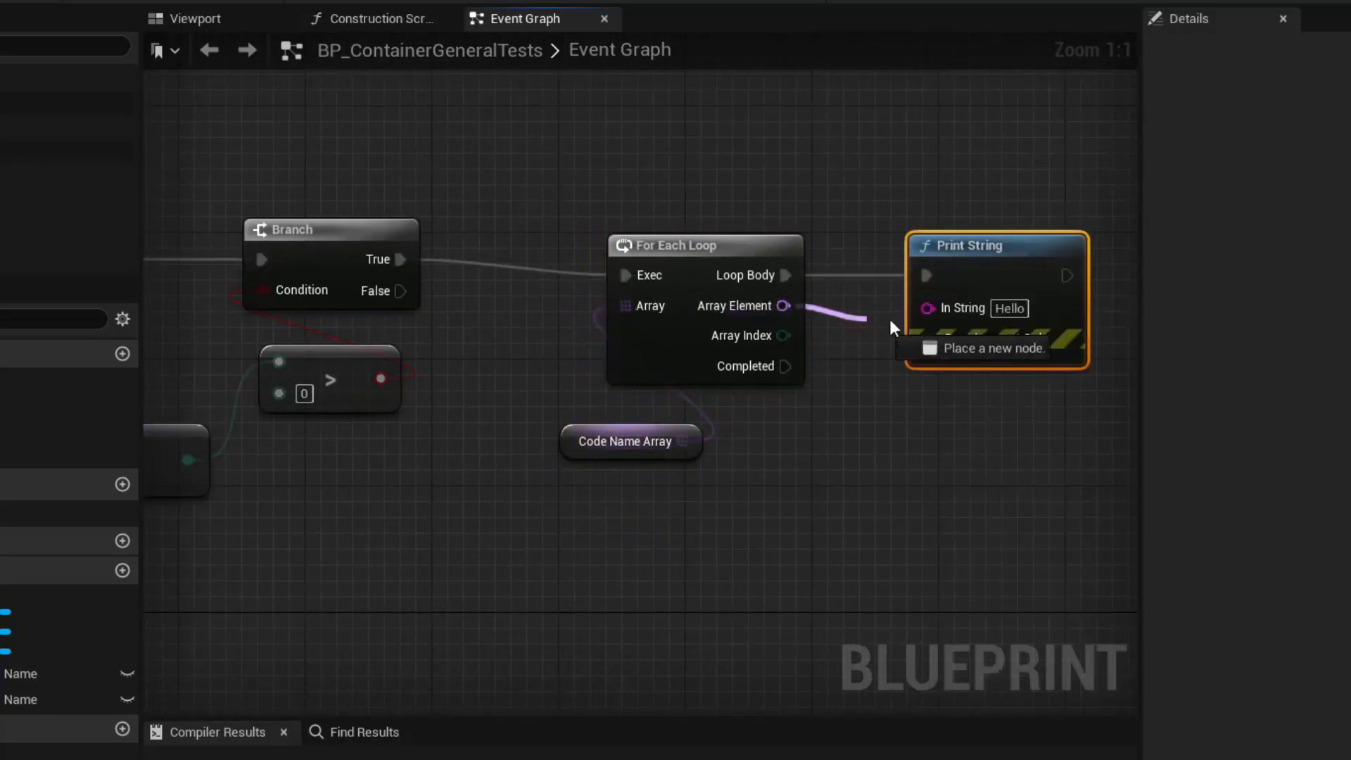
drag(861, 319, 879, 583)
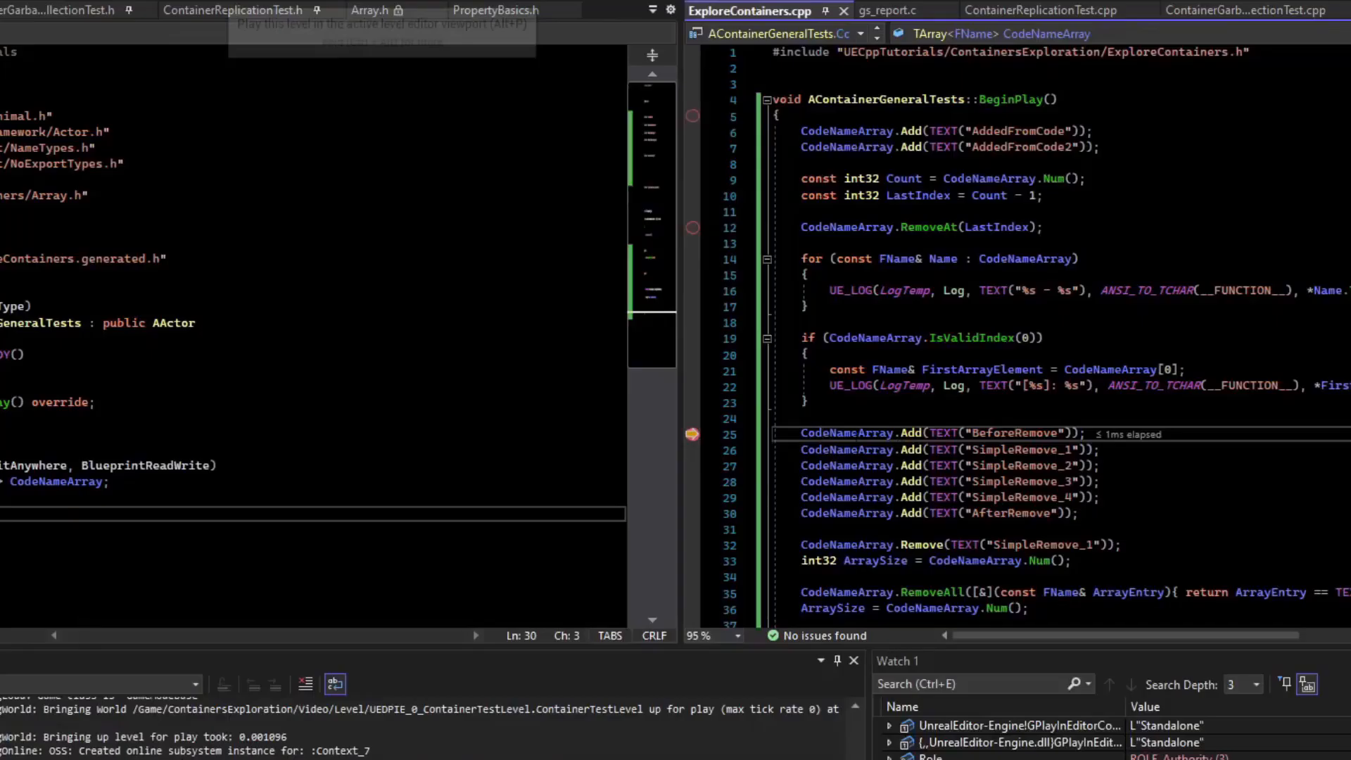
mouse_move(847, 433)
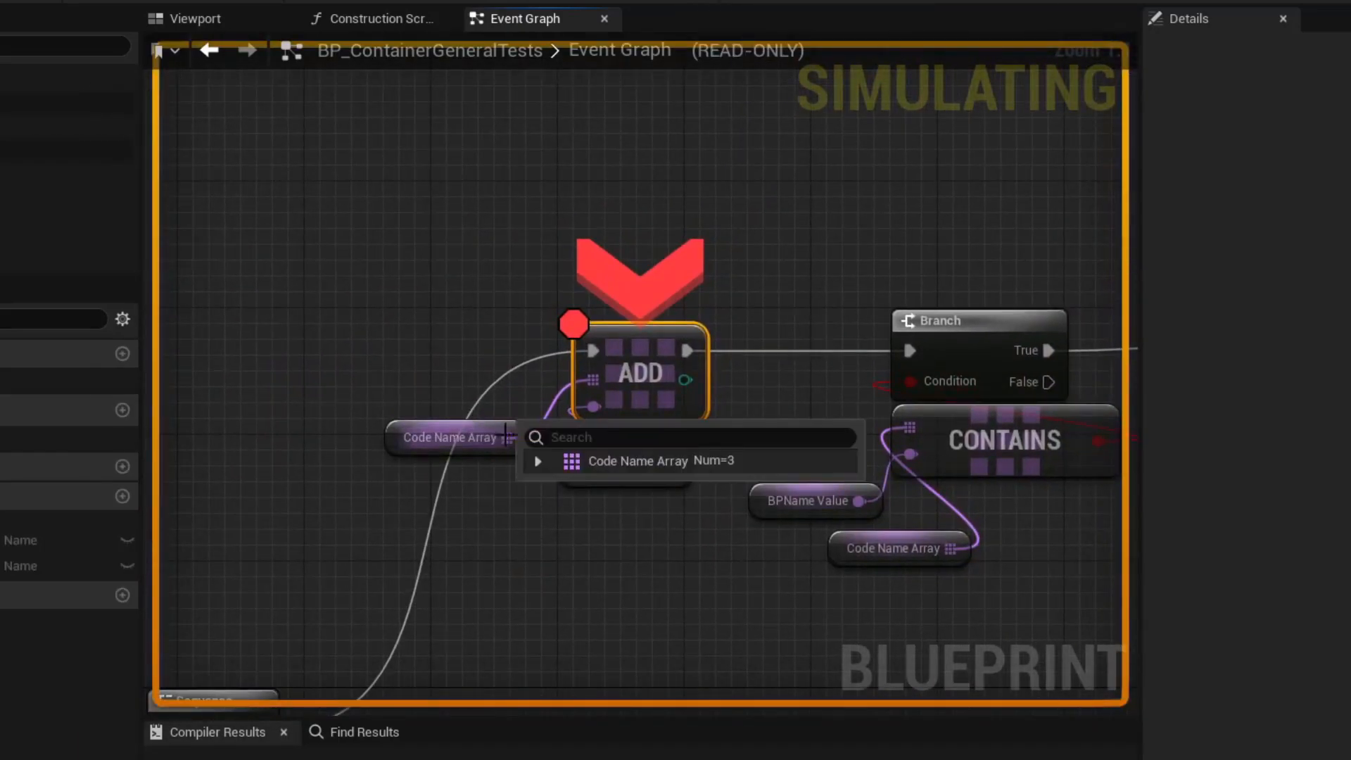
- Step over the Blueprint breakpoint, pan to the For Each Loop, and return to the graph
click(537, 460)
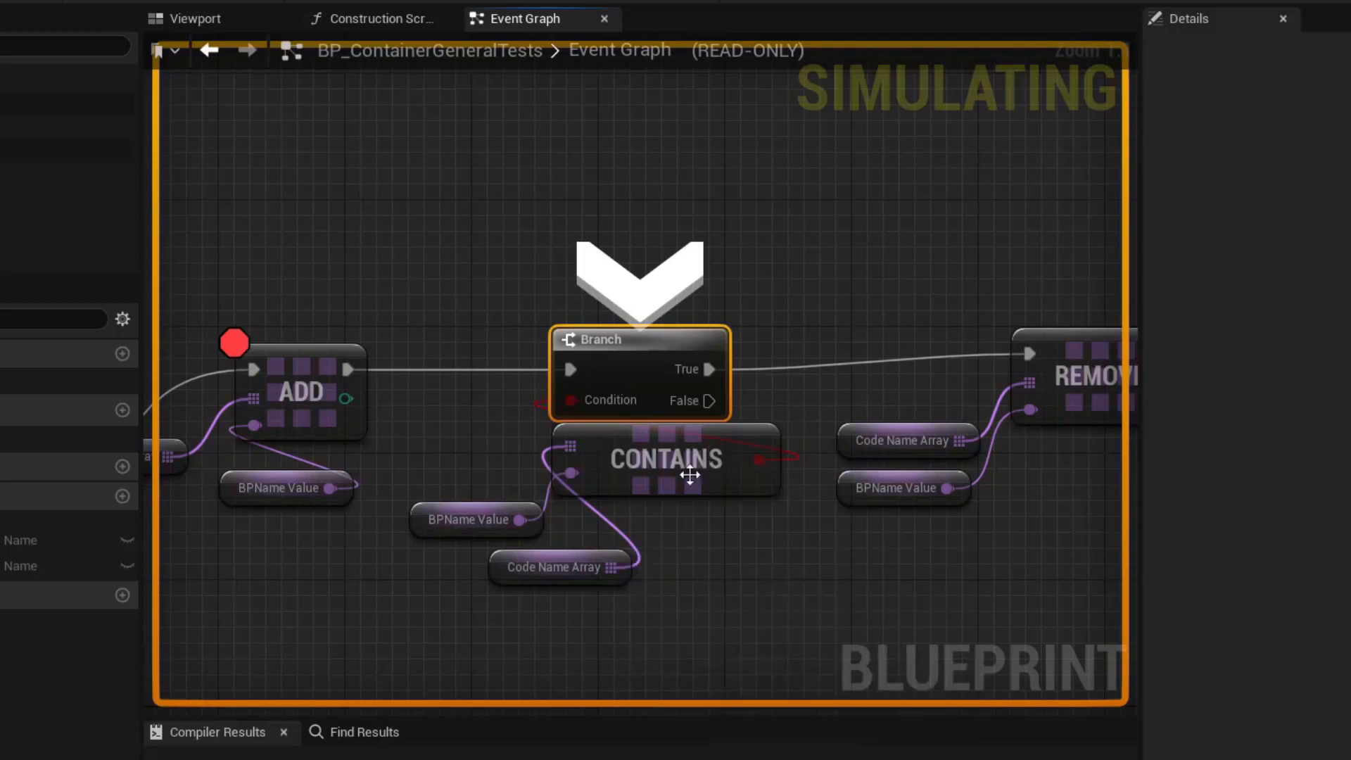
drag(689, 474, 719, 418)
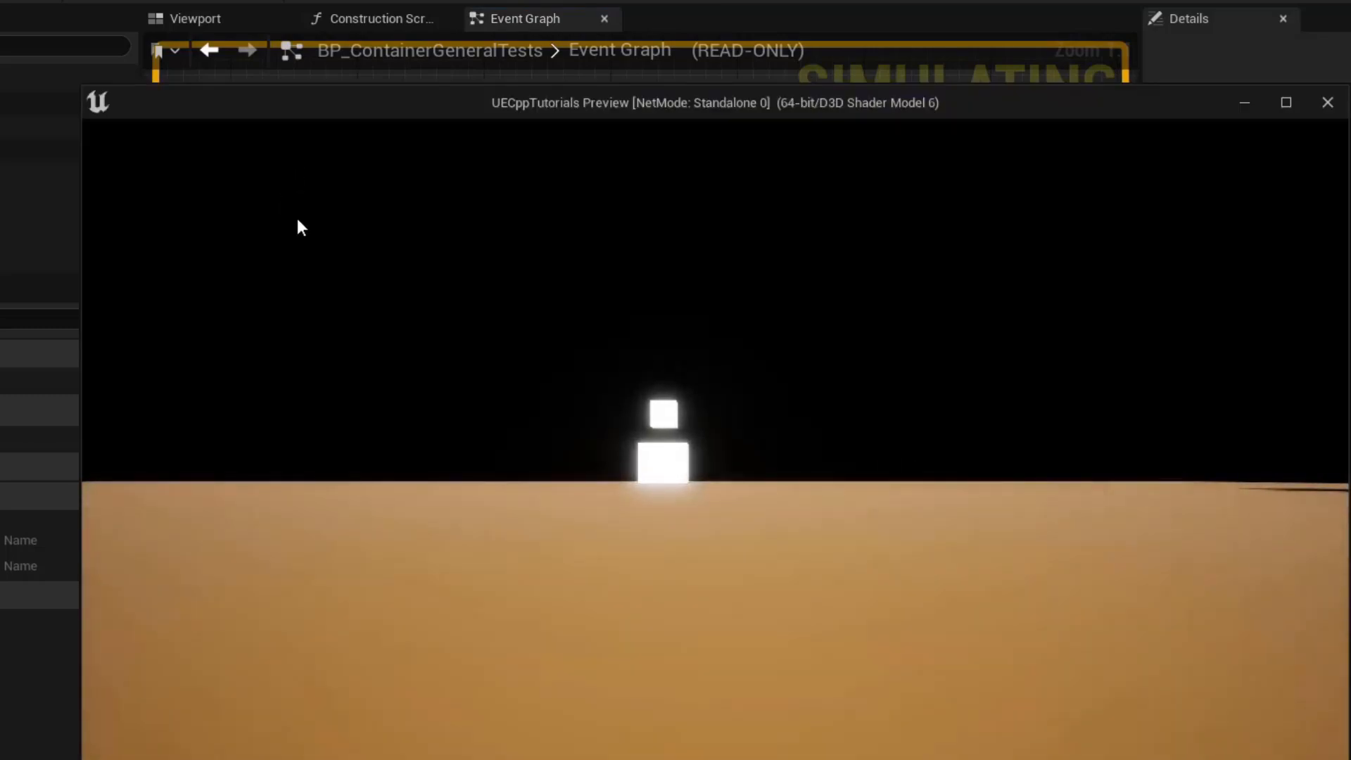
click(1326, 101)
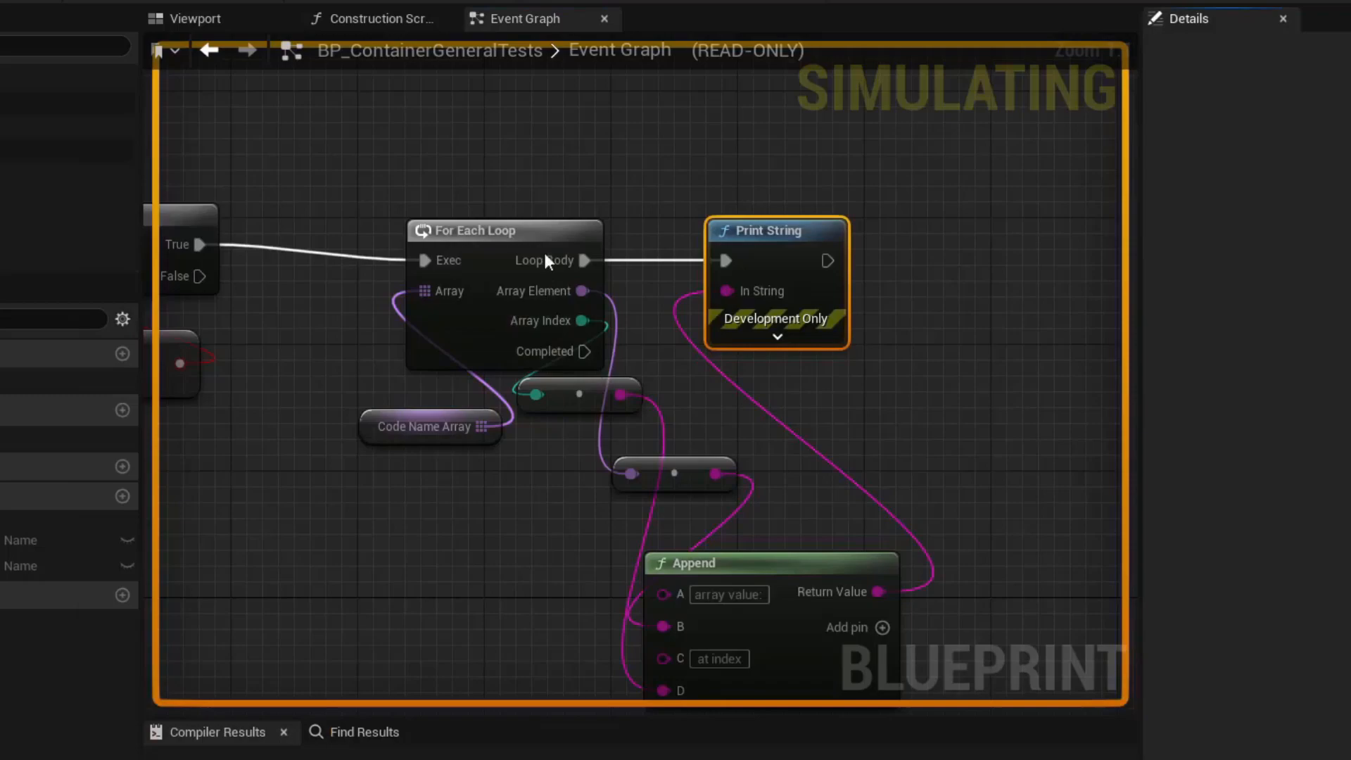